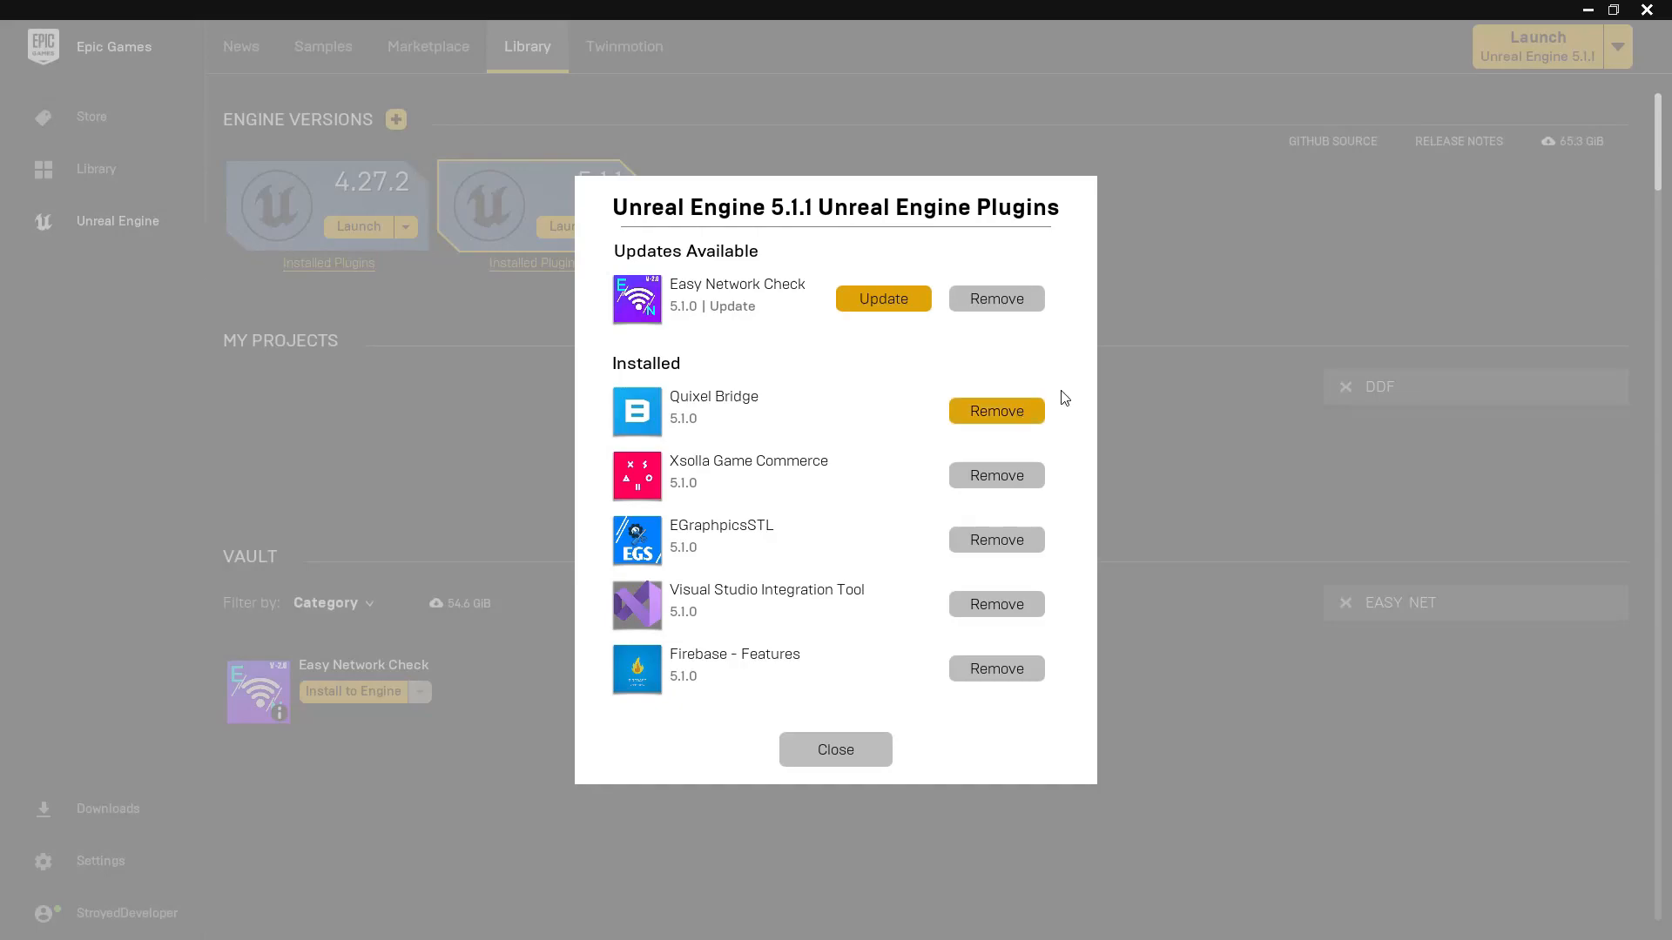
{"action": "mouse_move", "coordinate": [723, 307]}
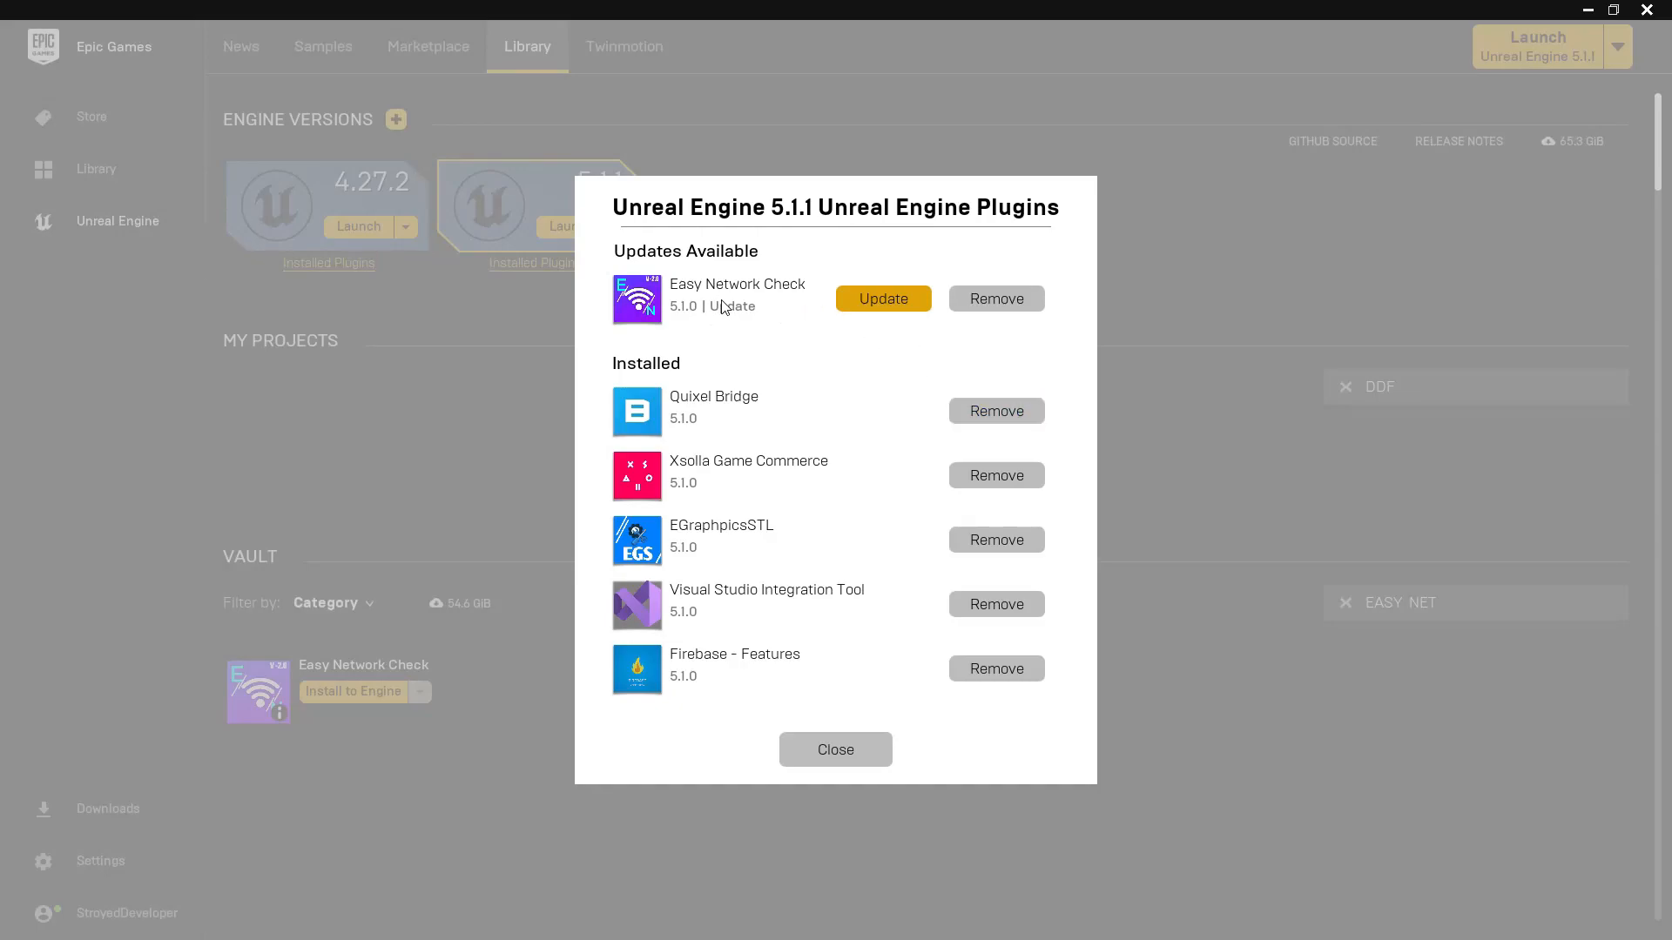
{"action": "mouse_move", "coordinate": [780, 242]}
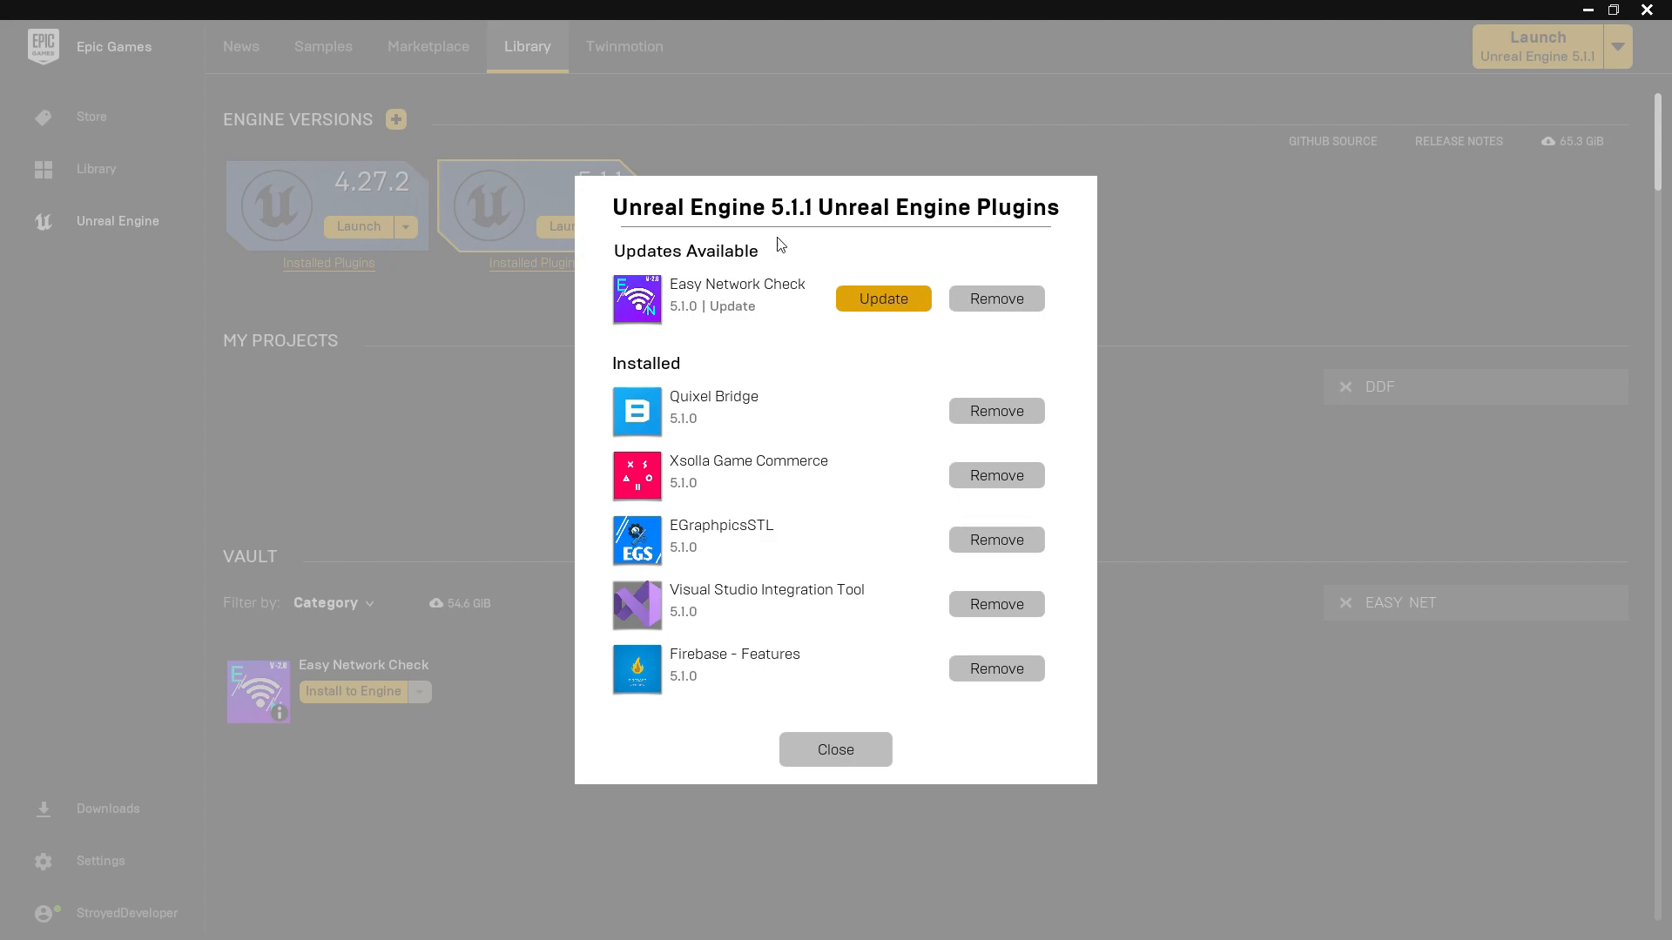
{"action": "mouse_move", "coordinate": [836, 750]}
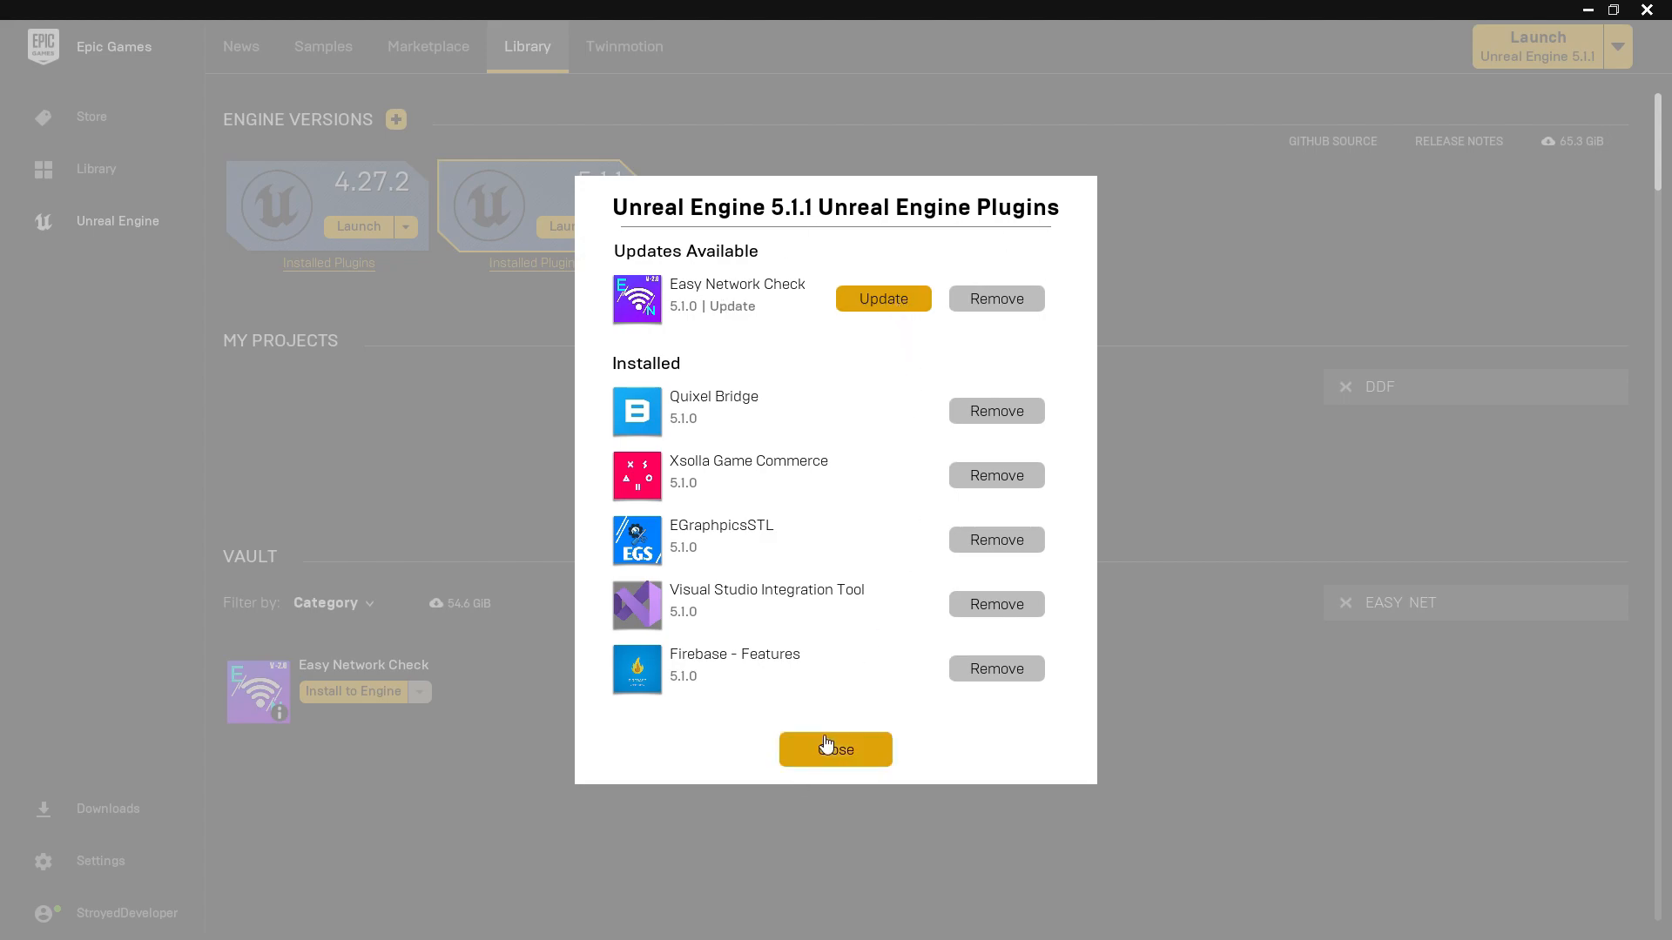
Step: Dismiss the installed plugins list, enlarge the Easy Network Check preview, and scroll to its description
{"action": "left_click", "coordinate": [835, 750]}
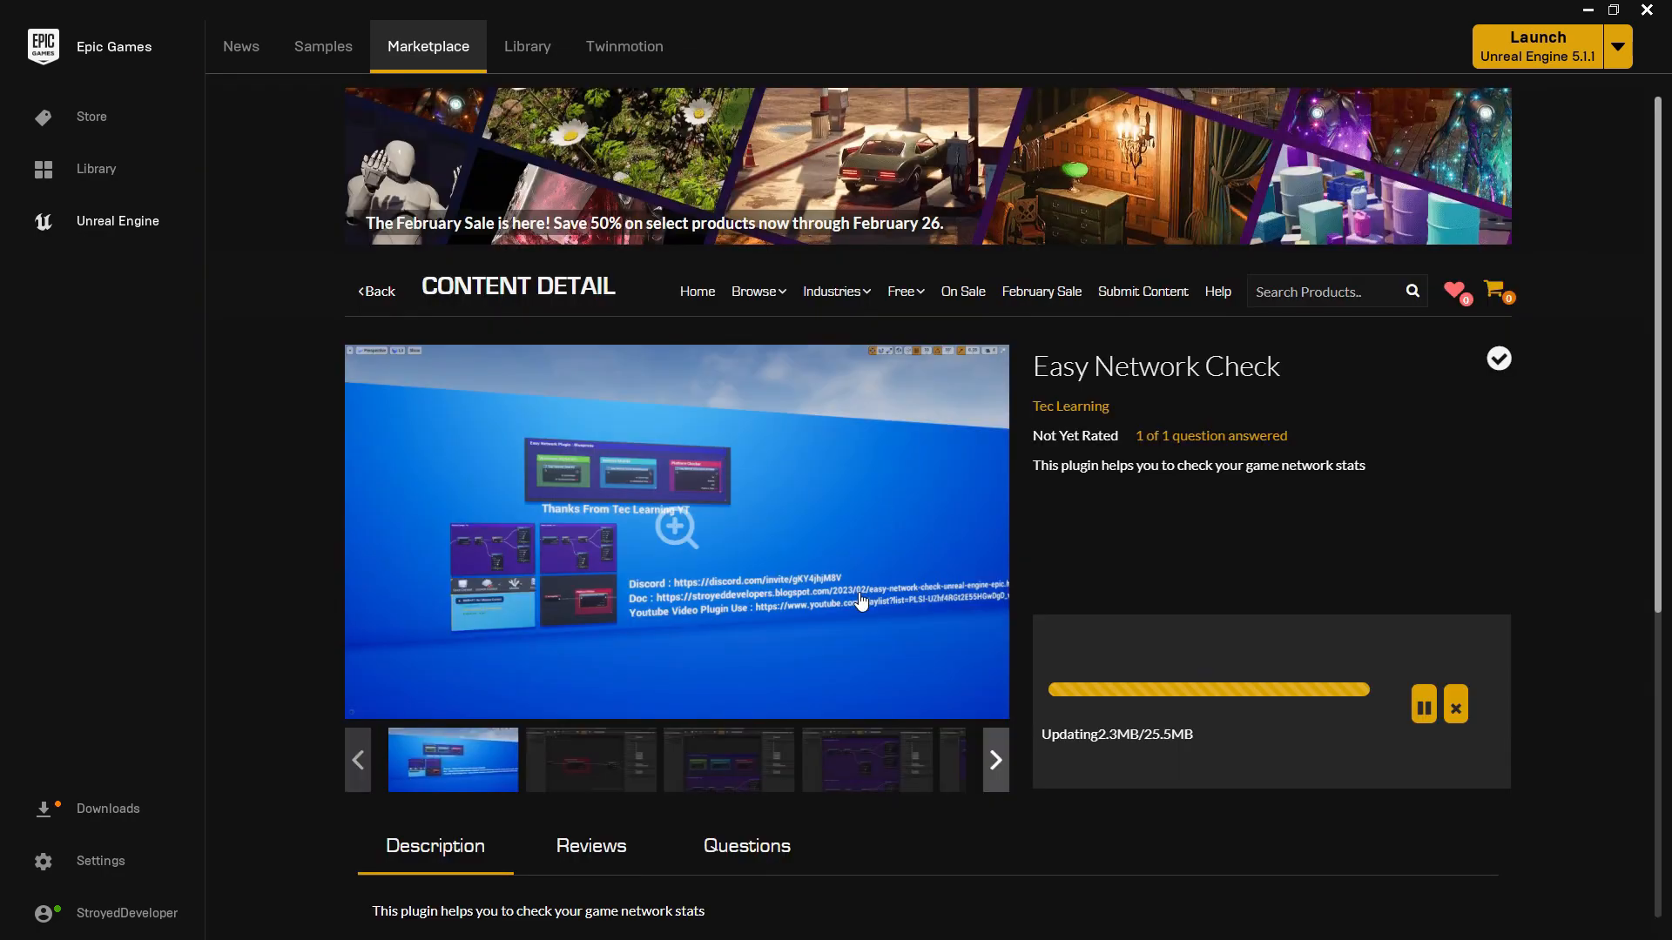
{"action": "left_click", "coordinate": [675, 531]}
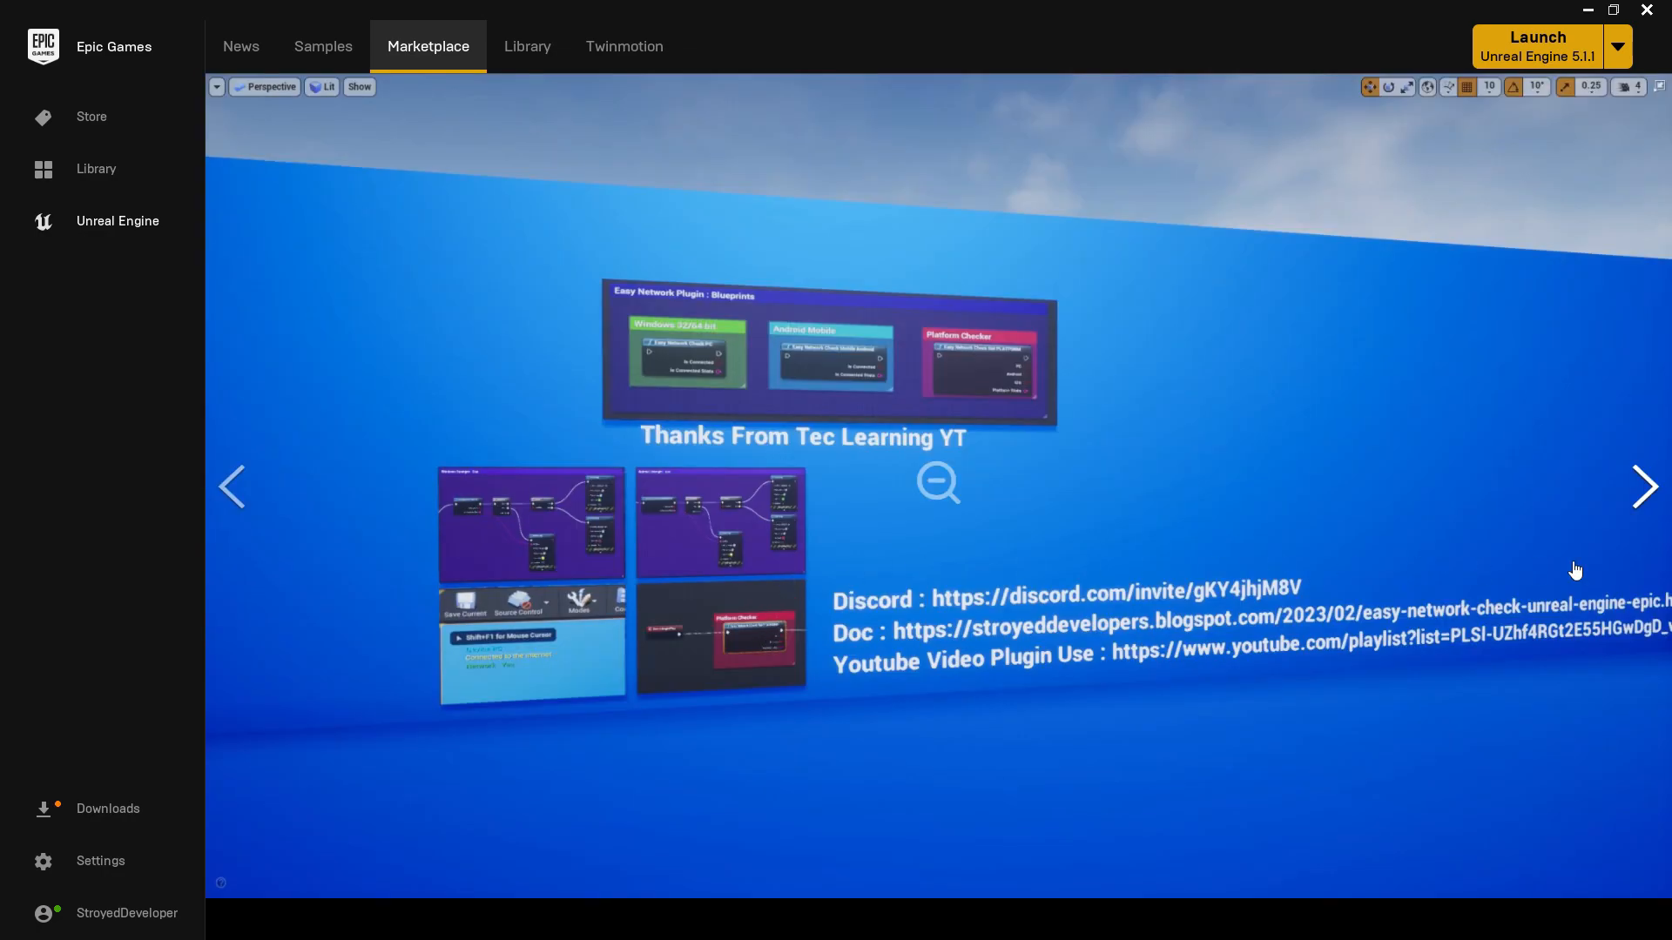
{"action": "mouse_move", "coordinate": [1625, 522]}
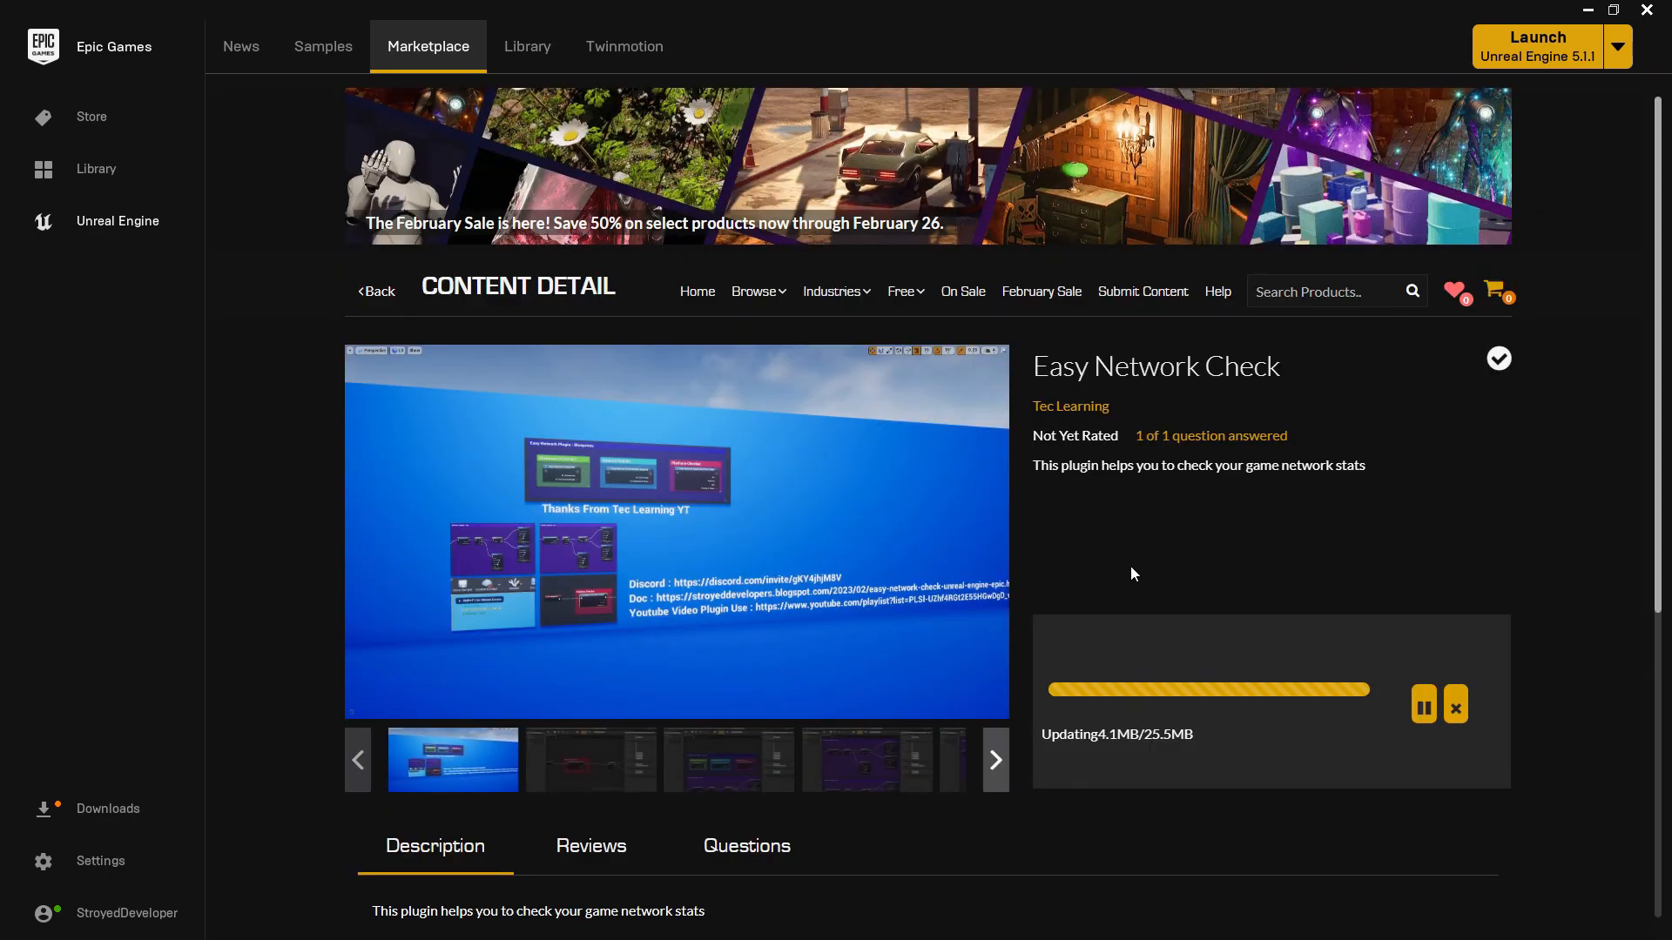
{"action": "mouse_move", "coordinate": [725, 399]}
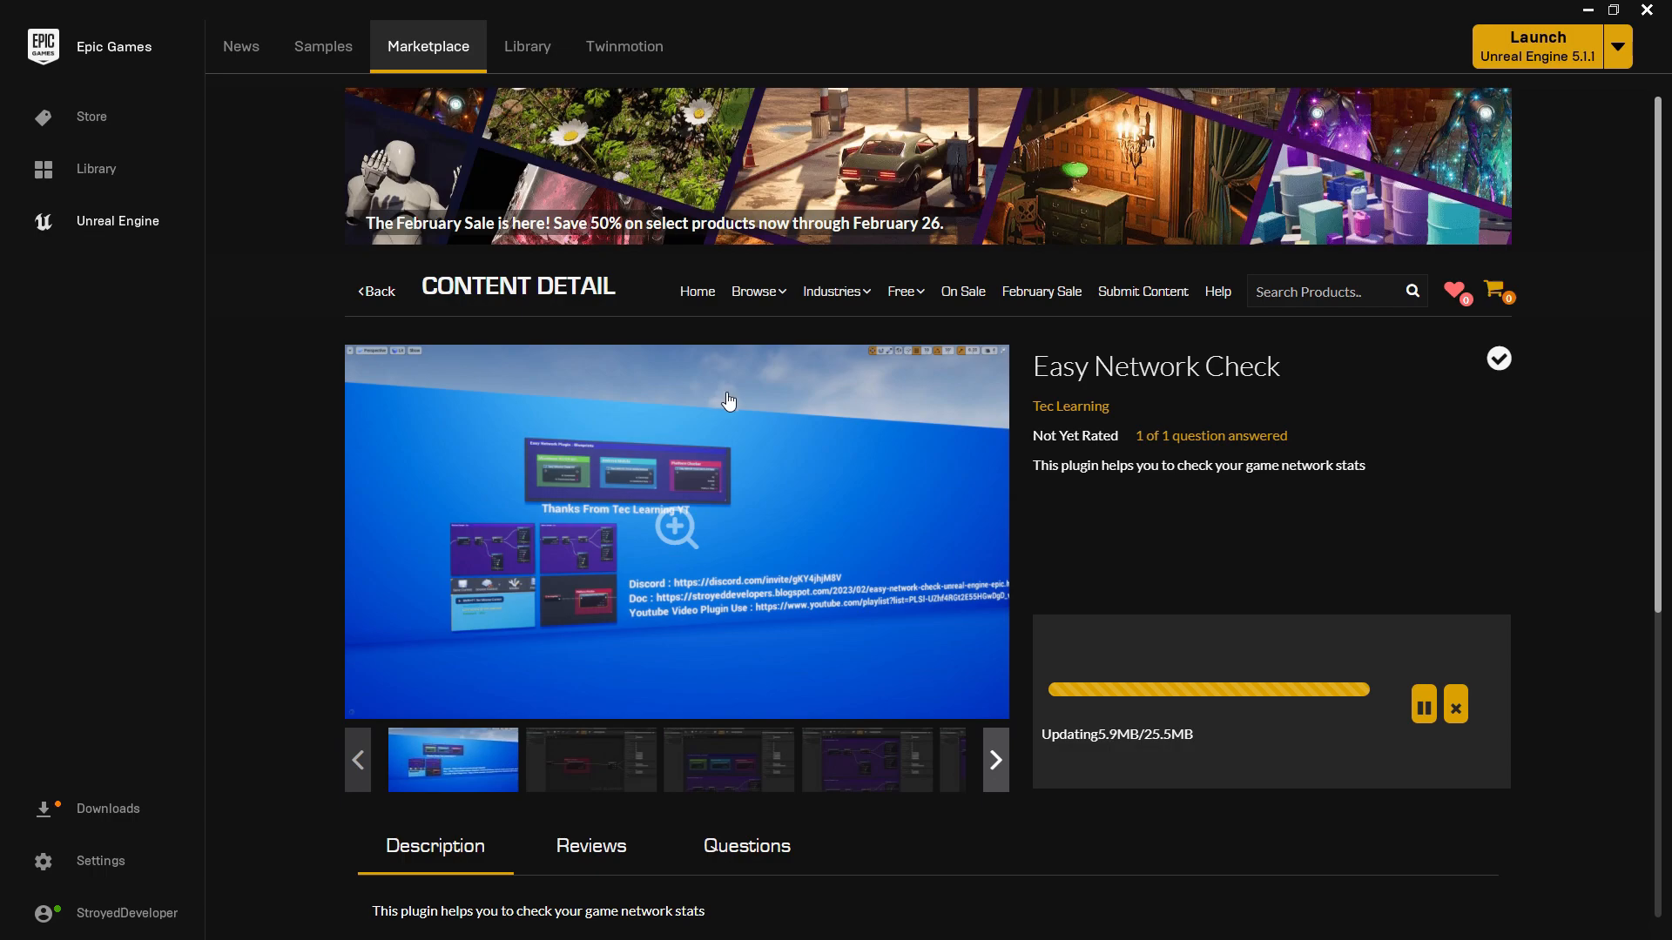
{"action": "scroll", "scroll_direction": "down", "scroll_amount": 3}
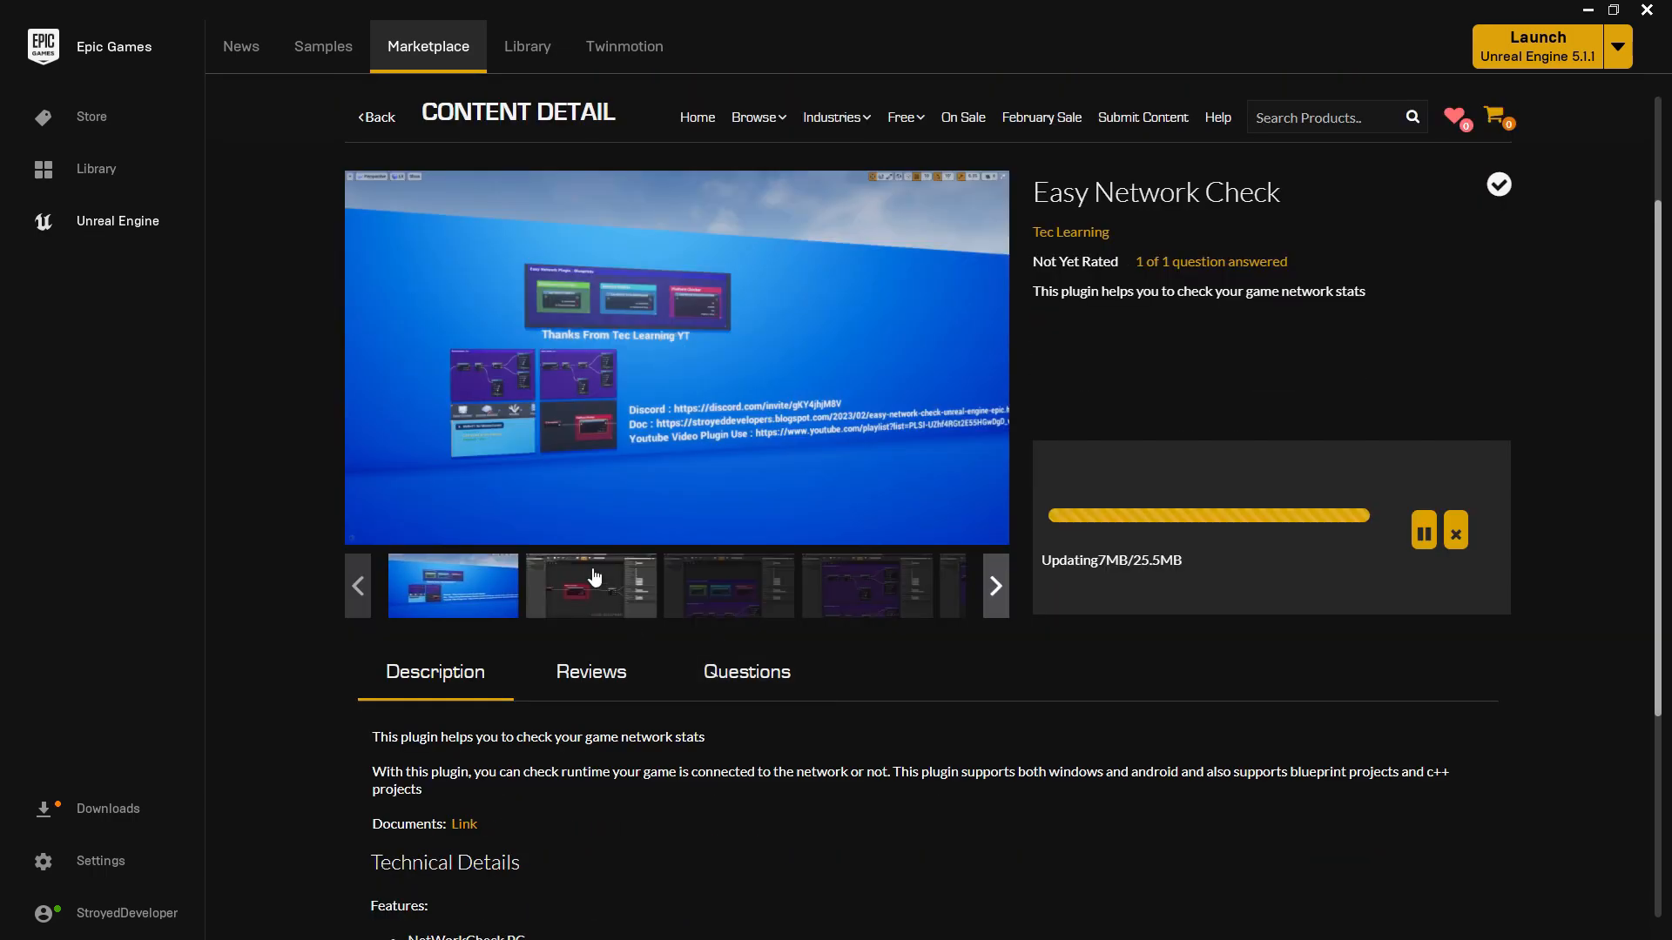
{"action": "scroll", "scroll_direction": "down", "scroll_amount": 3}
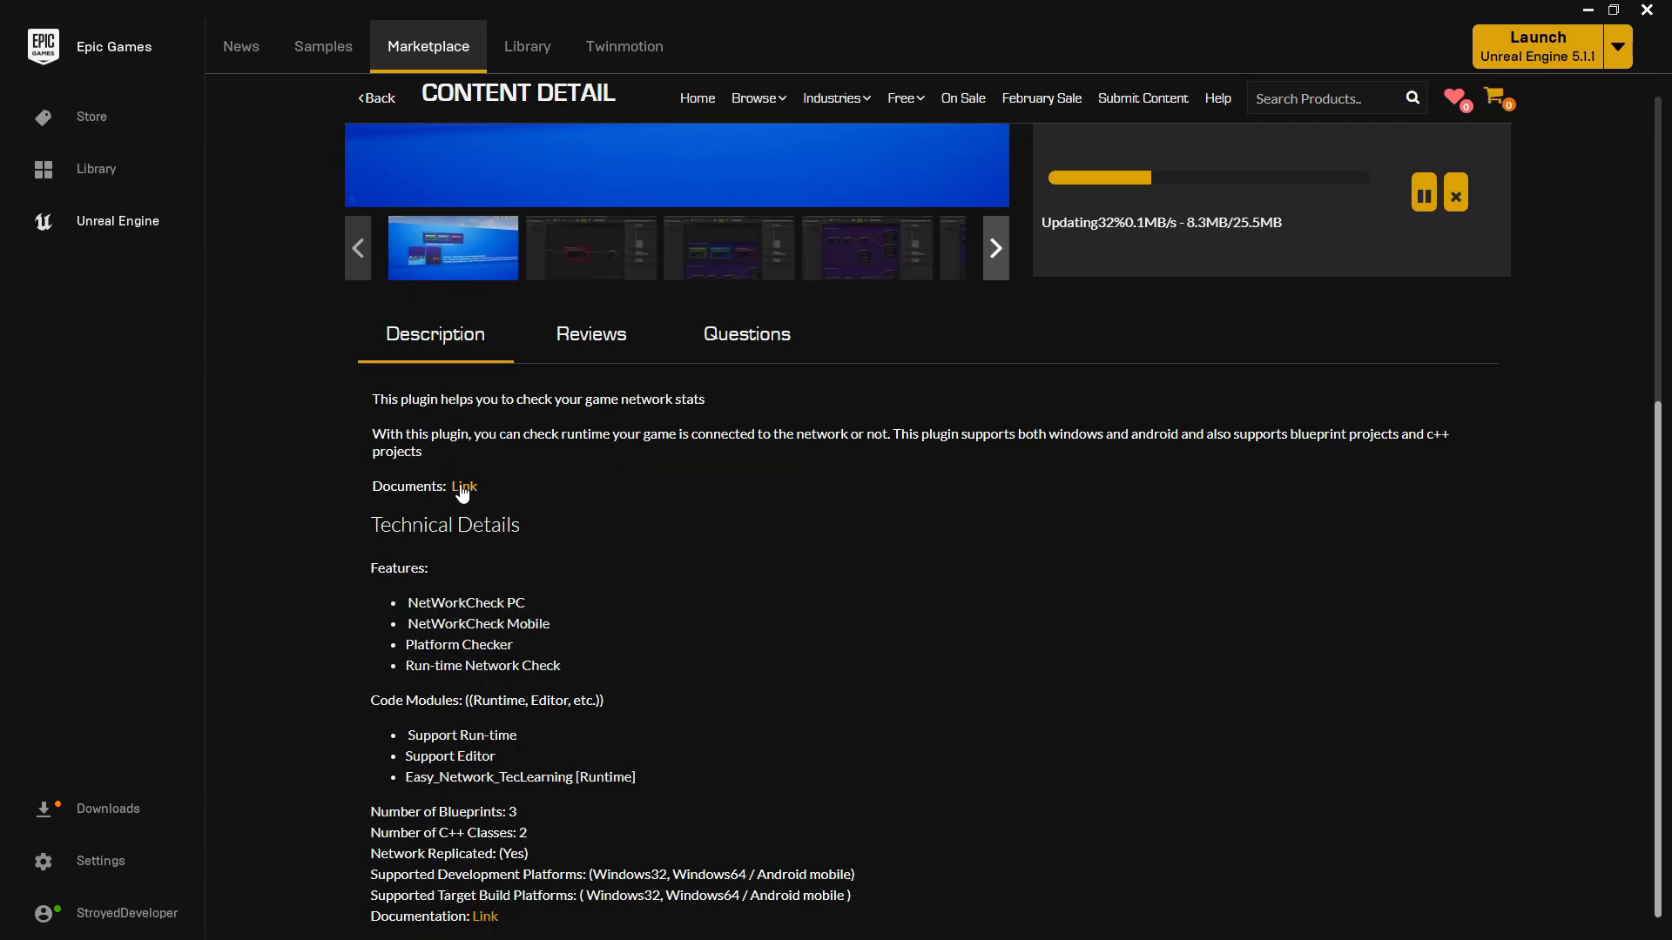
Step: Follow the Documents link to the external blog post and scroll through its blueprint examples to the end
{"action": "left_click", "coordinate": [464, 486]}
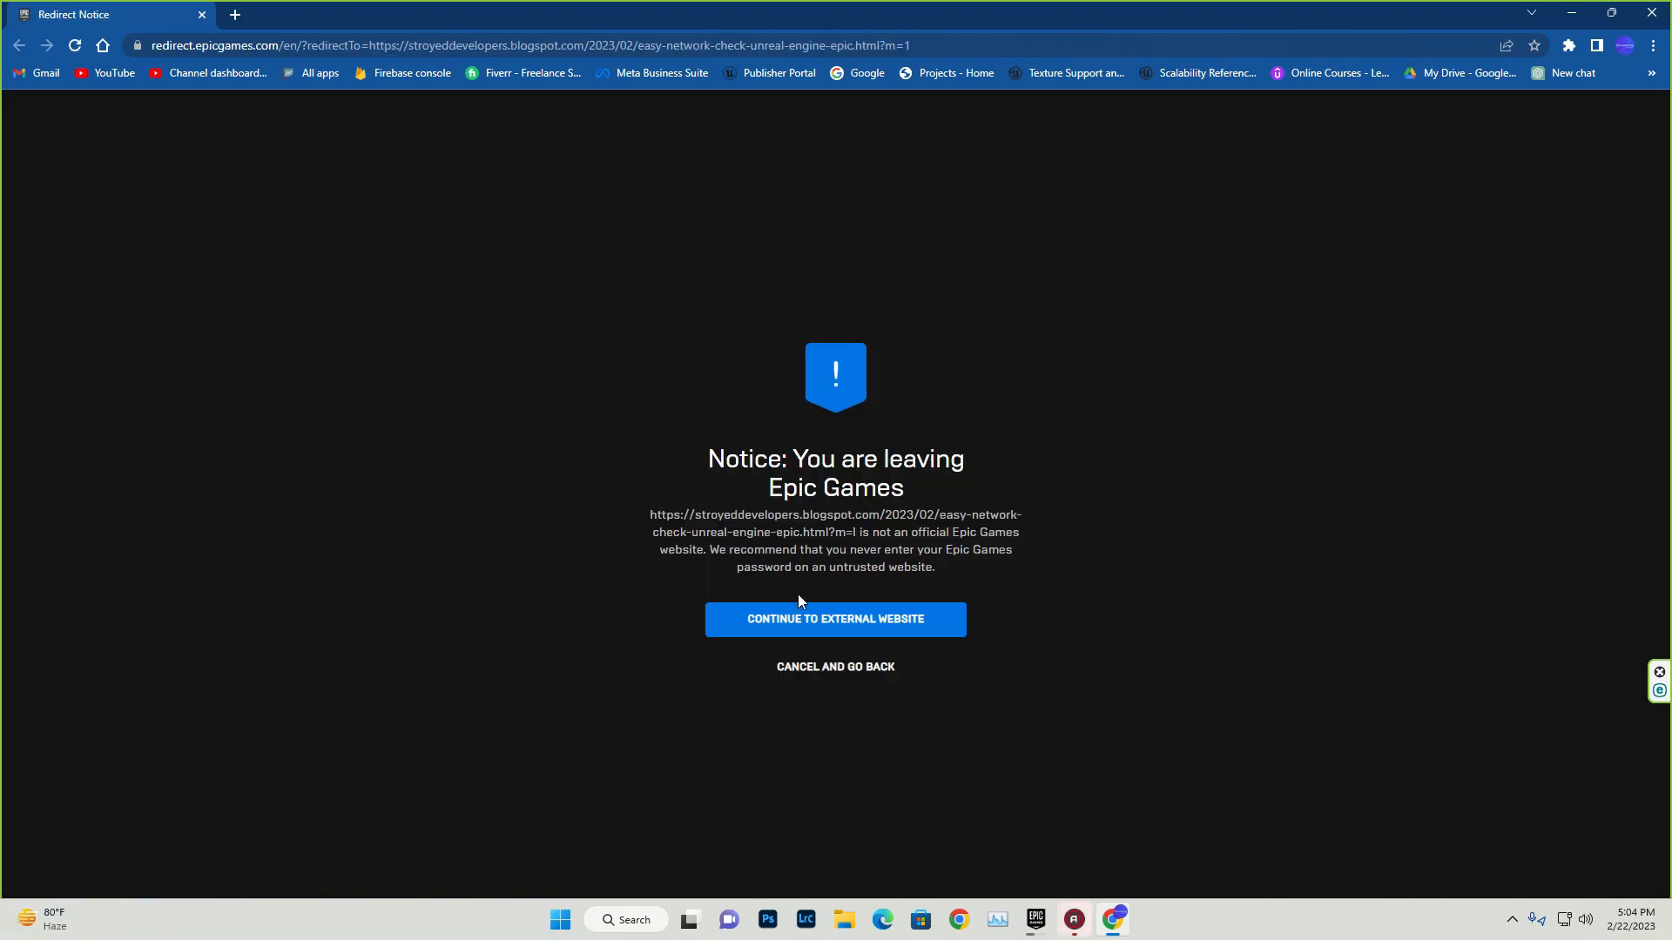
{"action": "left_click", "coordinate": [835, 618]}
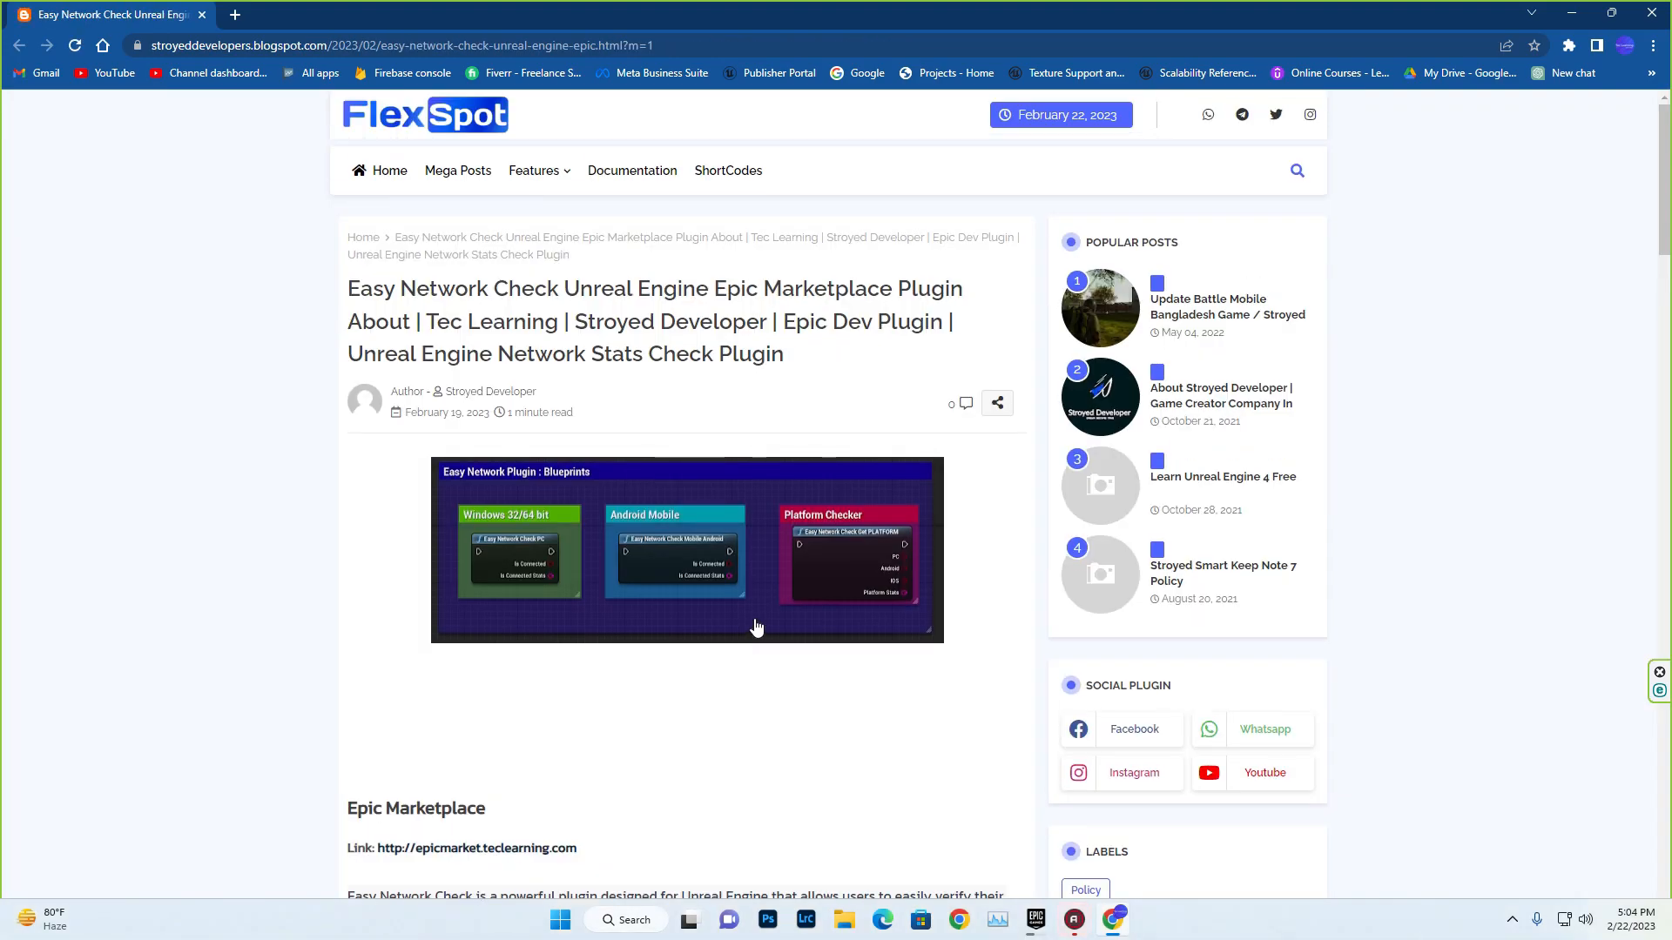
{"action": "scroll", "scroll_direction": "down", "scroll_amount": 3}
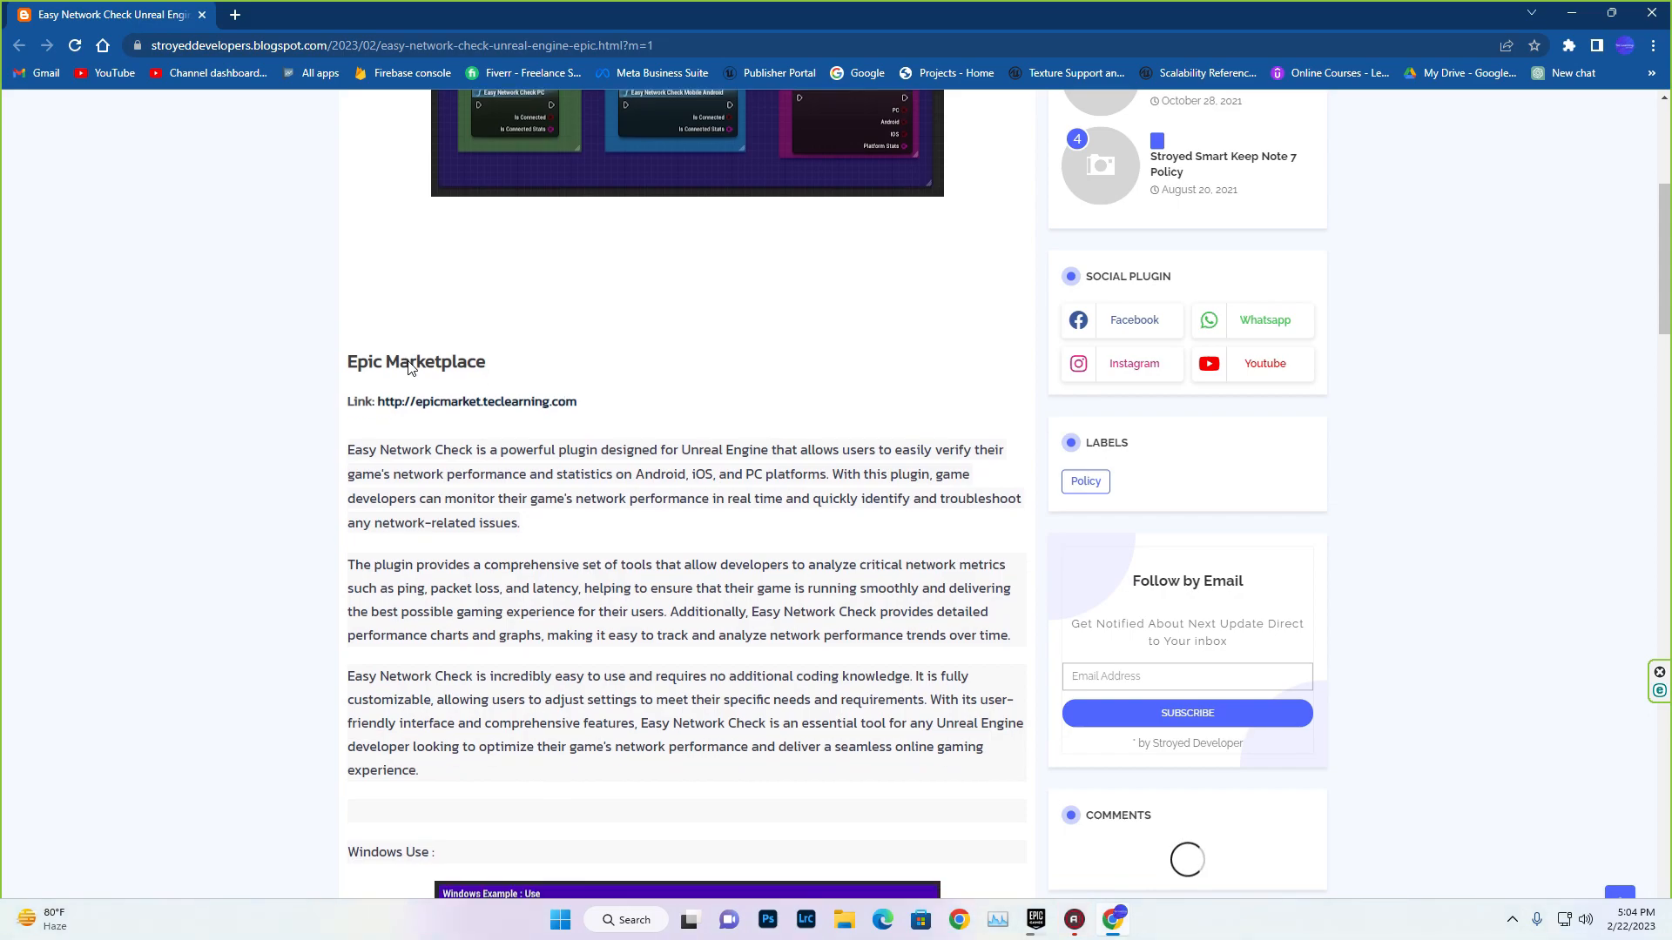
{"action": "scroll", "scroll_direction": "down", "scroll_amount": 3}
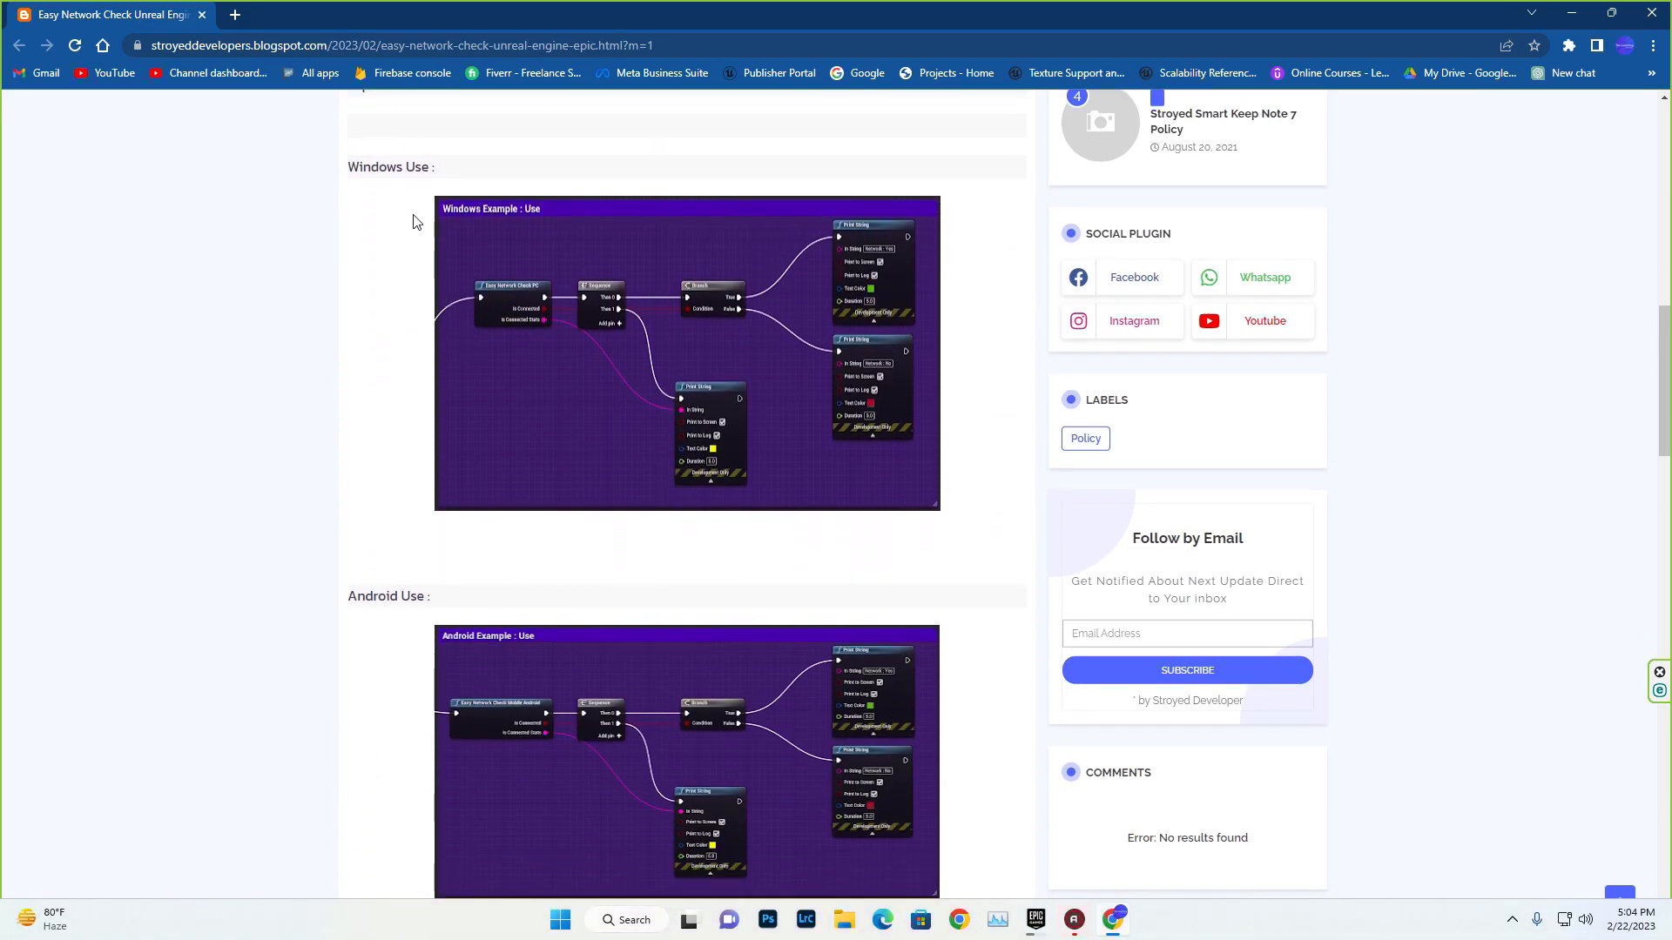
{"action": "scroll", "scroll_direction": "down", "scroll_amount": 3}
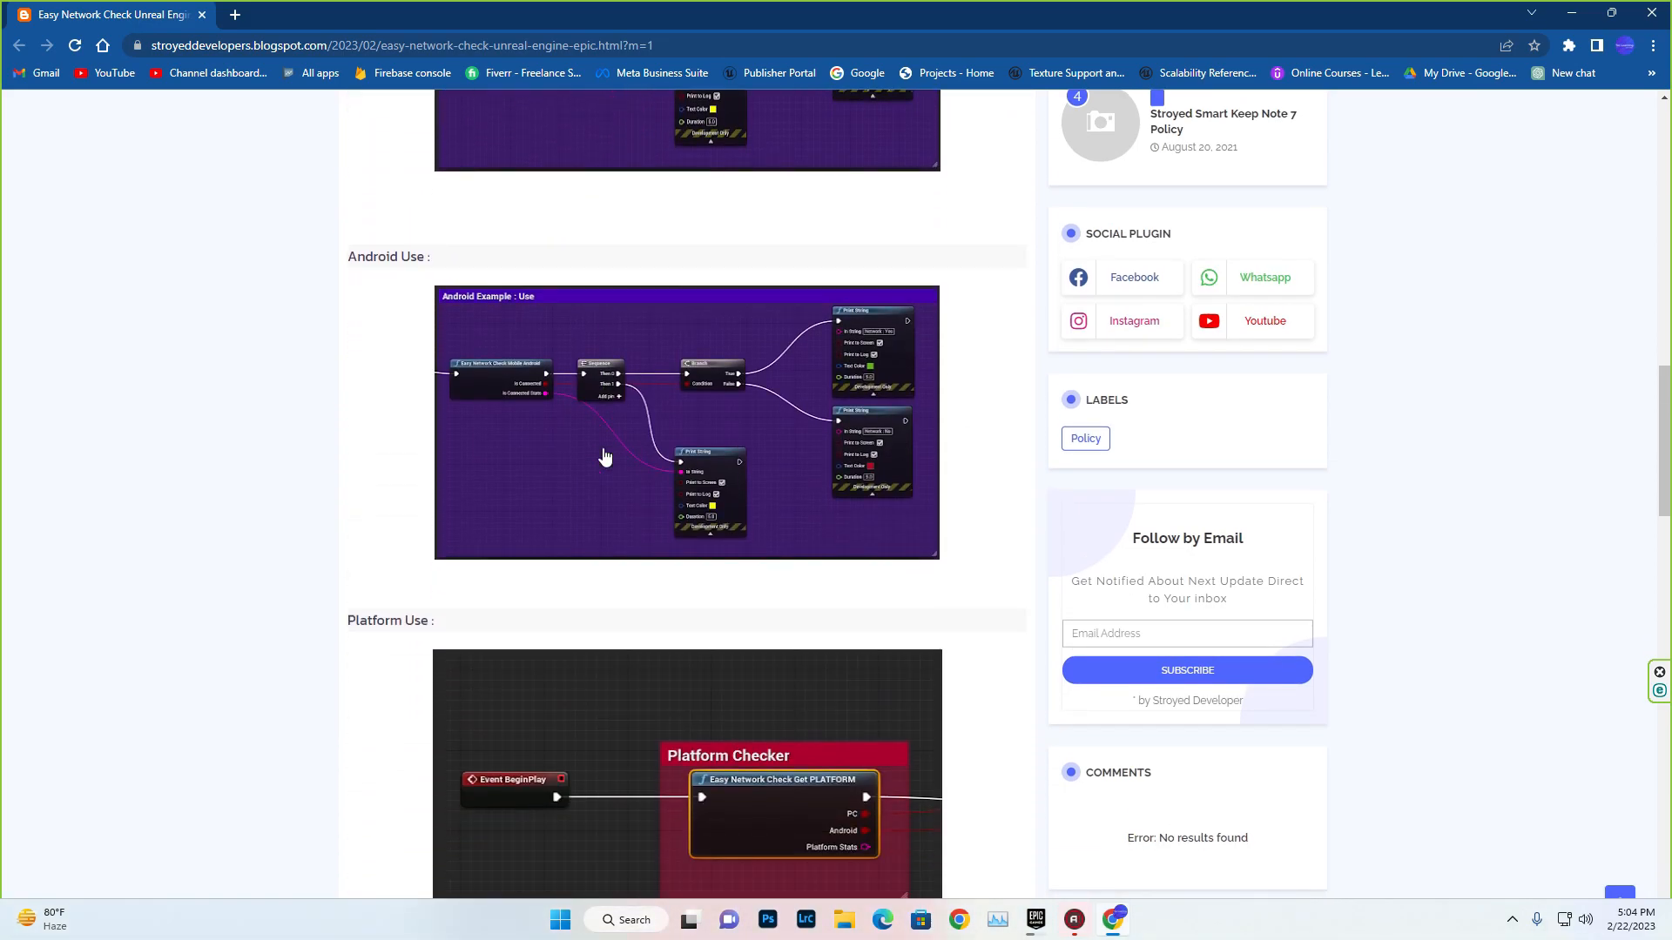
{"action": "scroll", "scroll_direction": "down", "scroll_amount": 3}
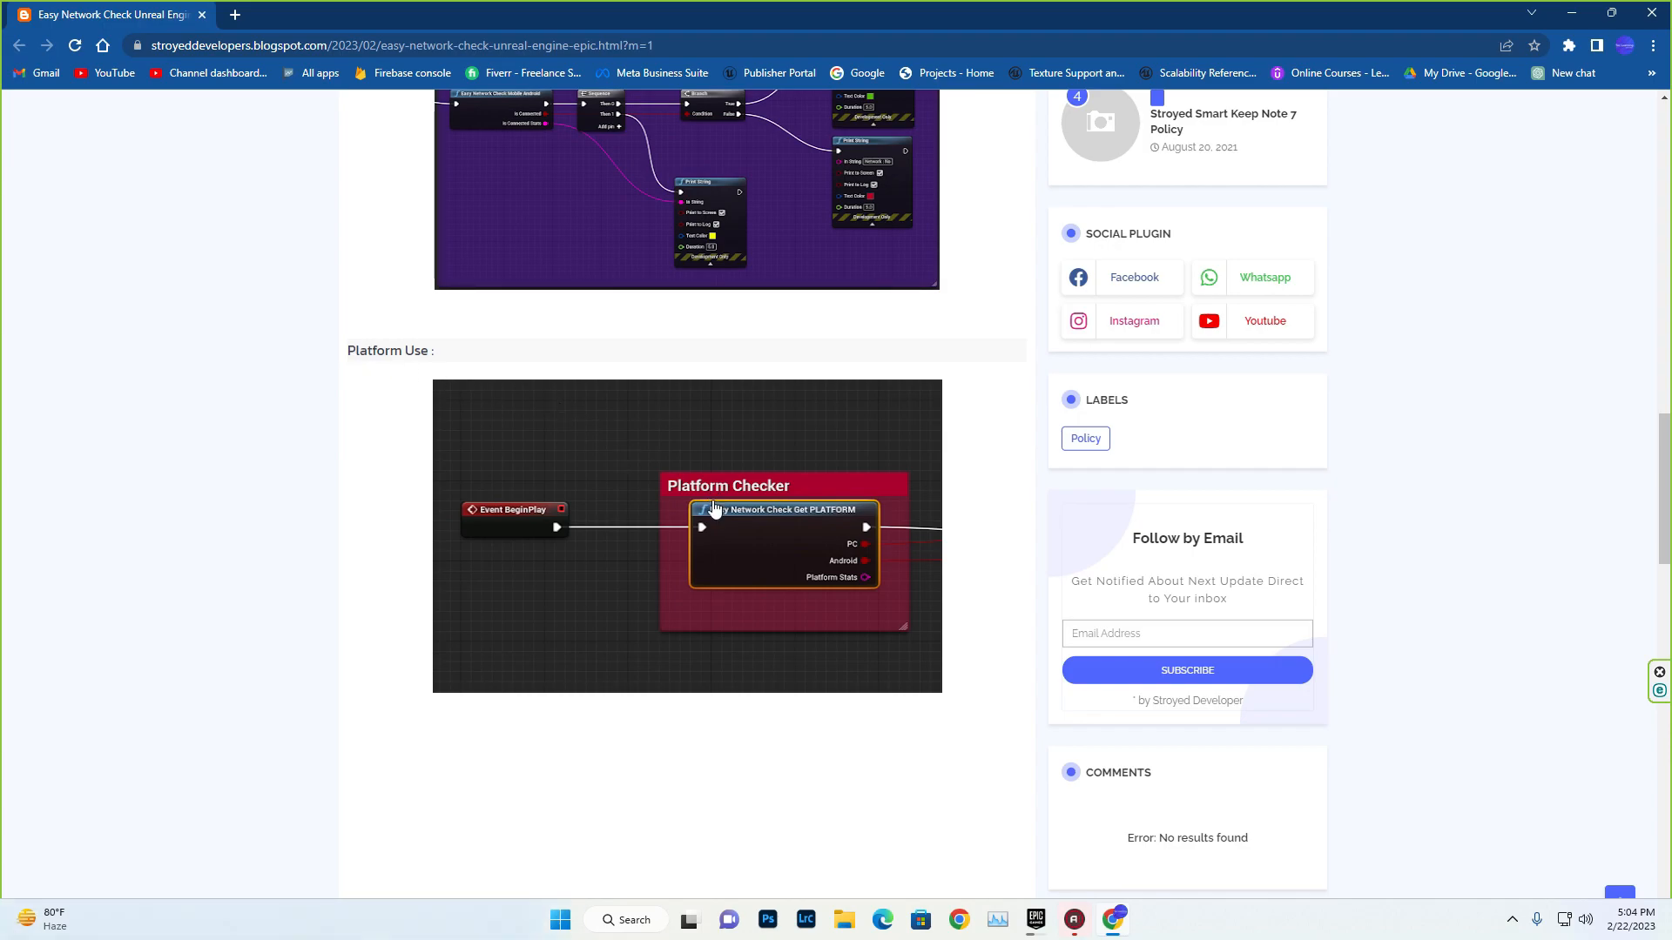
{"action": "scroll", "scroll_direction": "down", "scroll_amount": 3}
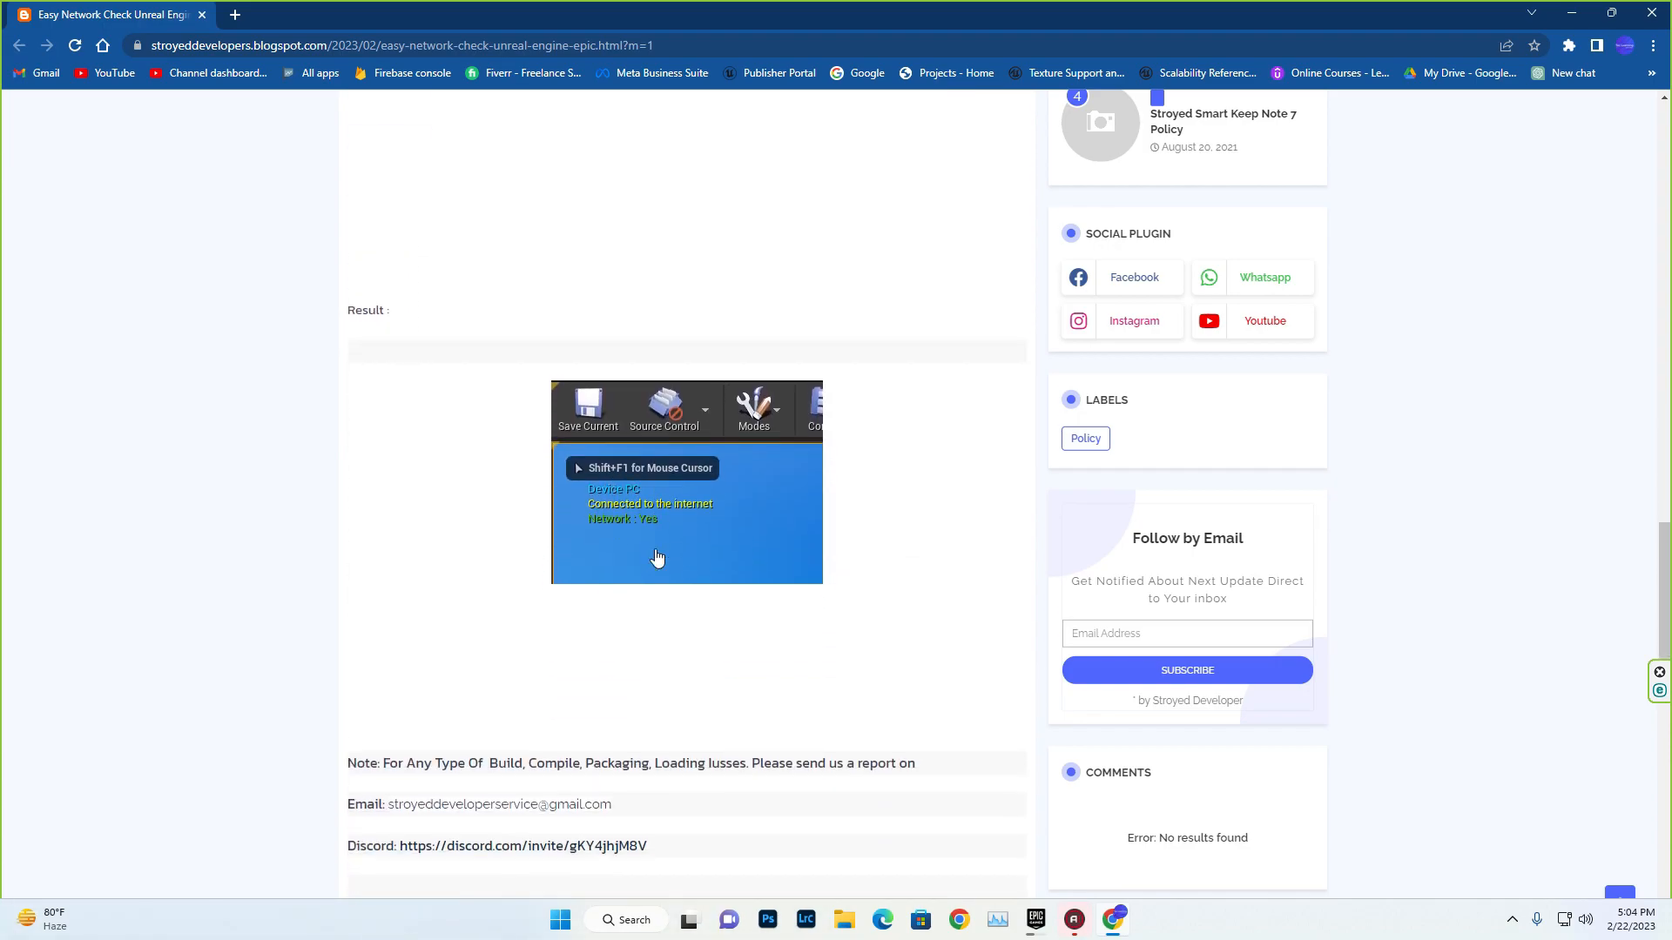
{"action": "scroll", "scroll_direction": "down", "scroll_amount": 3}
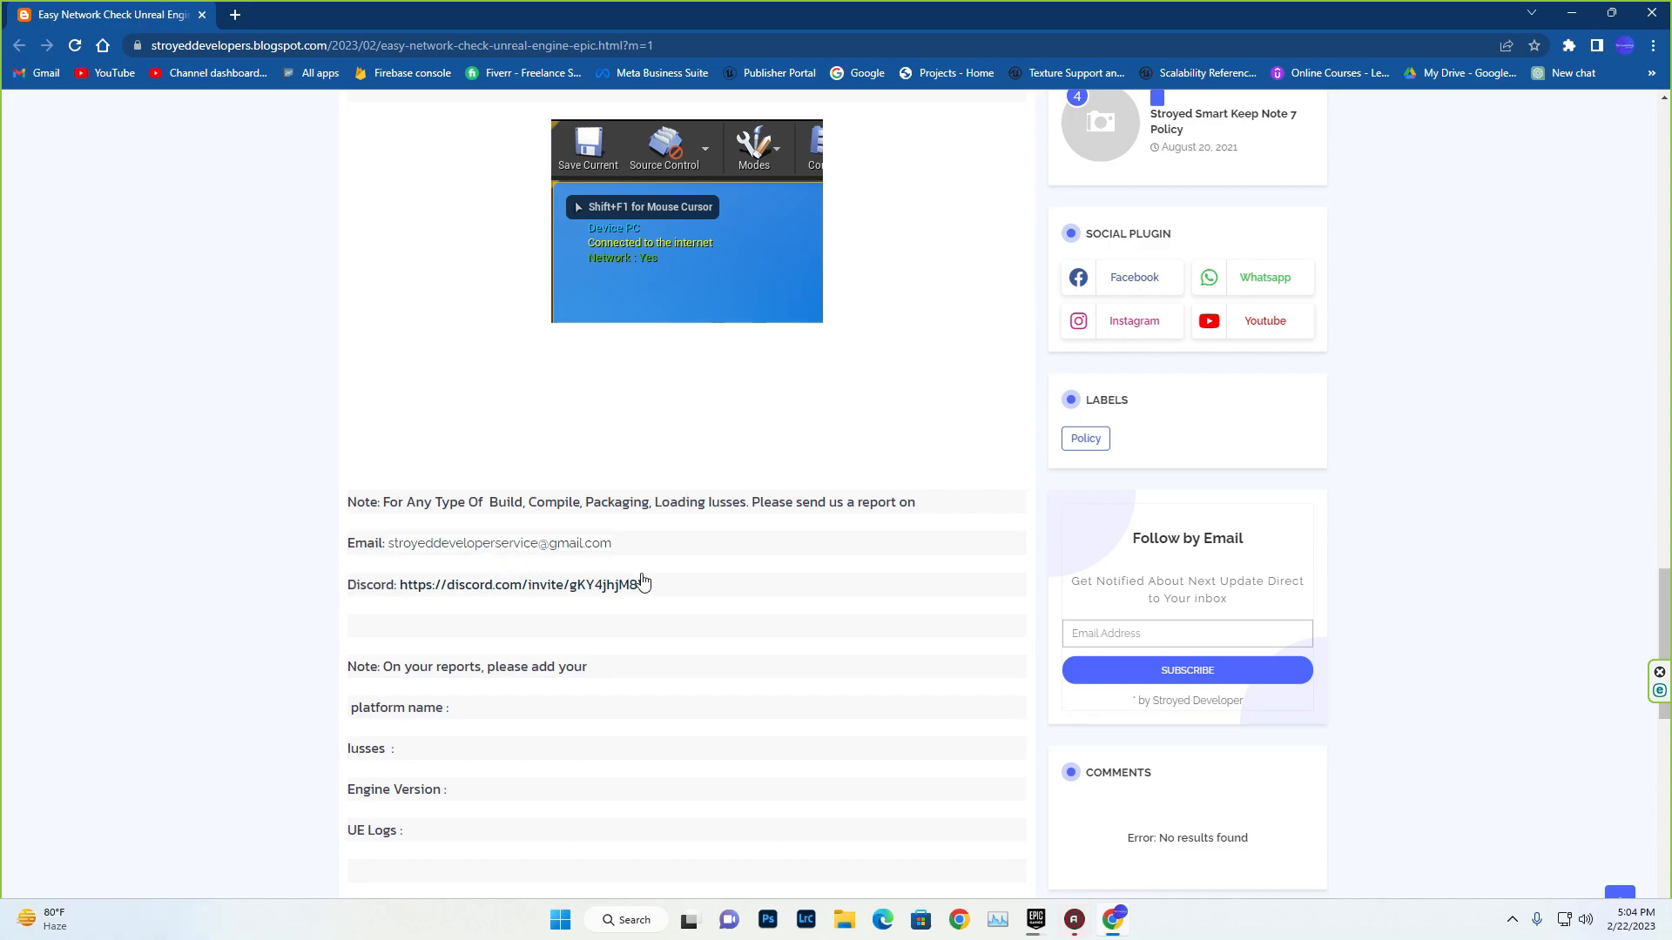
{"action": "mouse_move", "coordinate": [523, 593]}
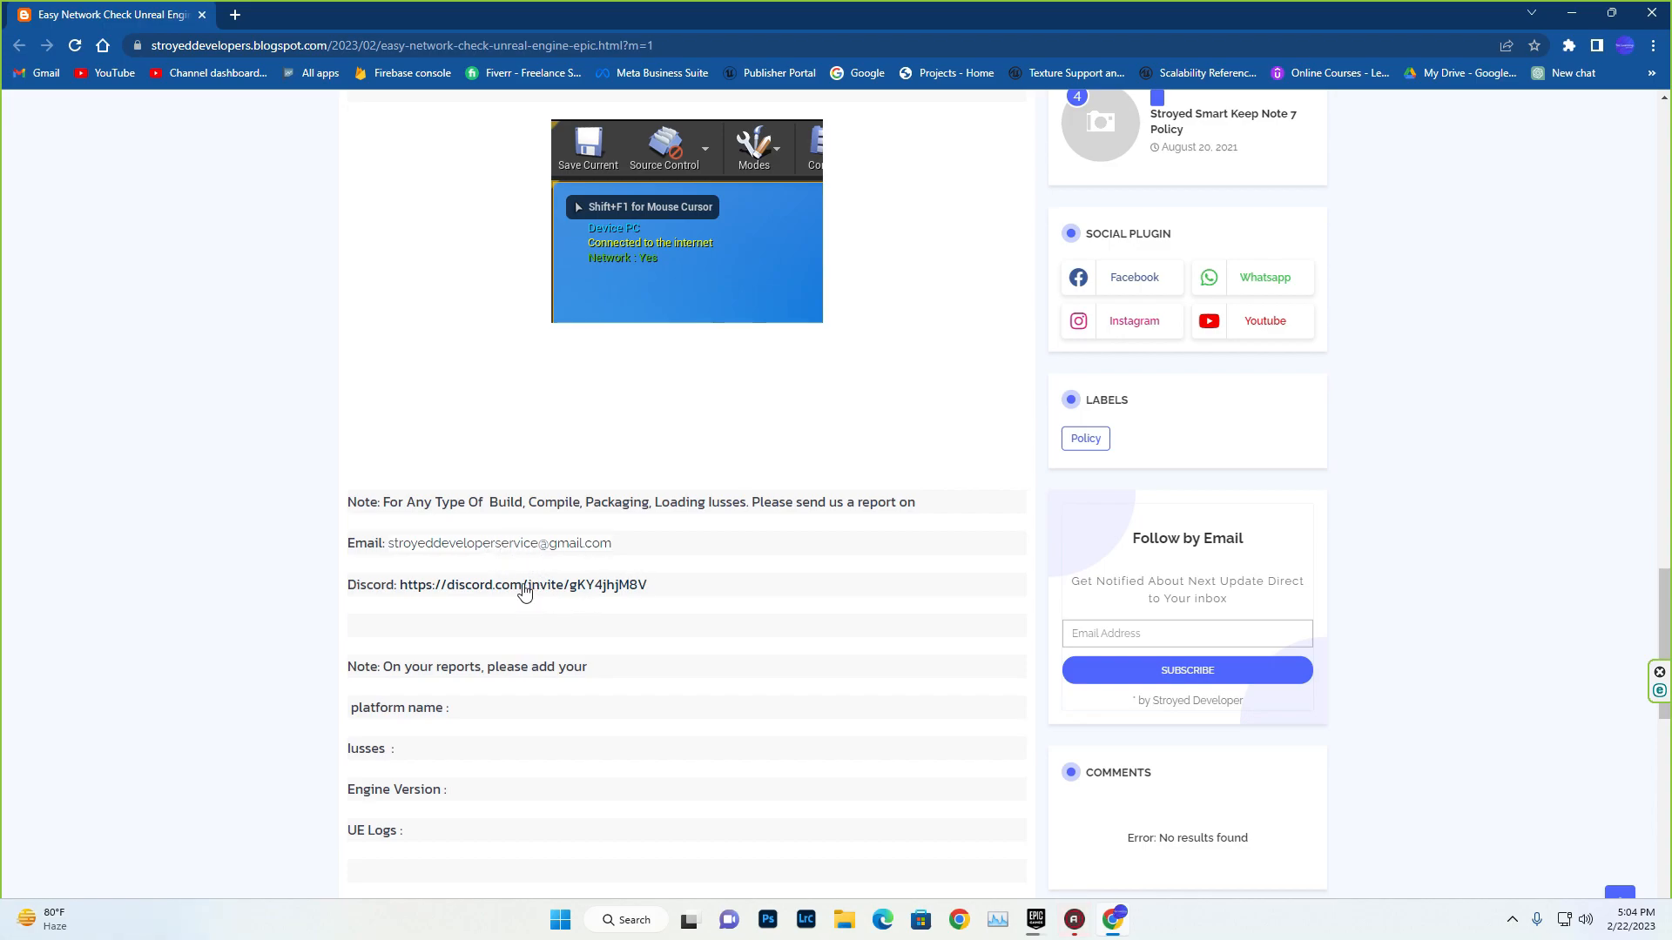
{"action": "scroll", "scroll_direction": "down", "scroll_amount": 3}
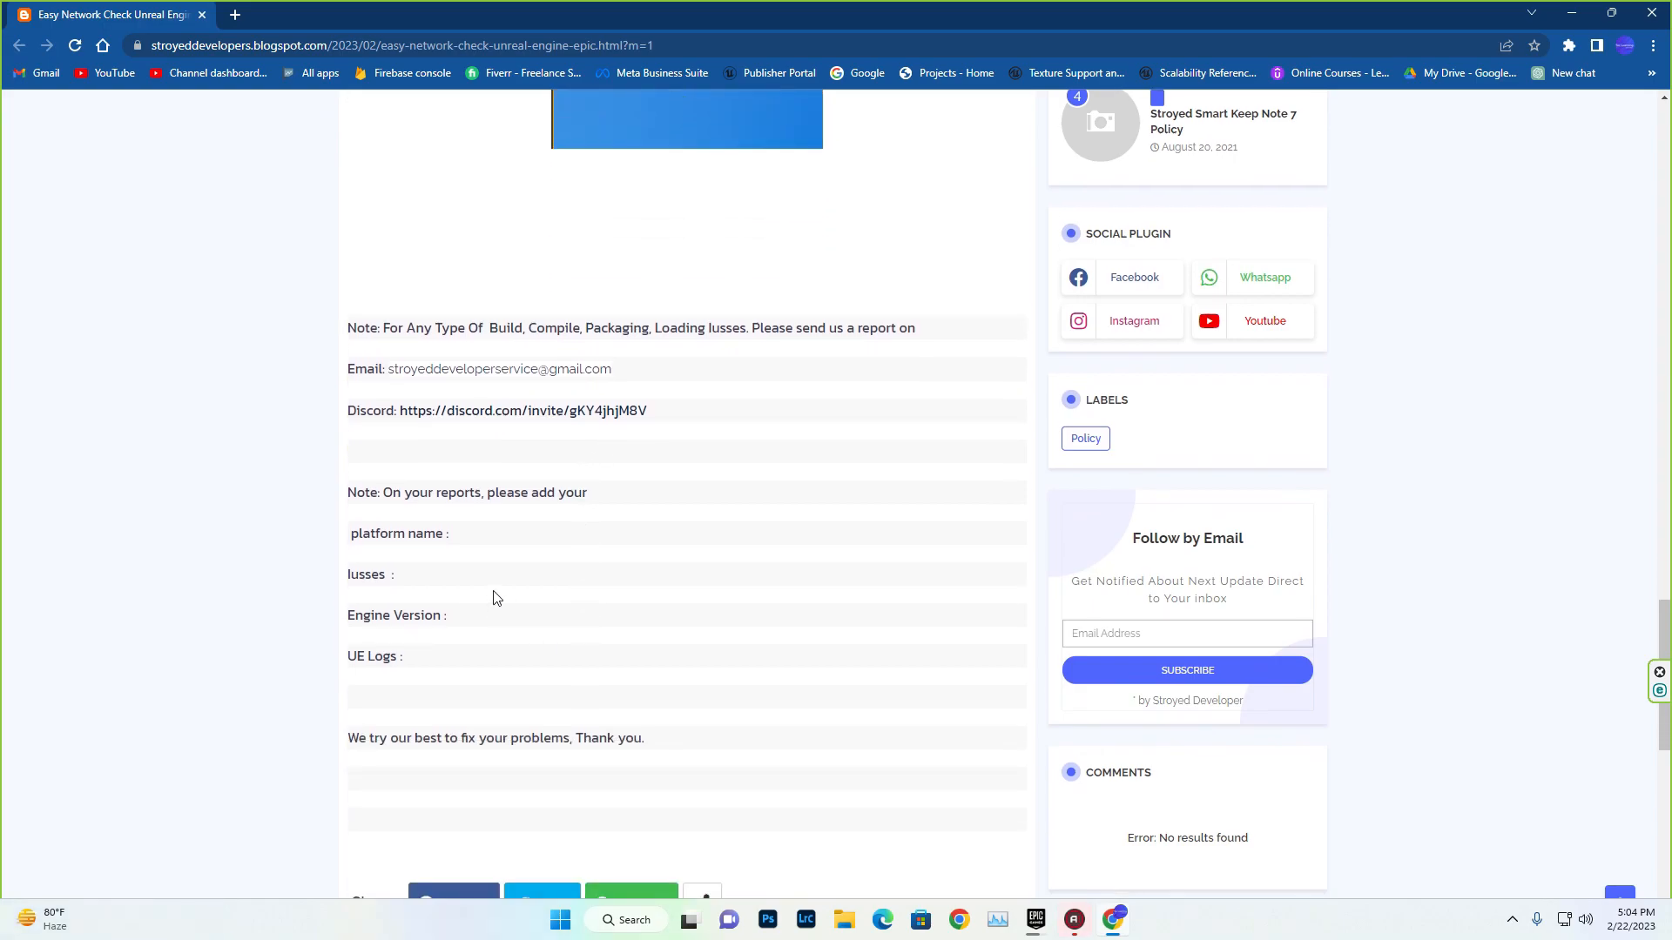
{"action": "mouse_move", "coordinate": [522, 583]}
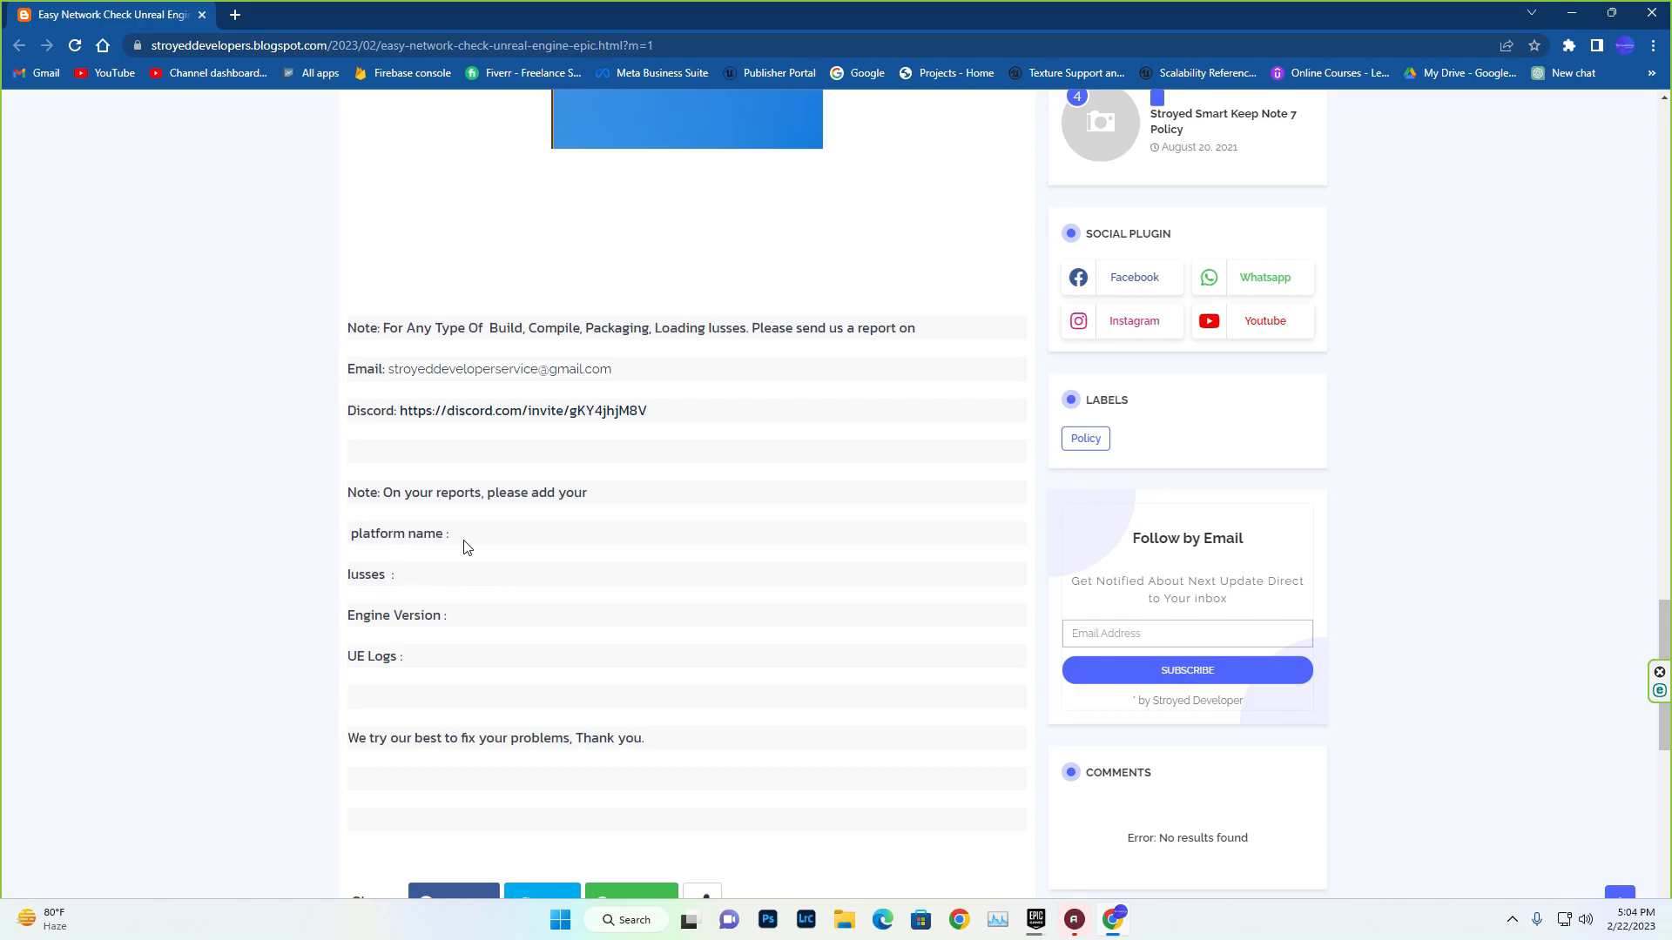
{"action": "left_click_drag", "start_coordinate": [350, 533], "coordinate": [448, 656]}
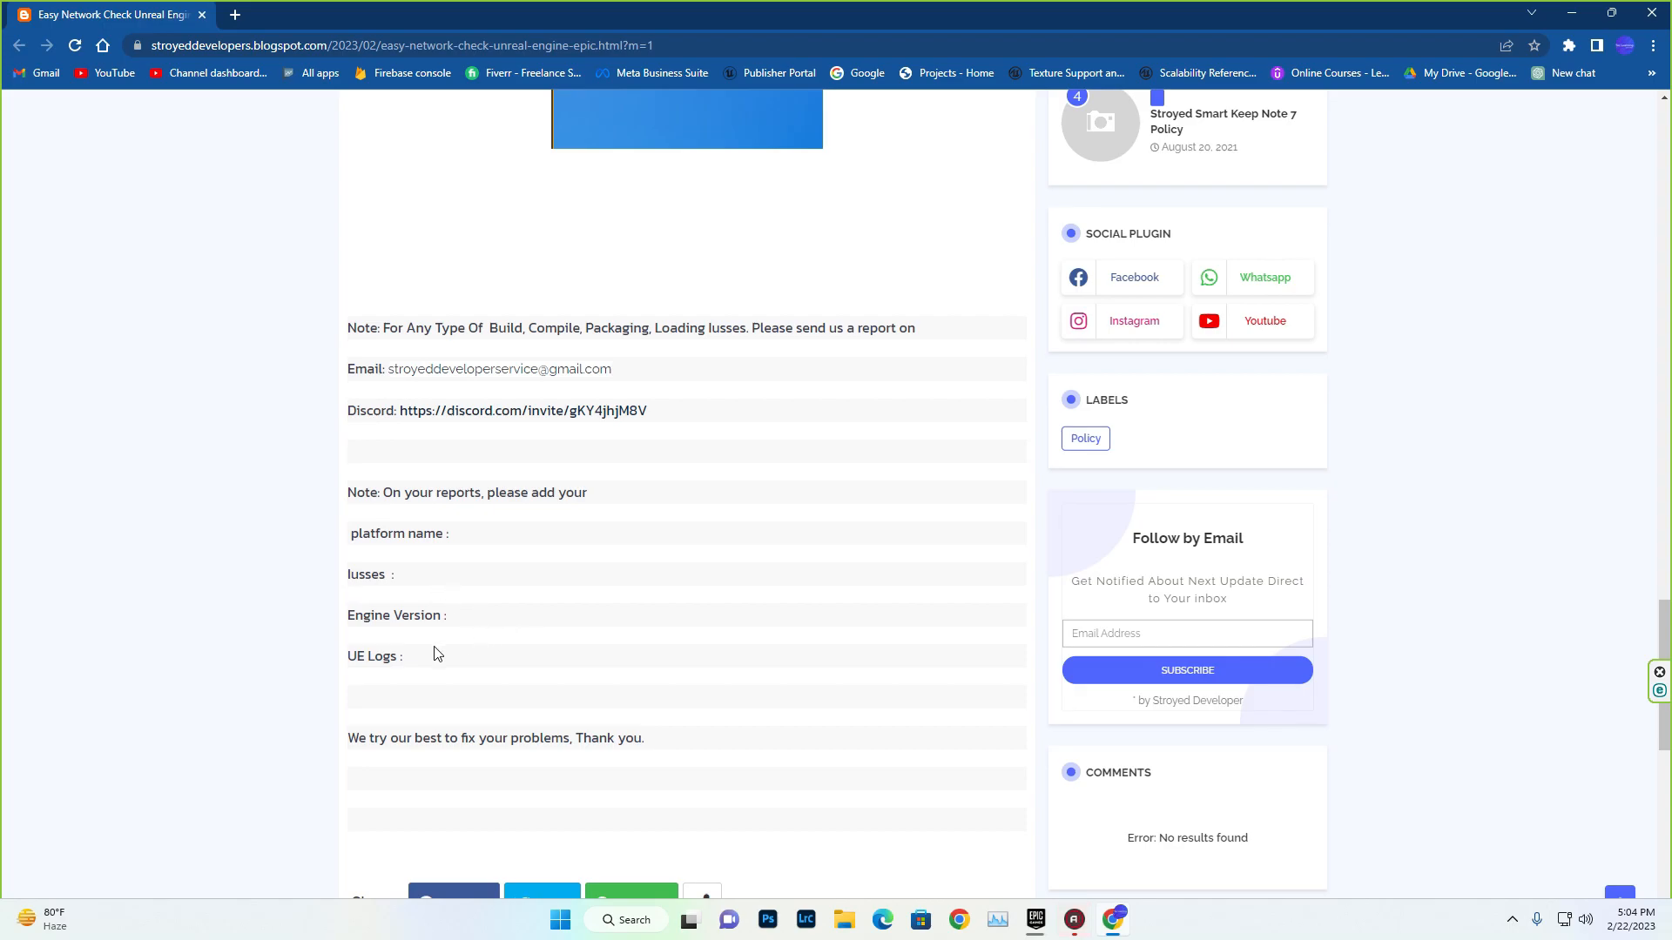
{"action": "scroll", "scroll_direction": "down", "scroll_amount": 3}
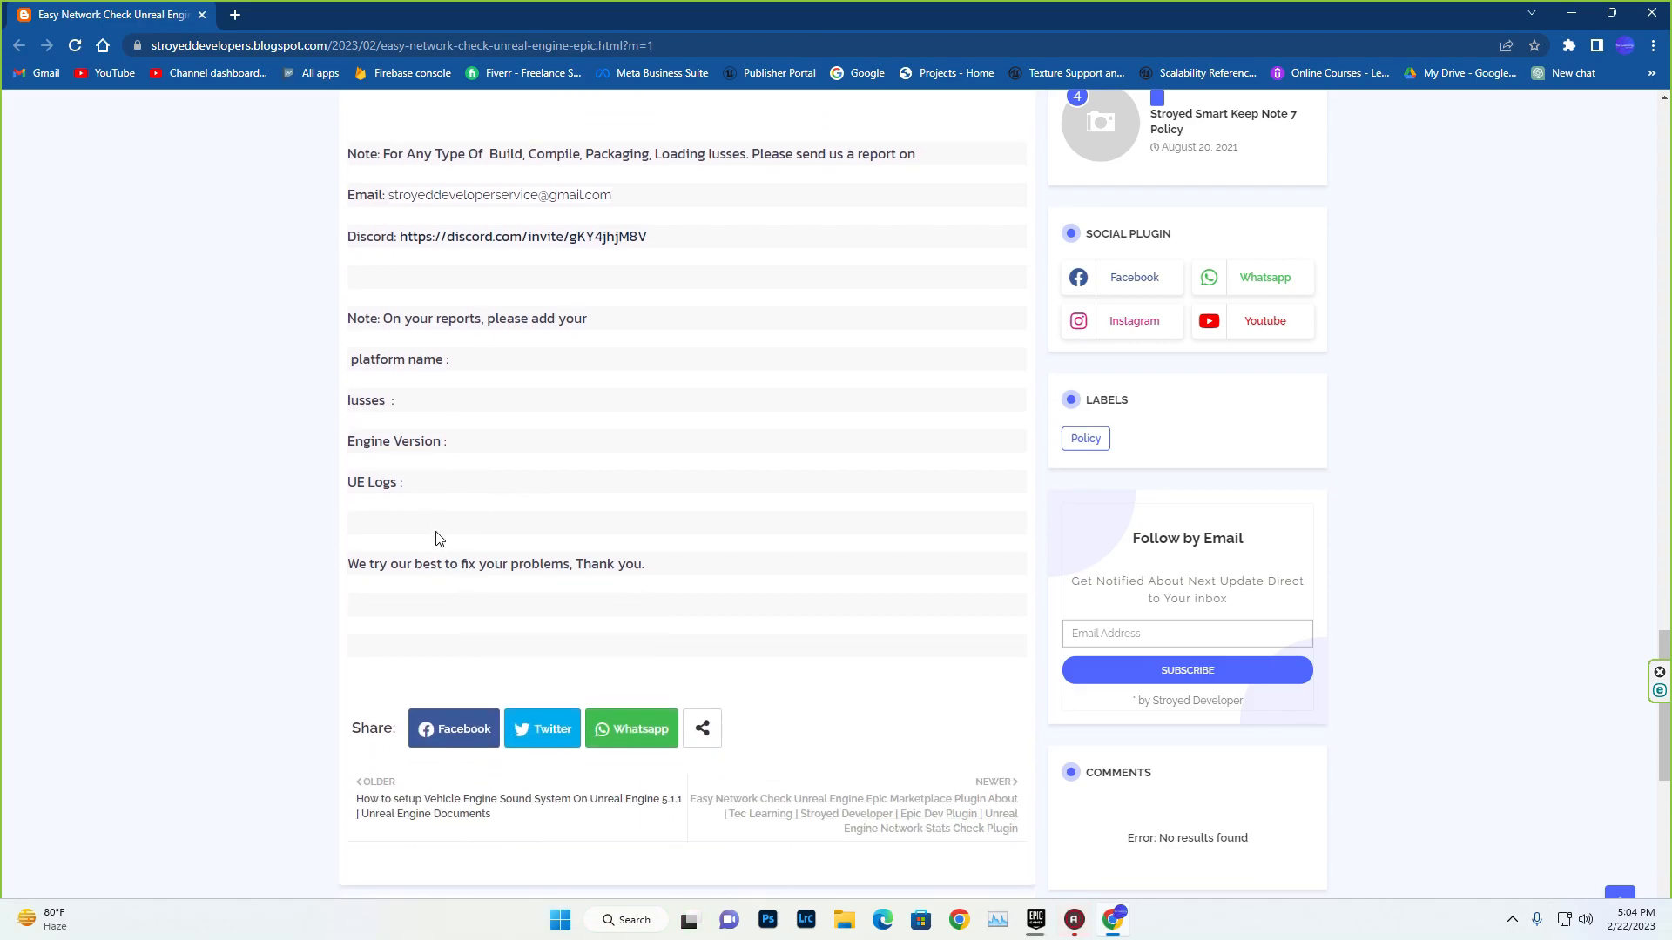
{"action": "mouse_move", "coordinate": [433, 497]}
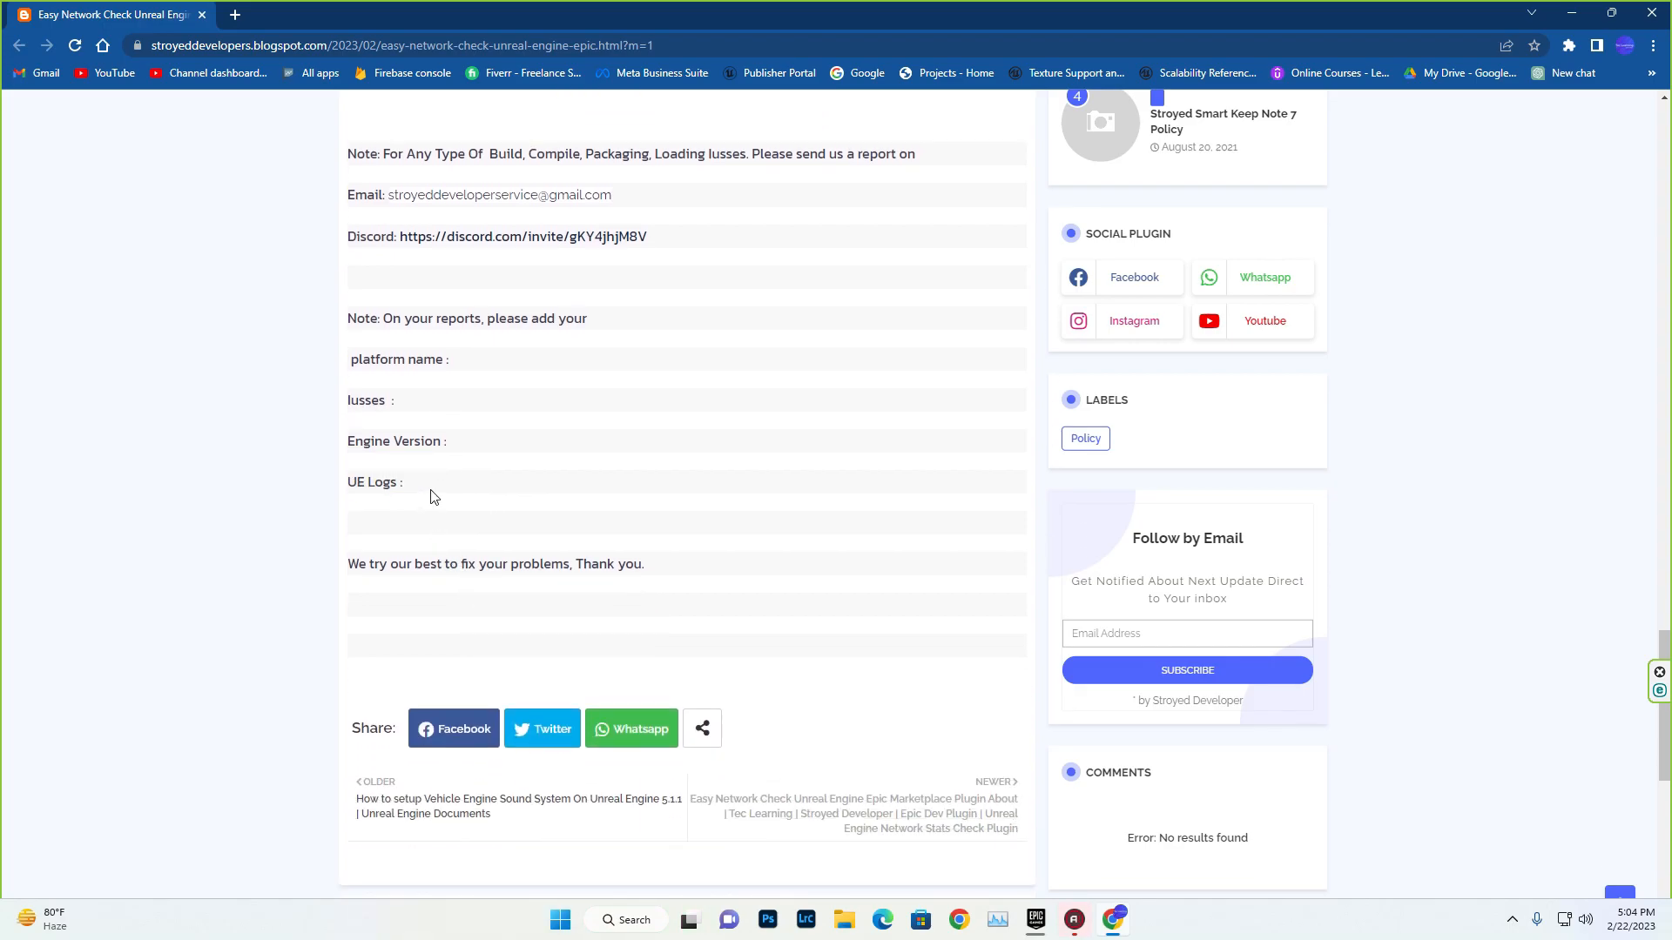
{"action": "mouse_move", "coordinate": [449, 498]}
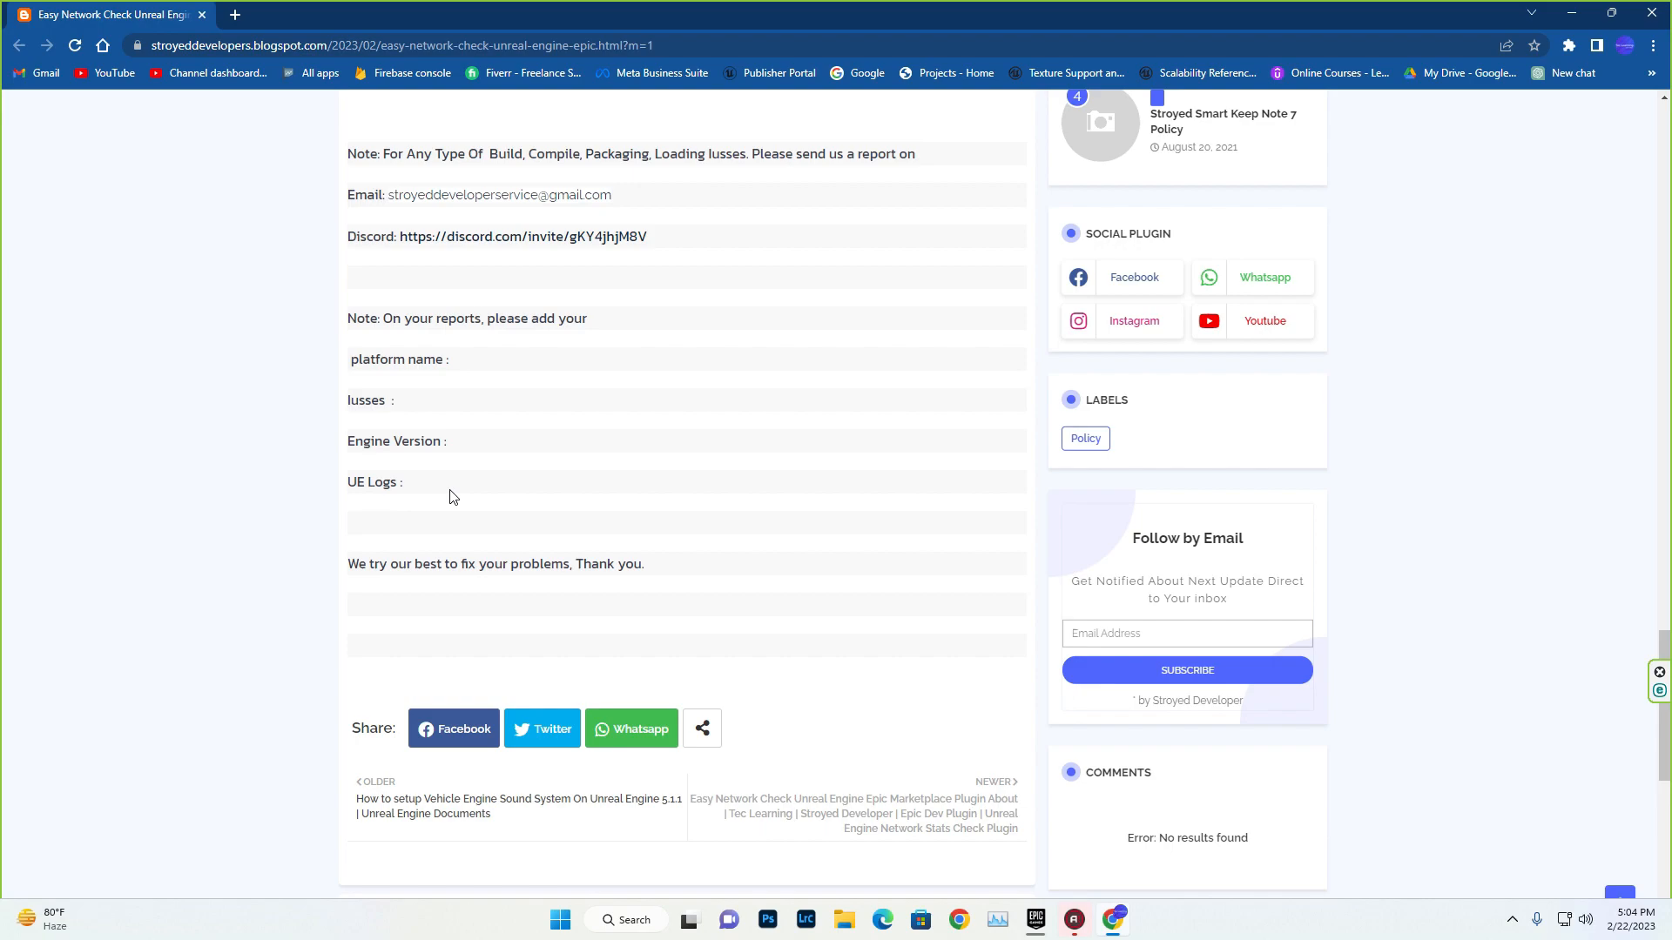
{"action": "mouse_move", "coordinate": [1033, 924]}
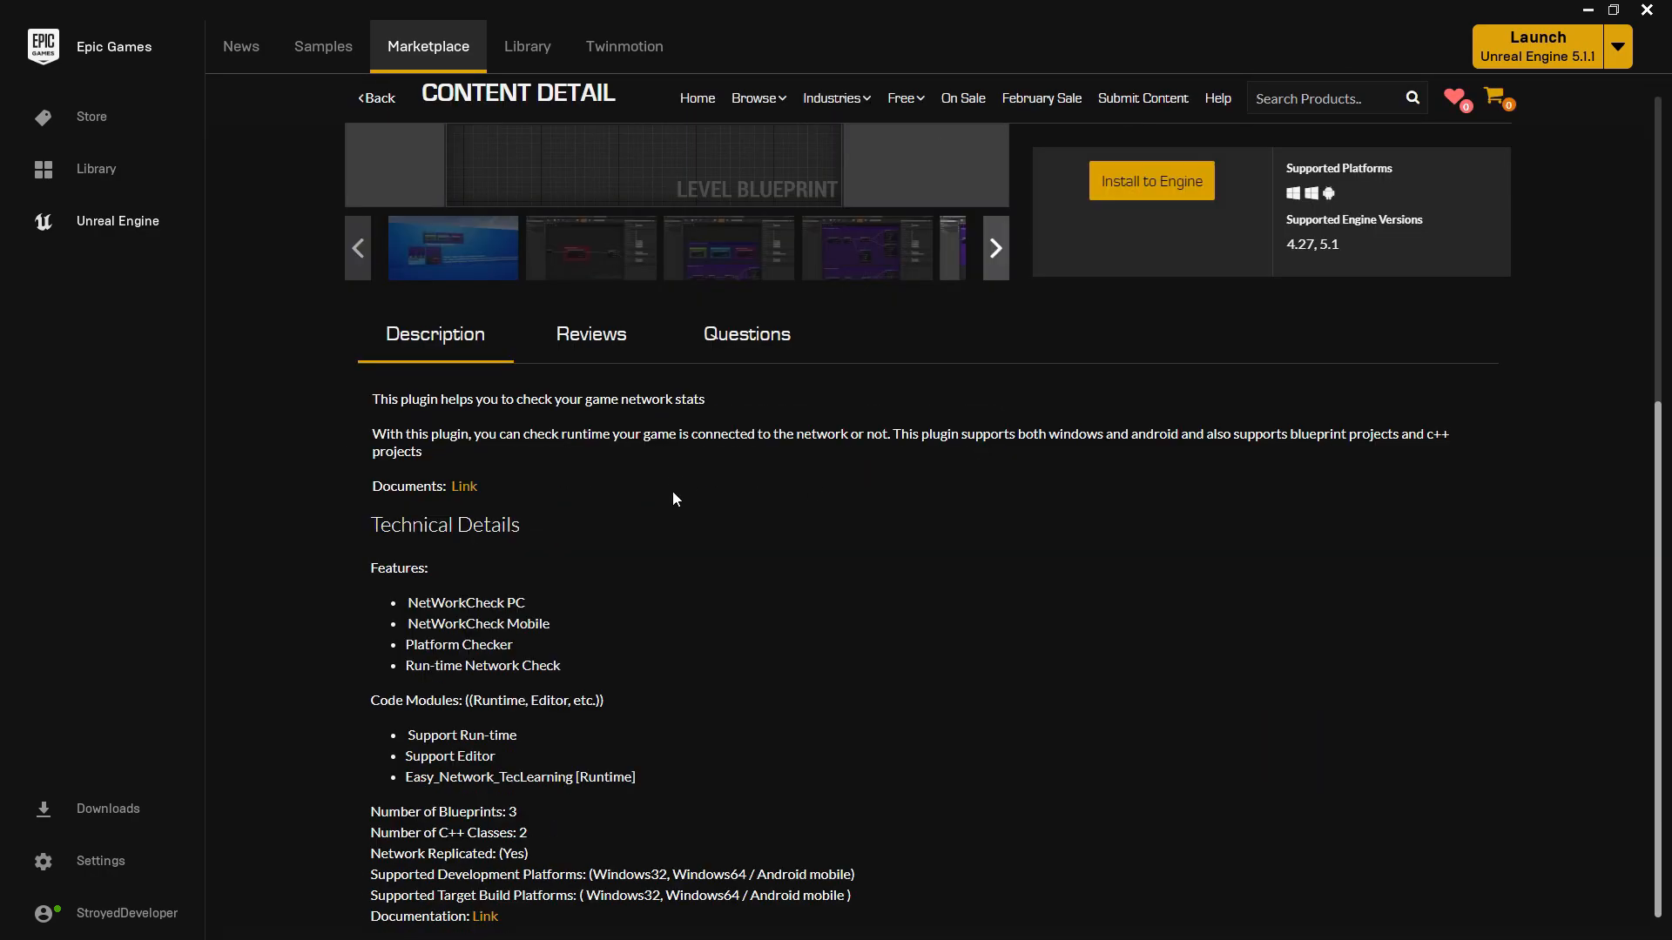
{"action": "mouse_move", "coordinate": [569, 675]}
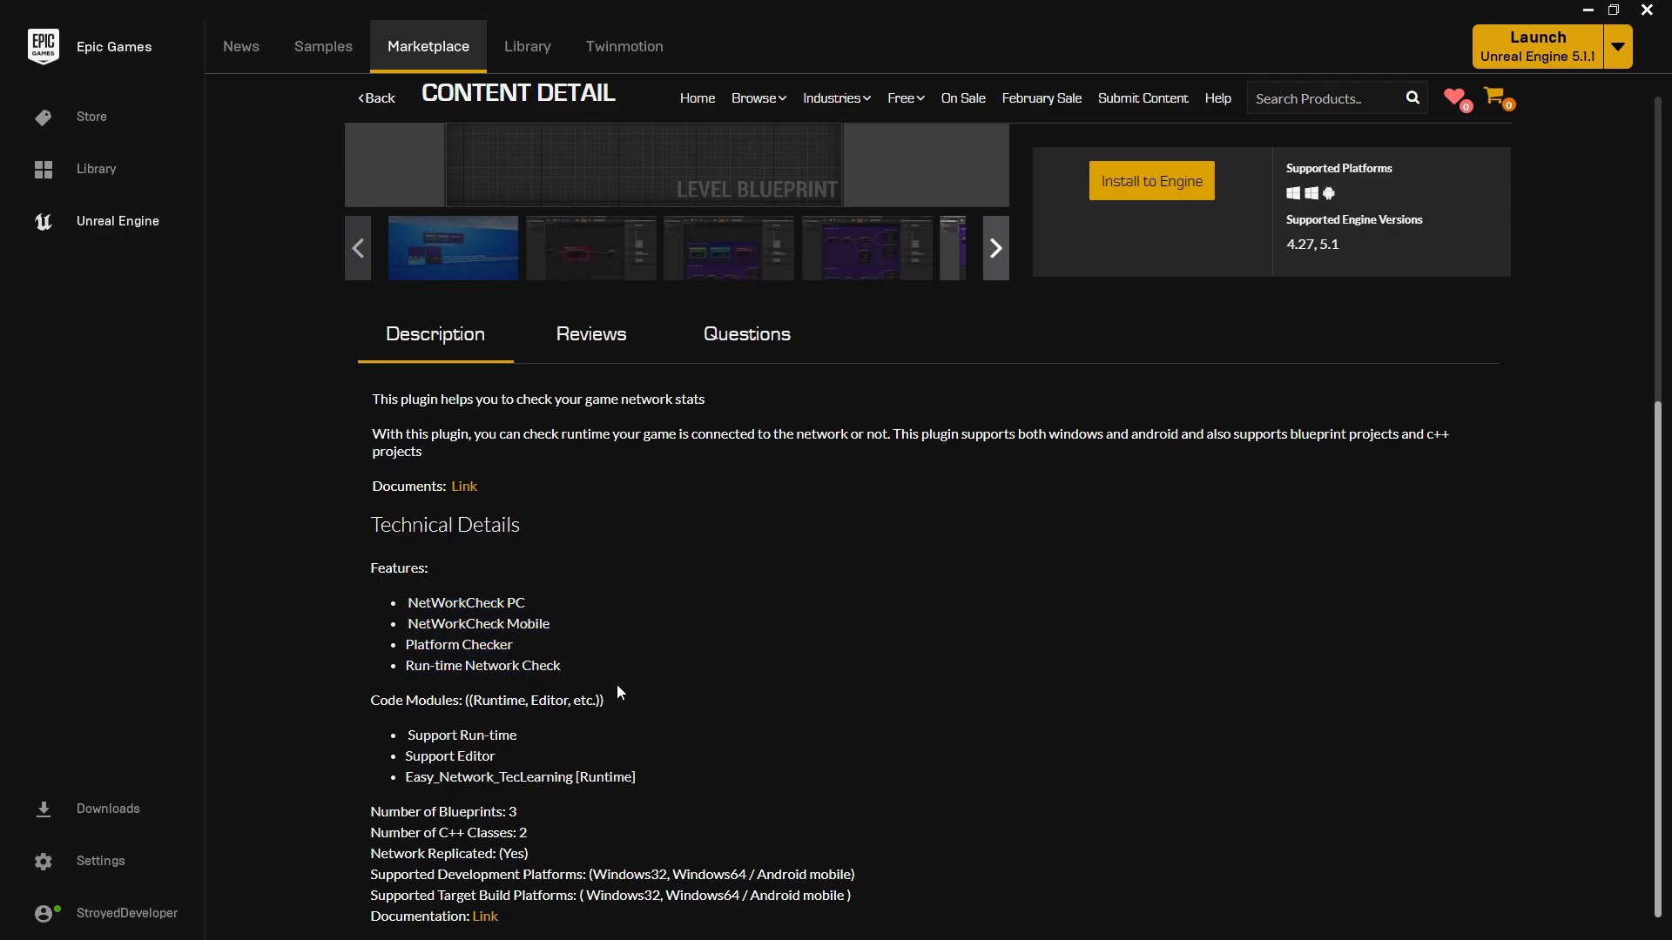
{"action": "mouse_move", "coordinate": [714, 794]}
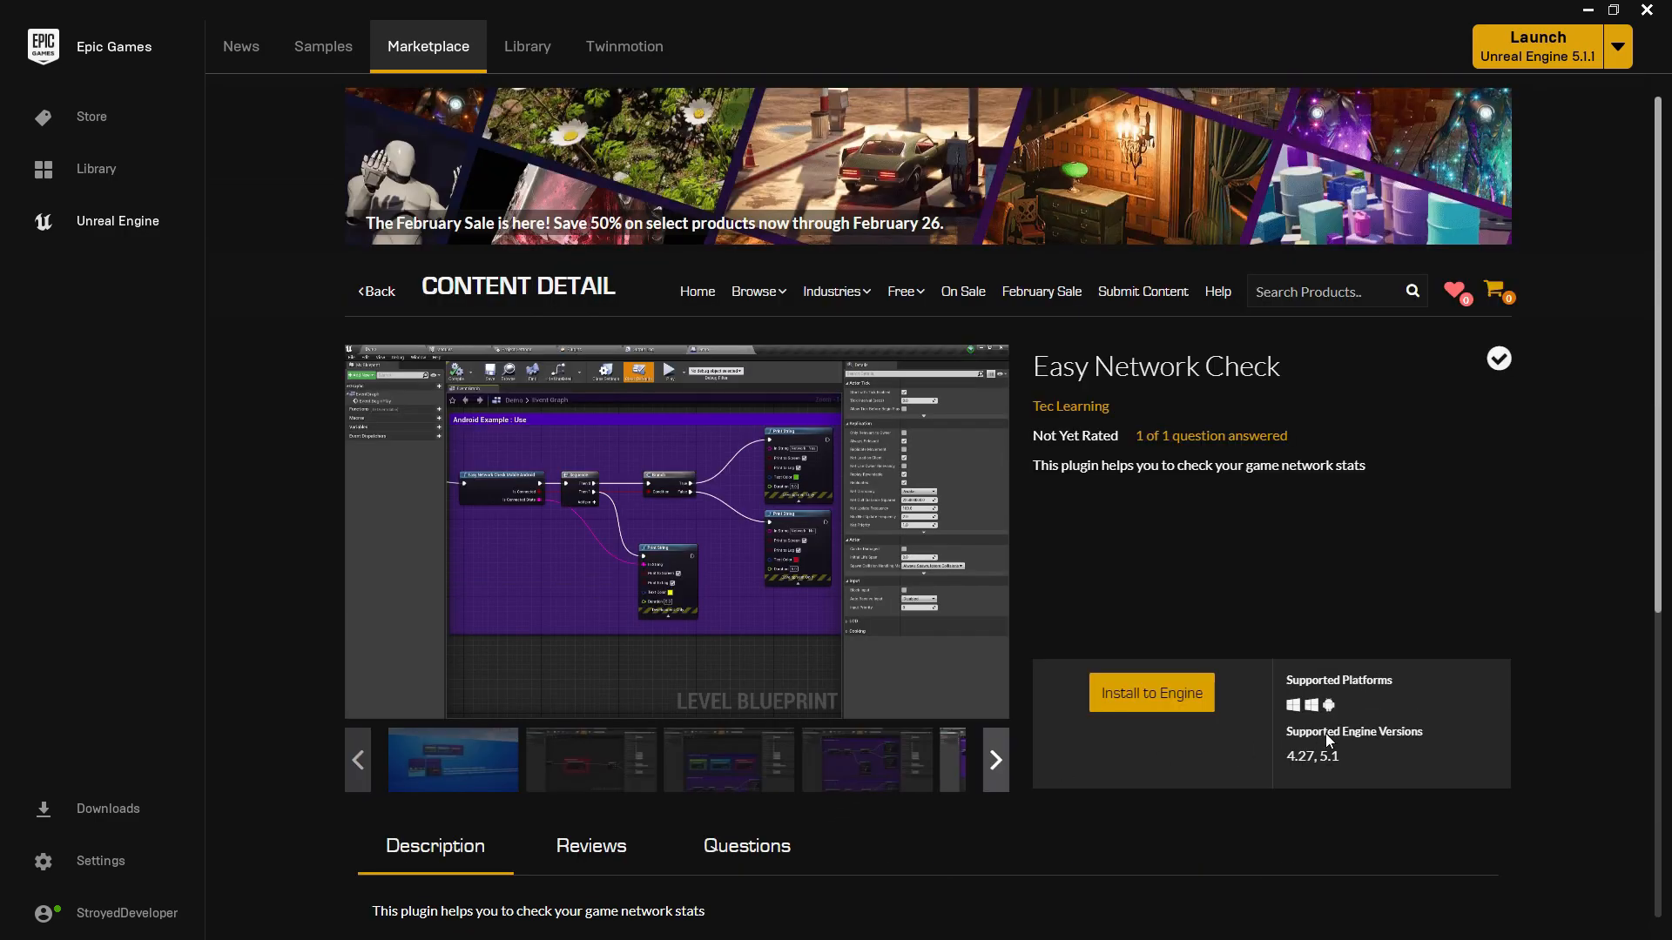
Step: Reopen the Easy Network Check Marketplace page listing supported engines 4.27 and 5.1
{"action": "double_click", "coordinate": [1298, 756]}
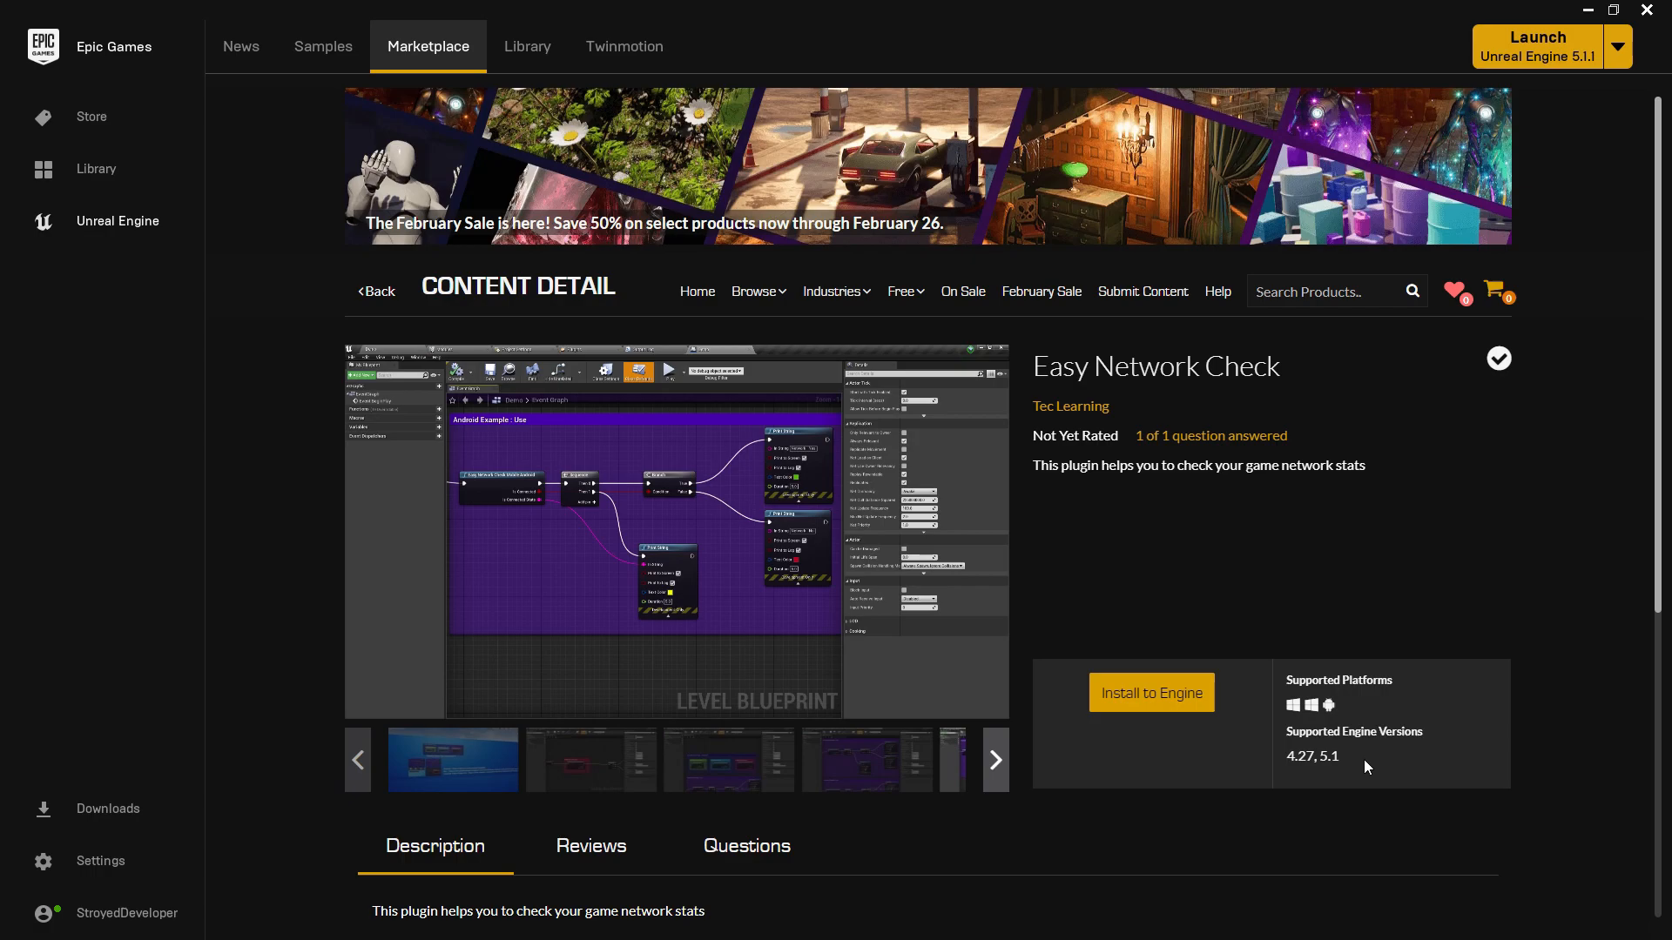
{"action": "mouse_move", "coordinate": [1330, 705]}
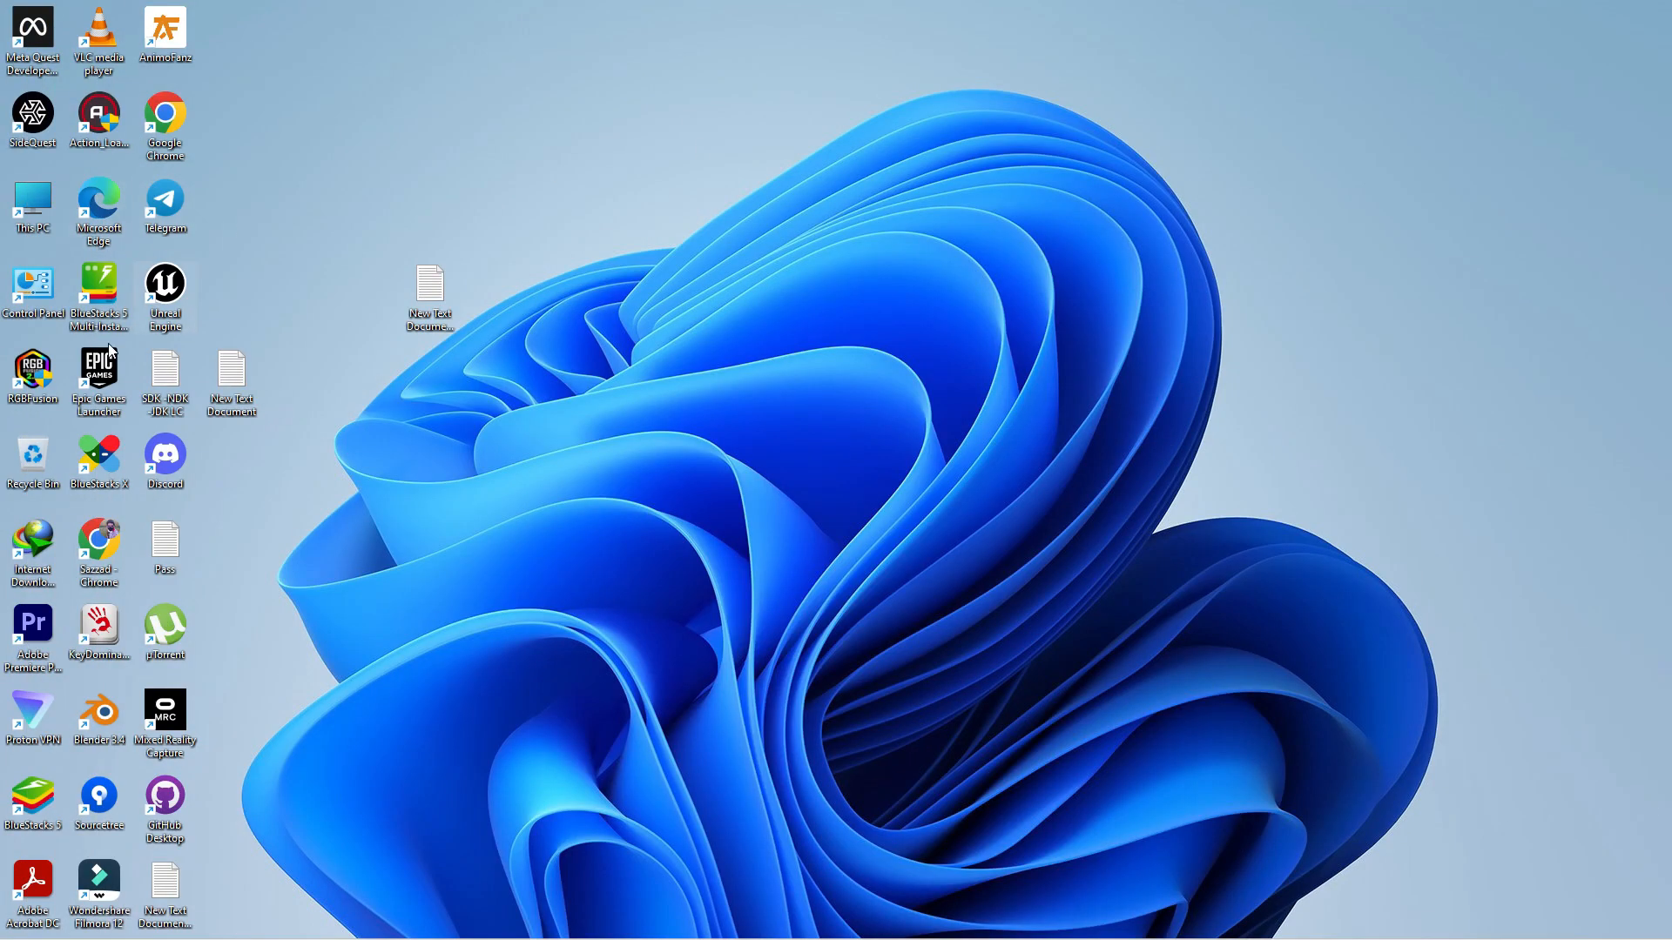
Step: Launch Unreal Engine from the desktop shortcut and open a project from Recent Projects
{"action": "double_click", "coordinate": [166, 286]}
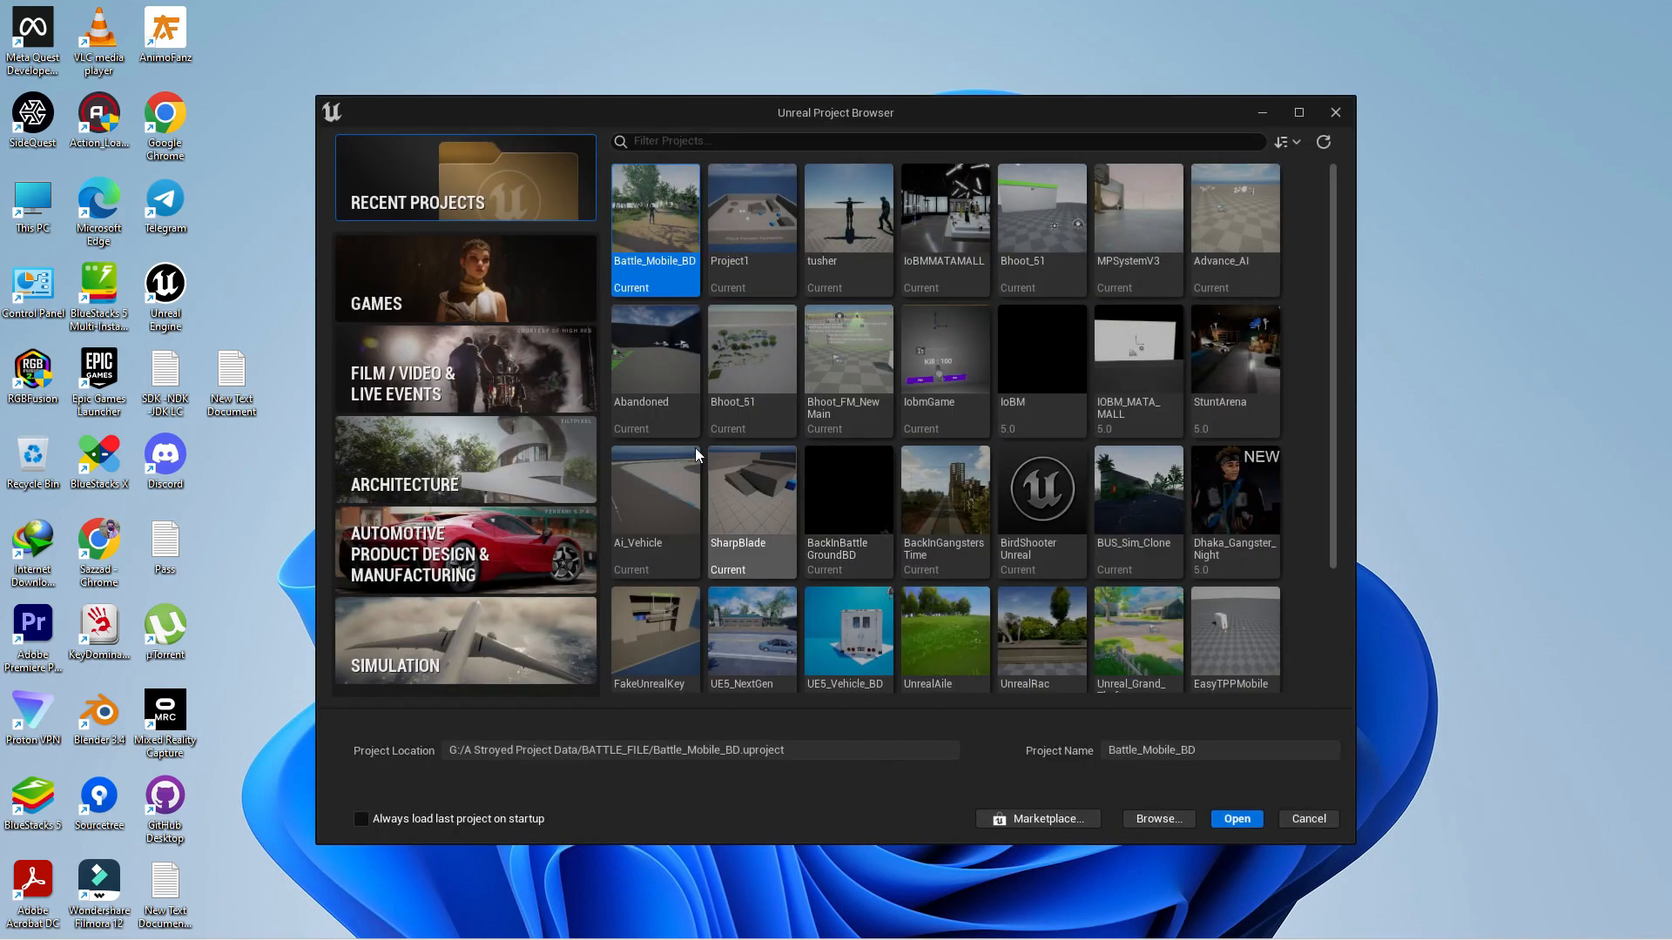
{"action": "left_click", "coordinate": [465, 279]}
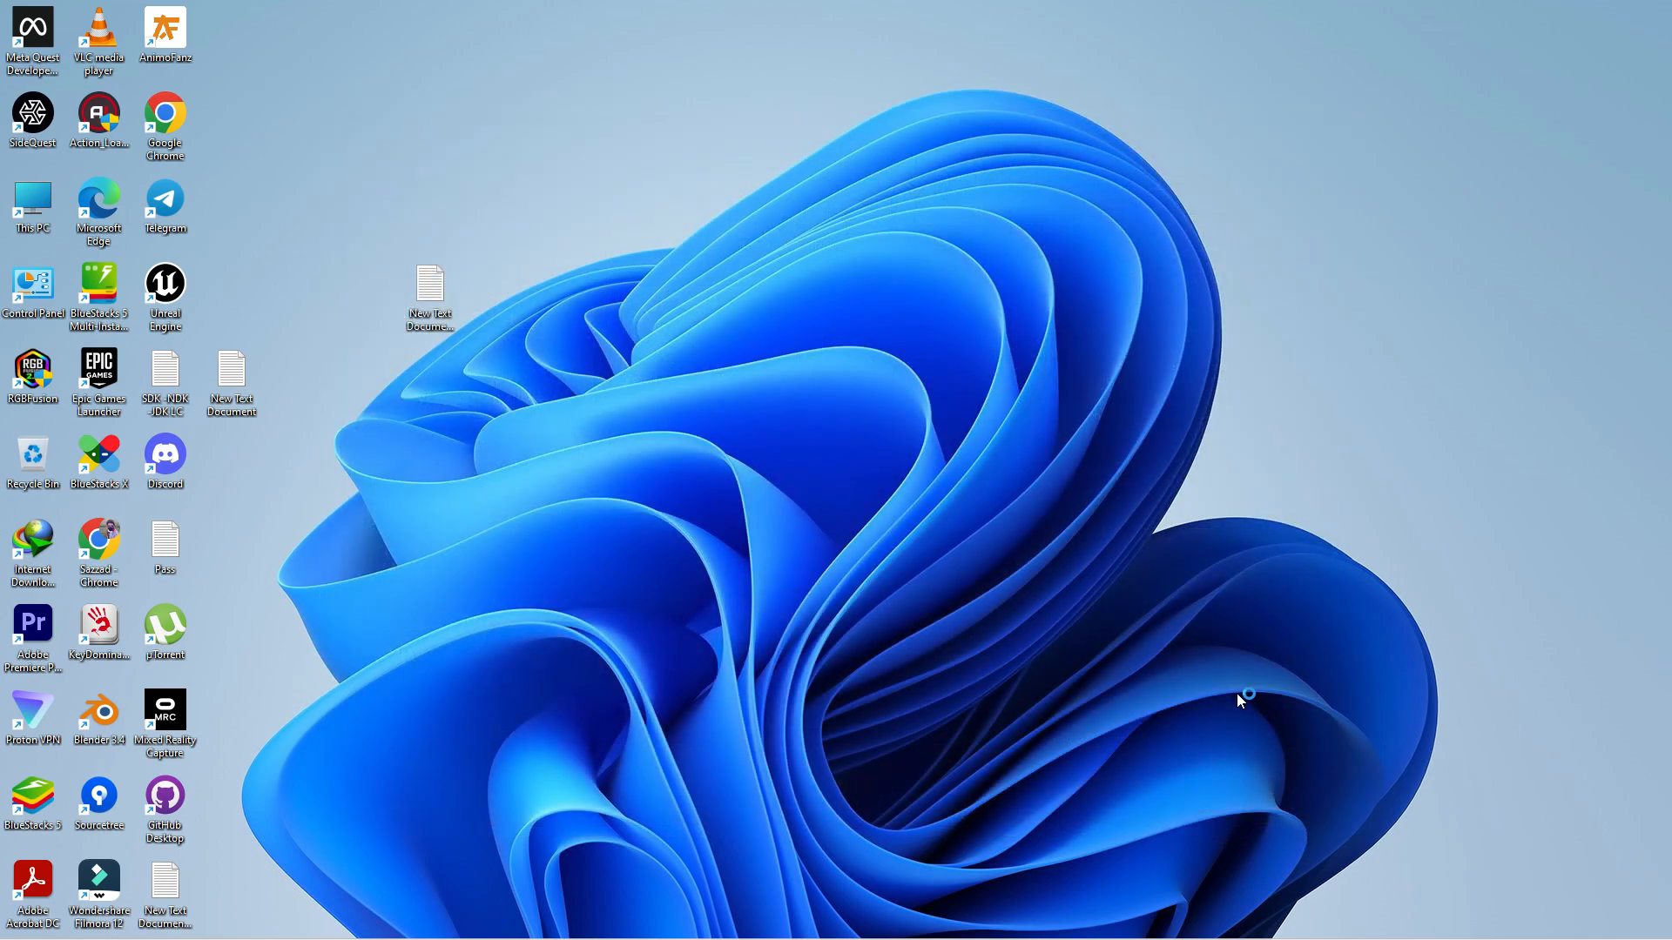
{"action": "double_click", "coordinate": [165, 289]}
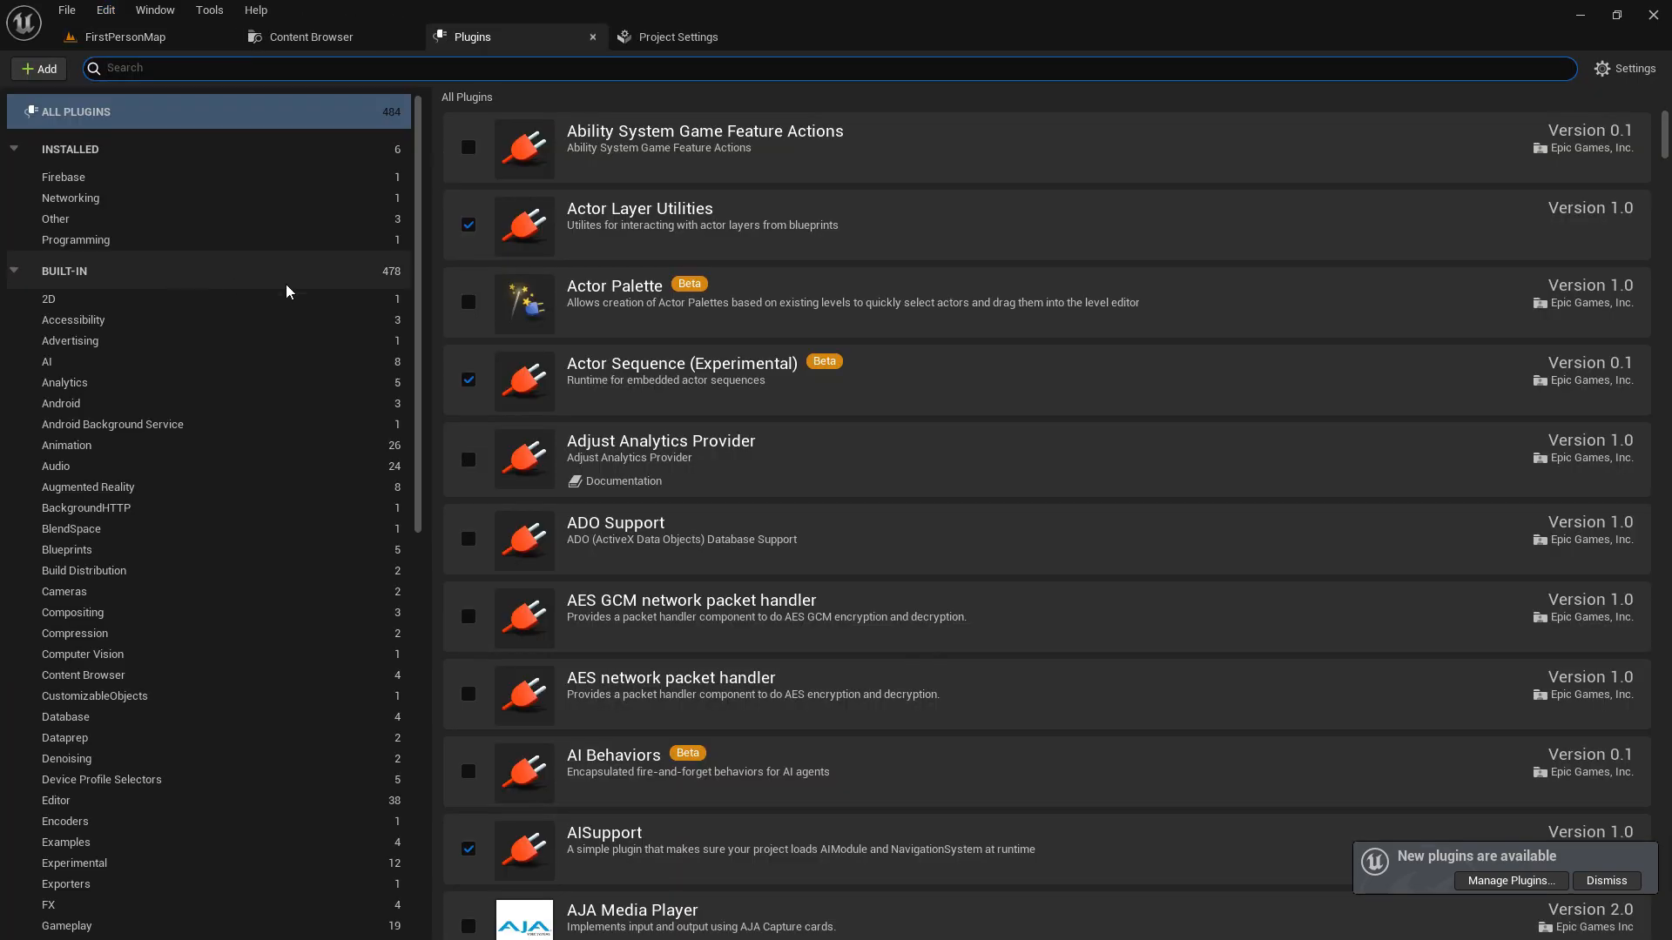
Step: Filter plugins to Installed > Other and enable Easy Network Check
{"action": "left_click", "coordinate": [55, 219]}
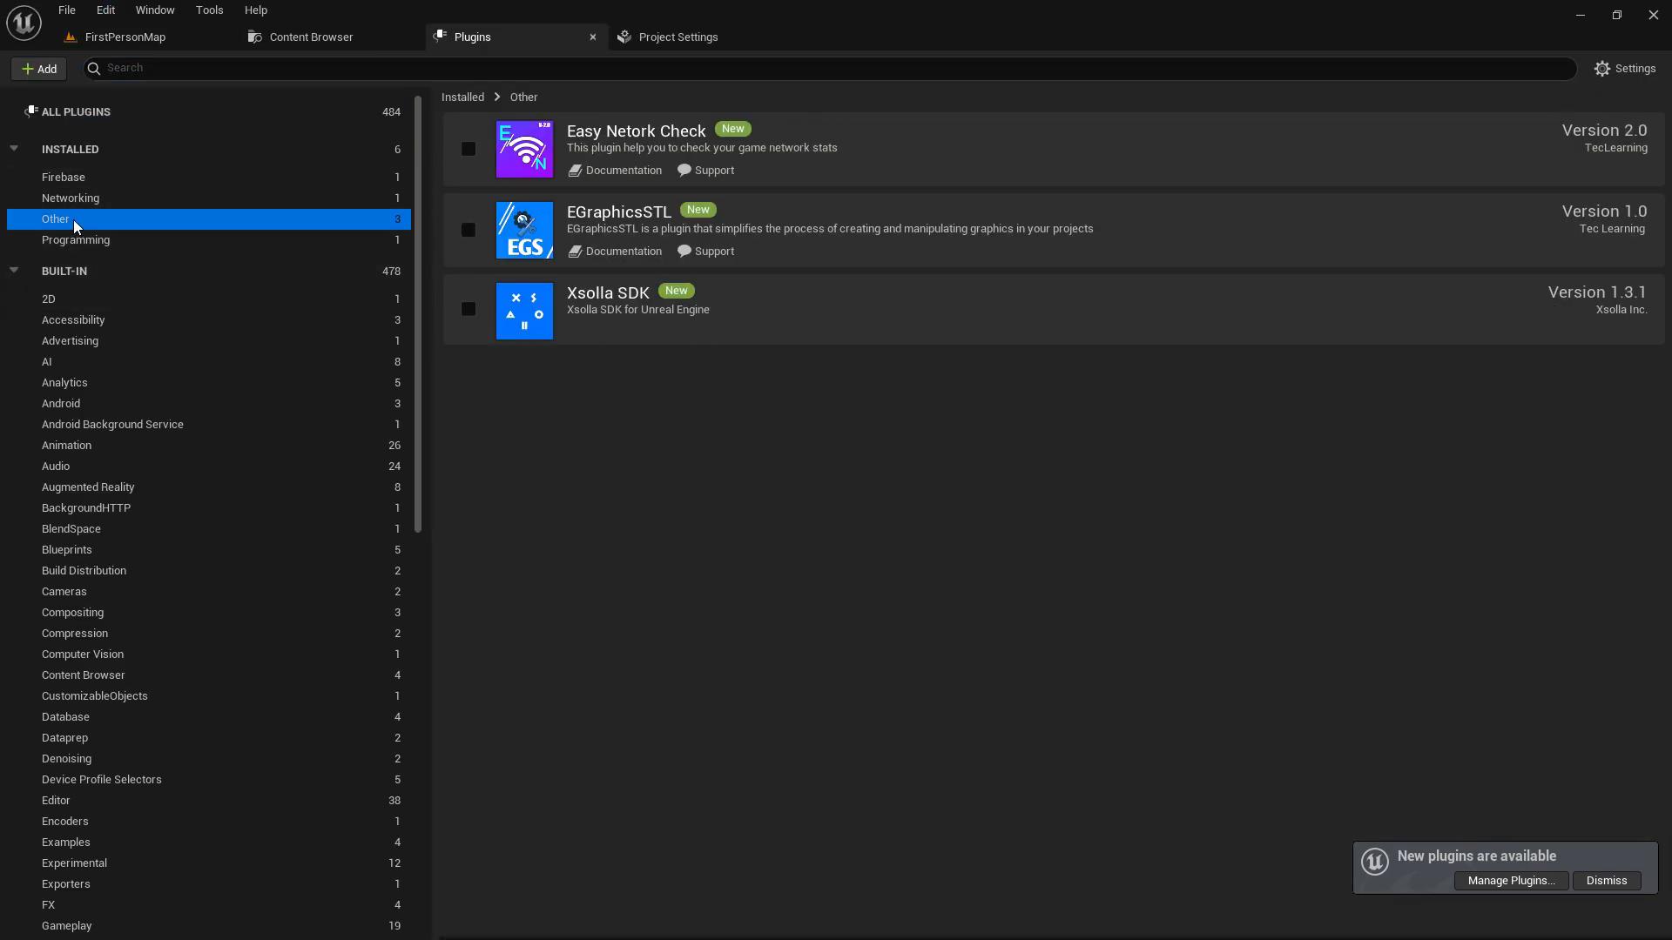
{"action": "mouse_move", "coordinate": [608, 144]}
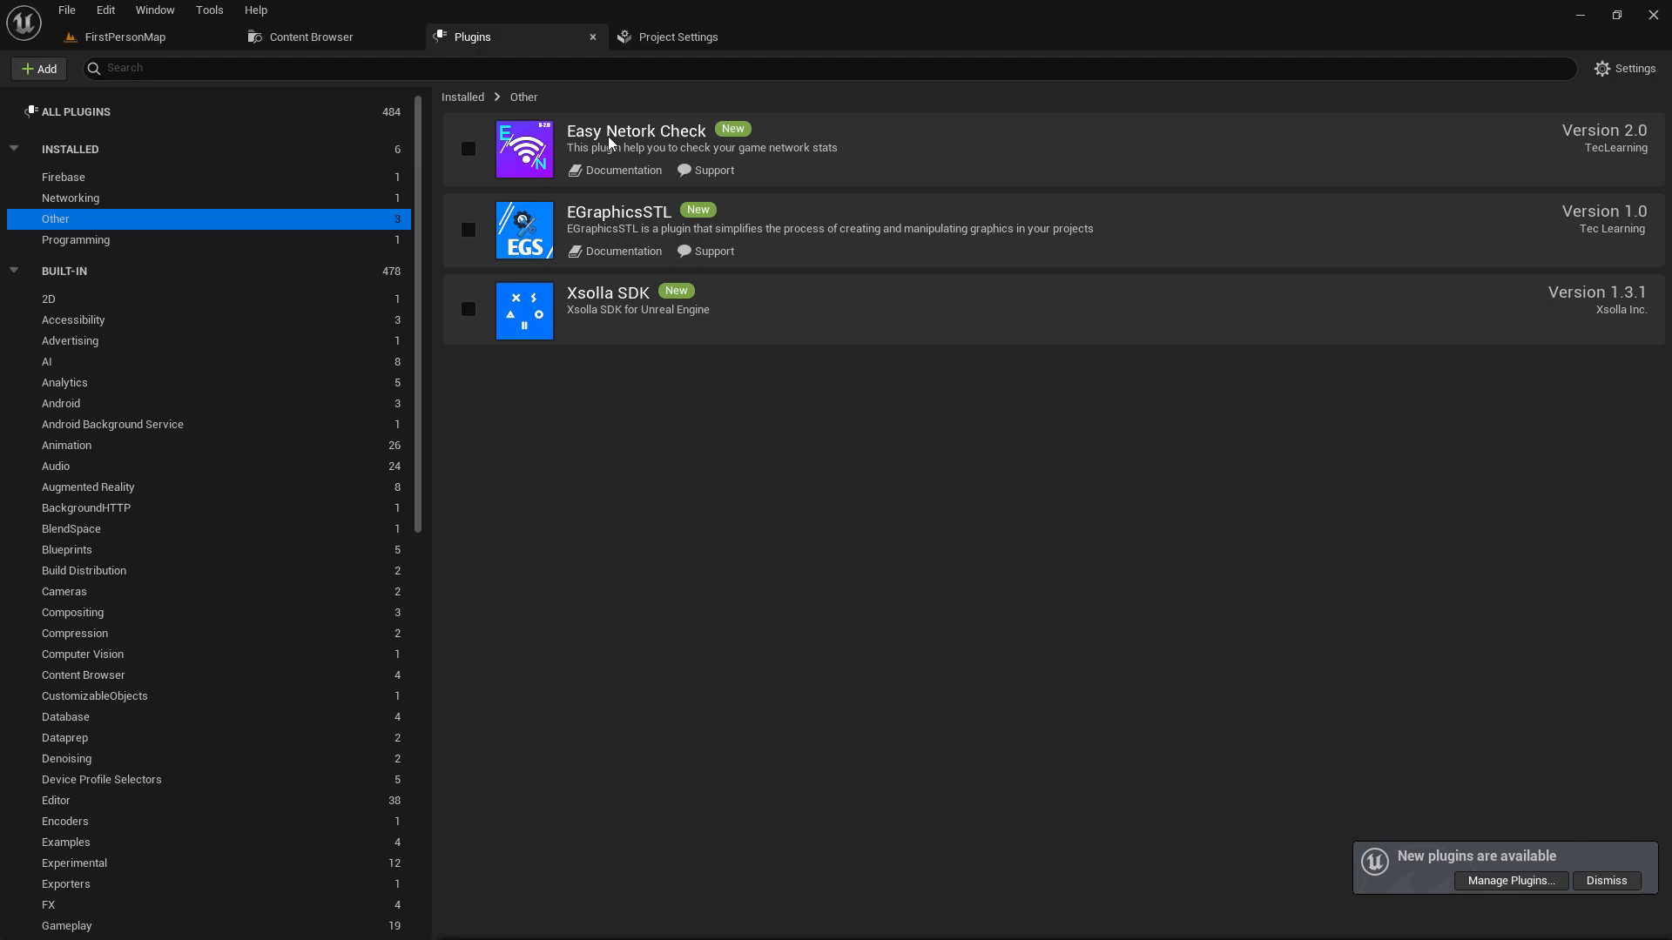
{"action": "mouse_move", "coordinate": [1623, 148]}
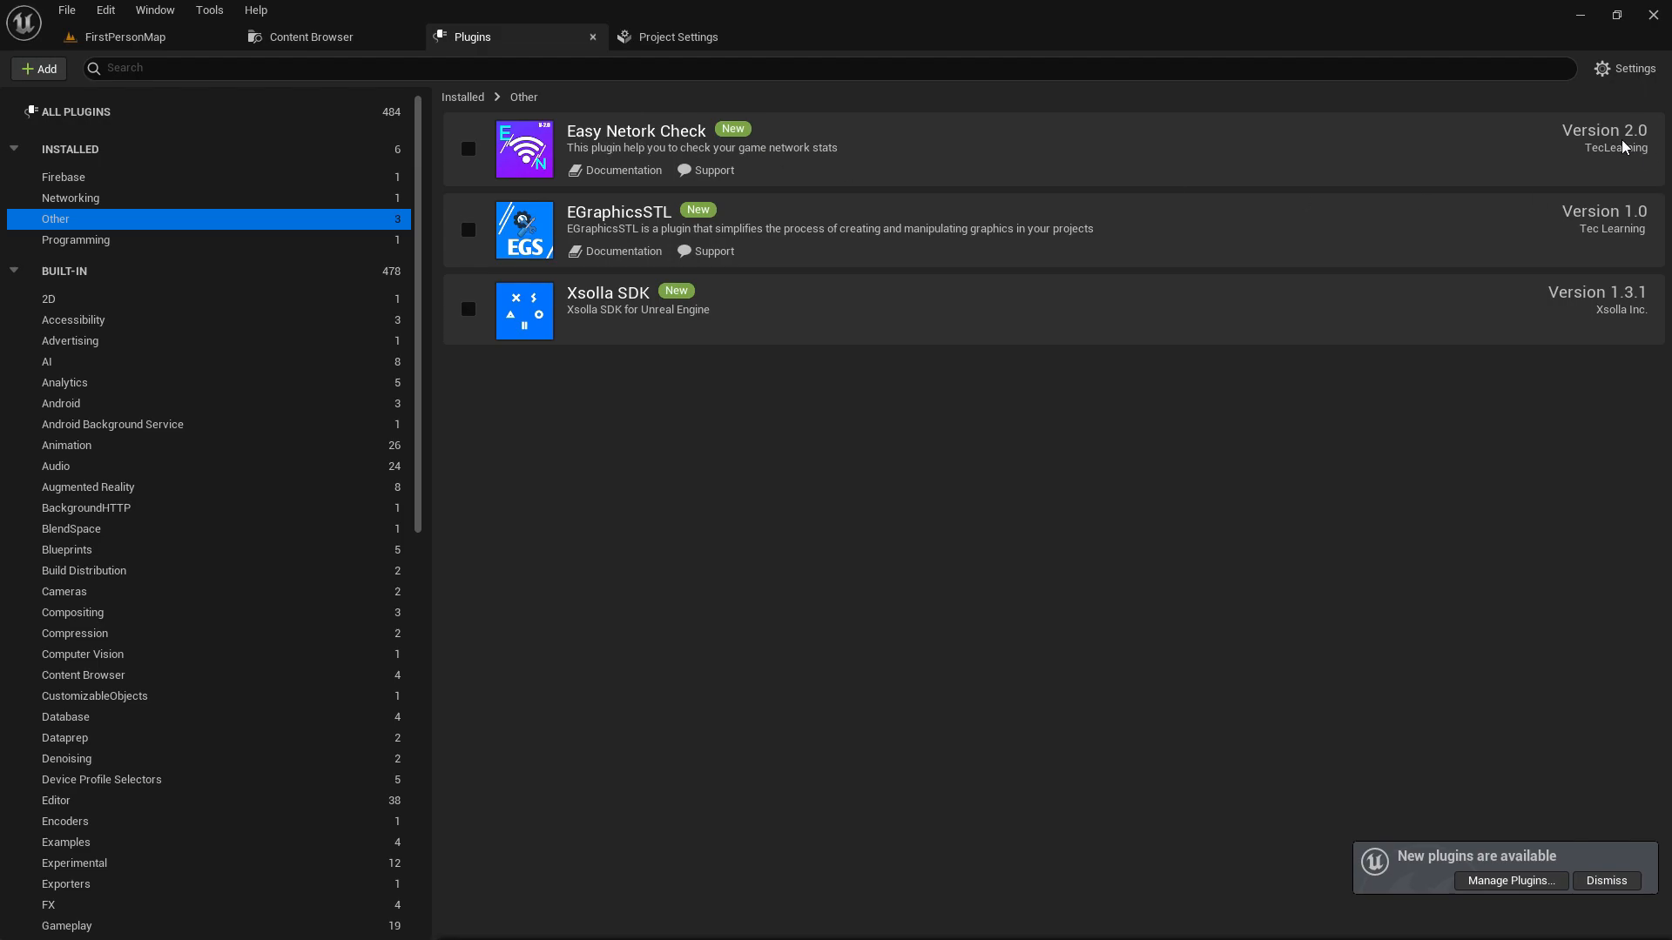
{"action": "mouse_move", "coordinate": [1446, 228]}
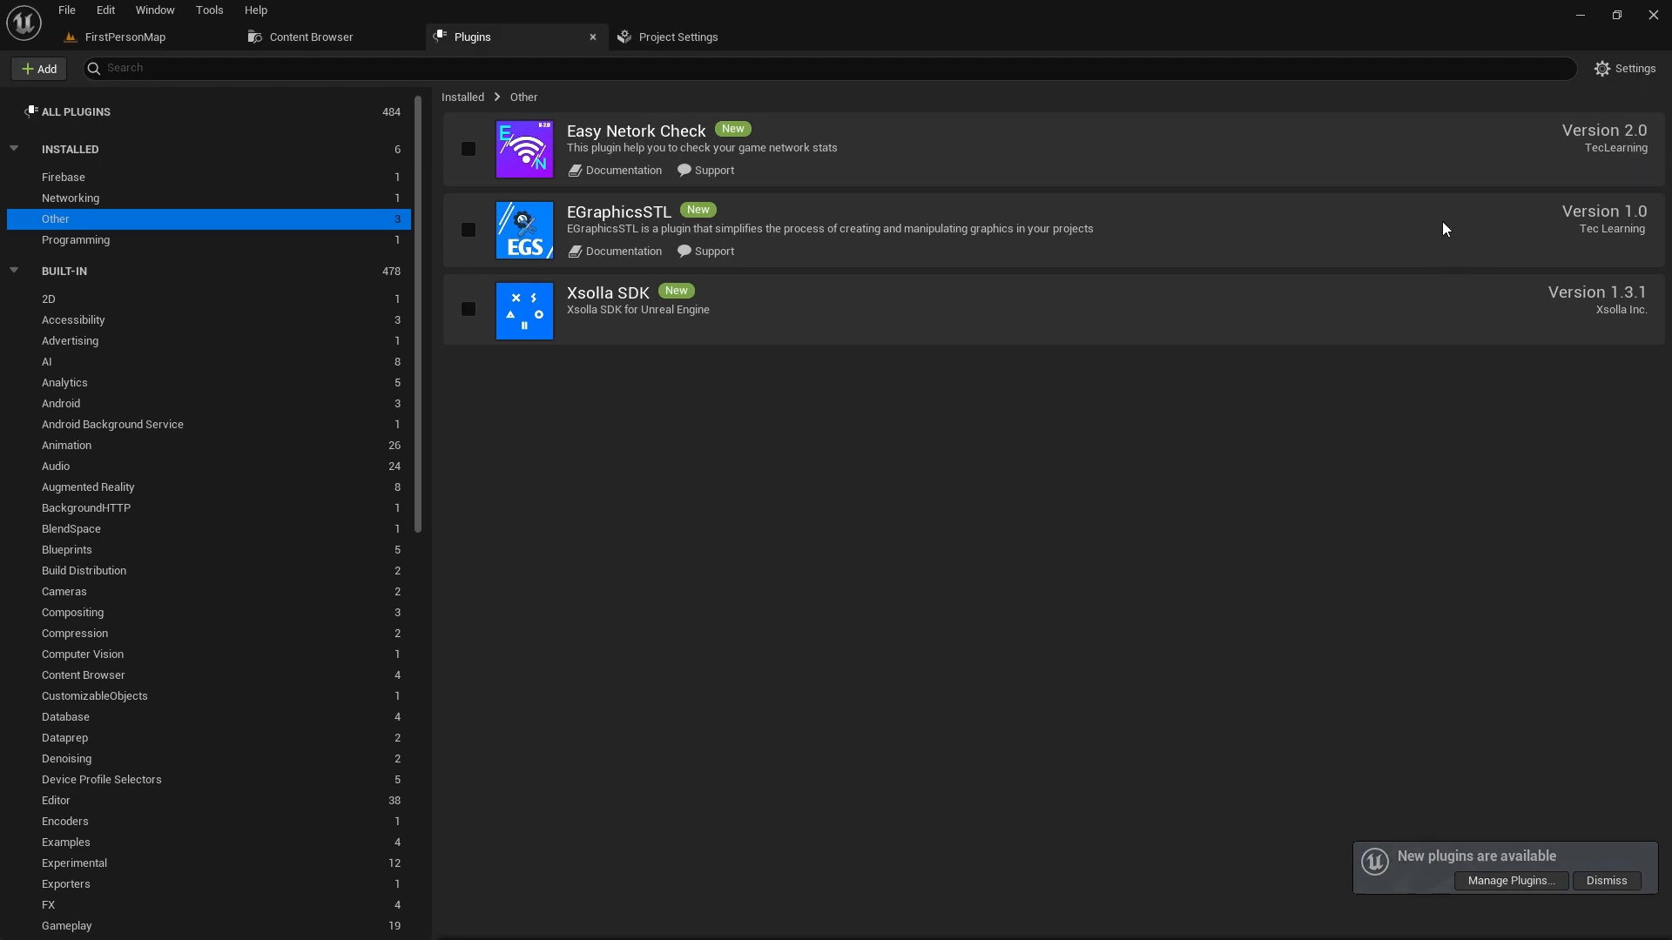
{"action": "mouse_move", "coordinate": [714, 171]}
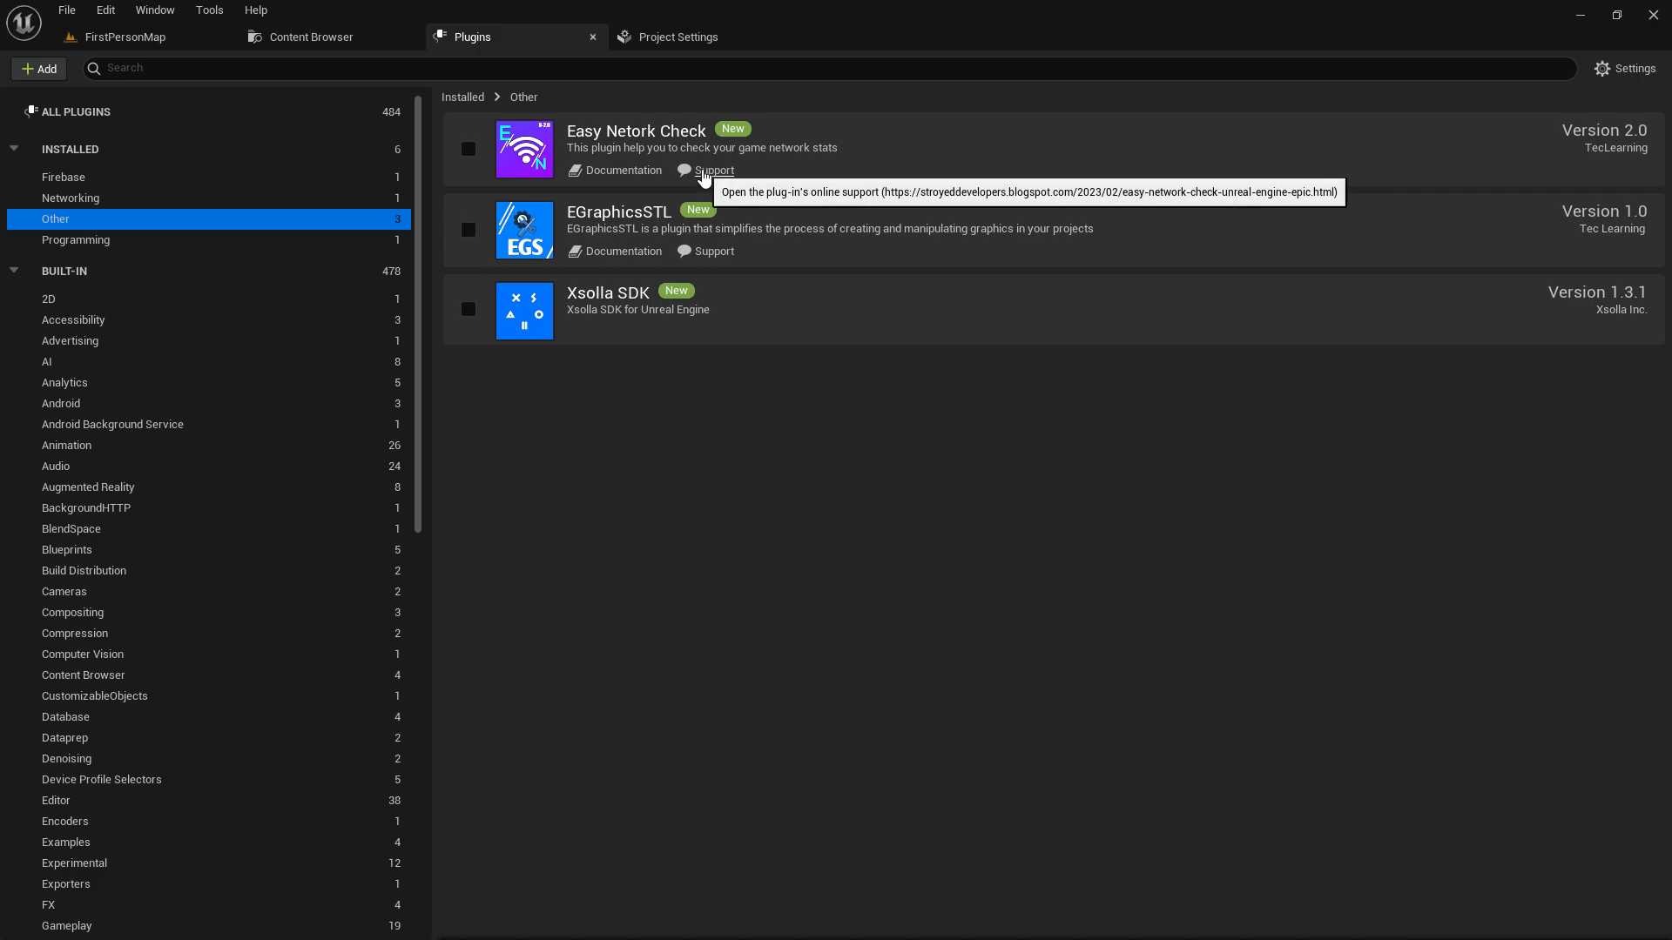
{"action": "mouse_move", "coordinate": [1599, 170]}
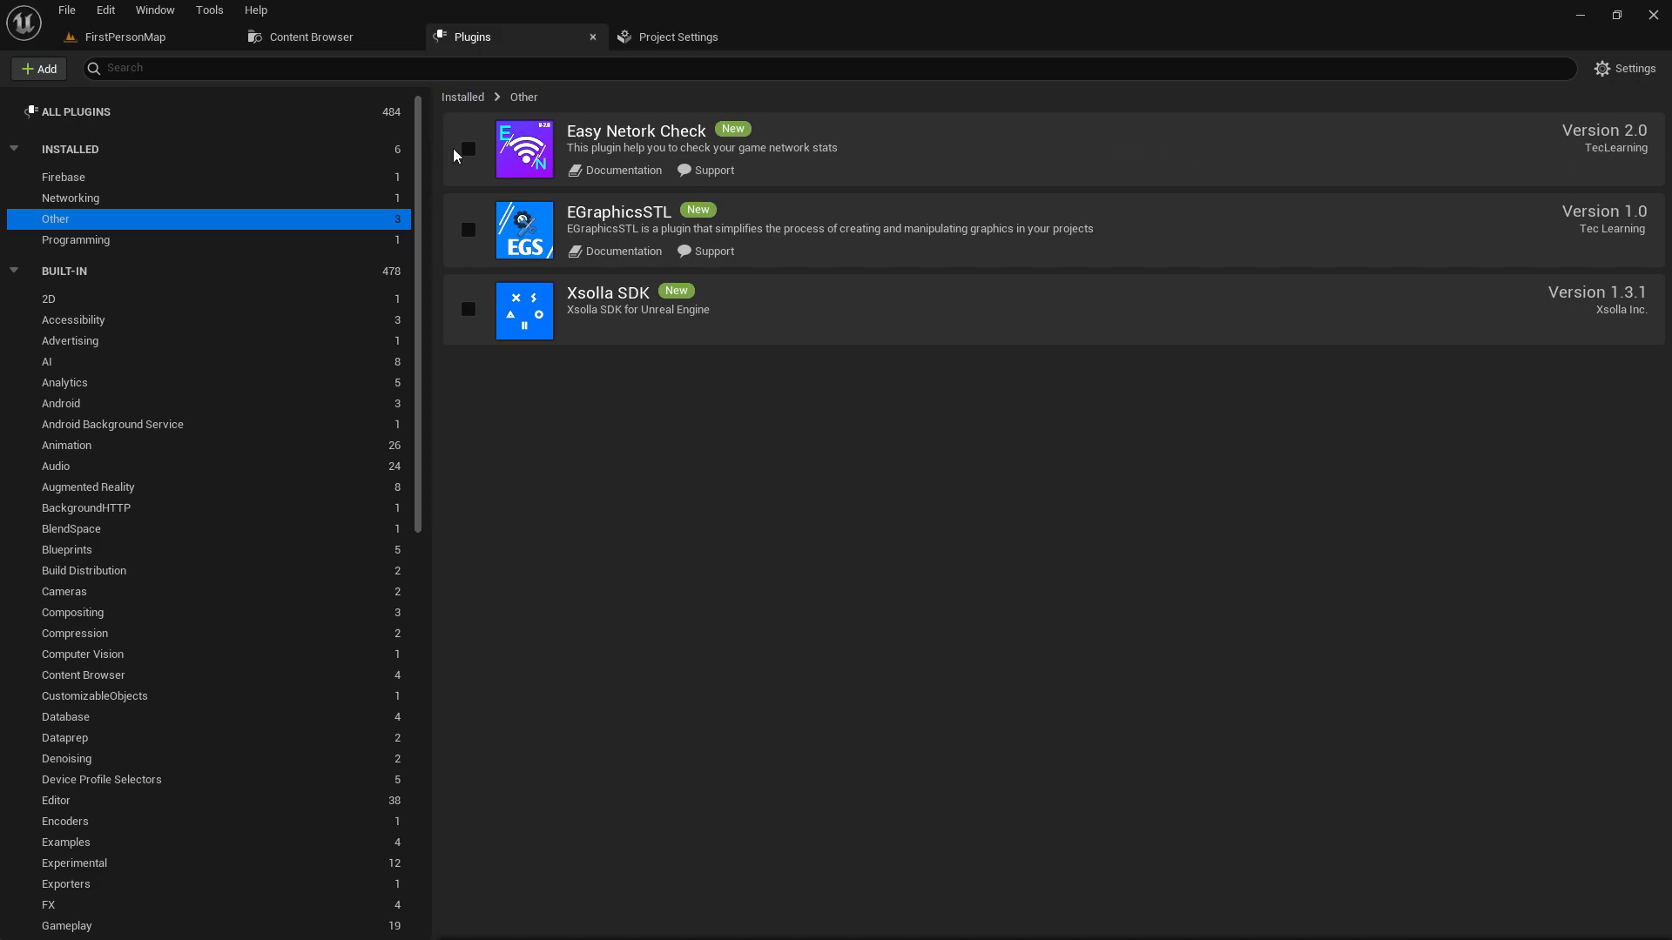
{"action": "left_click", "coordinate": [467, 148]}
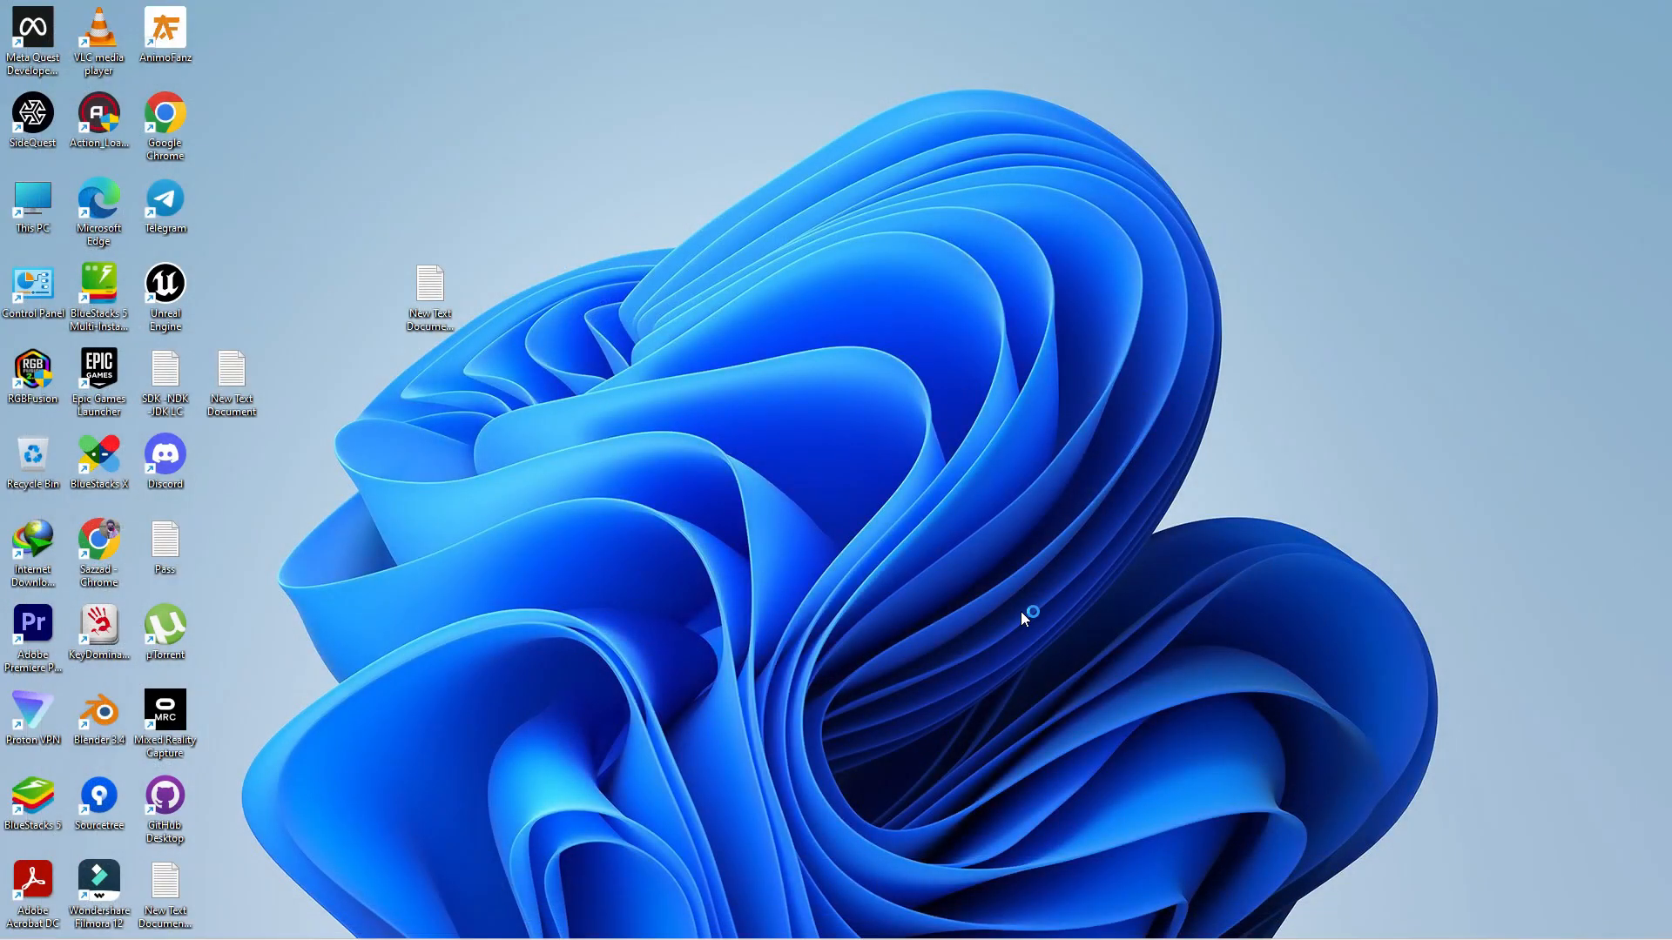
Step: Relaunch the editor and browse Engine > Plugins > Easy Network Check Content into its Map folder
{"action": "double_click", "coordinate": [166, 284]}
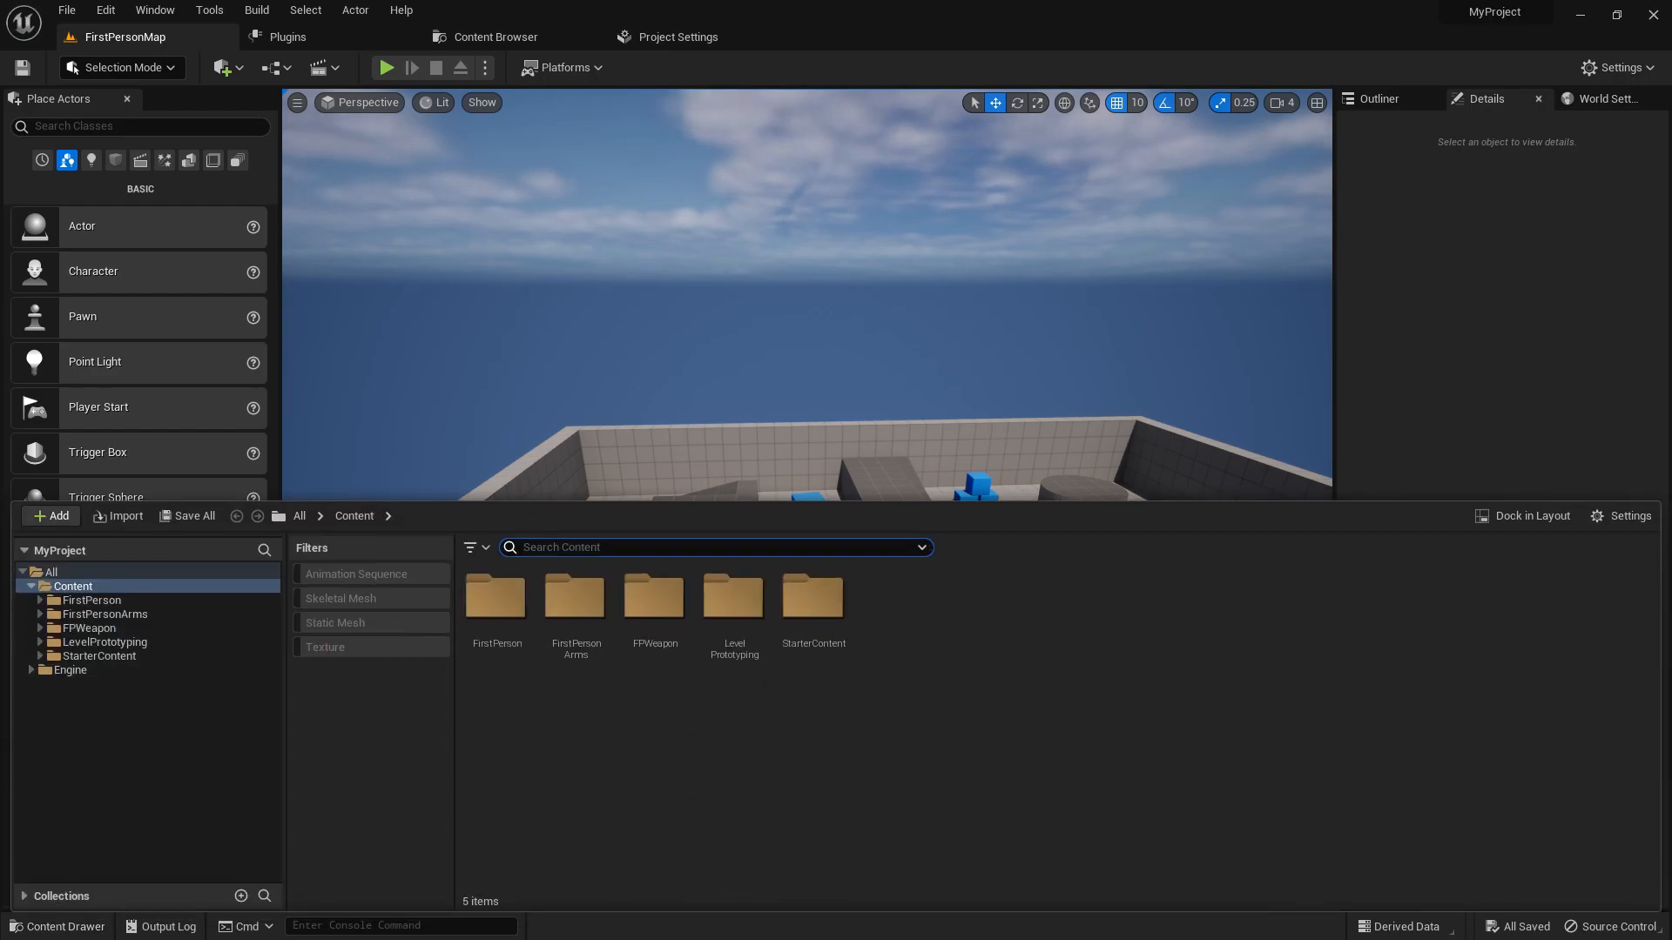
{"action": "left_click", "coordinate": [1627, 516]}
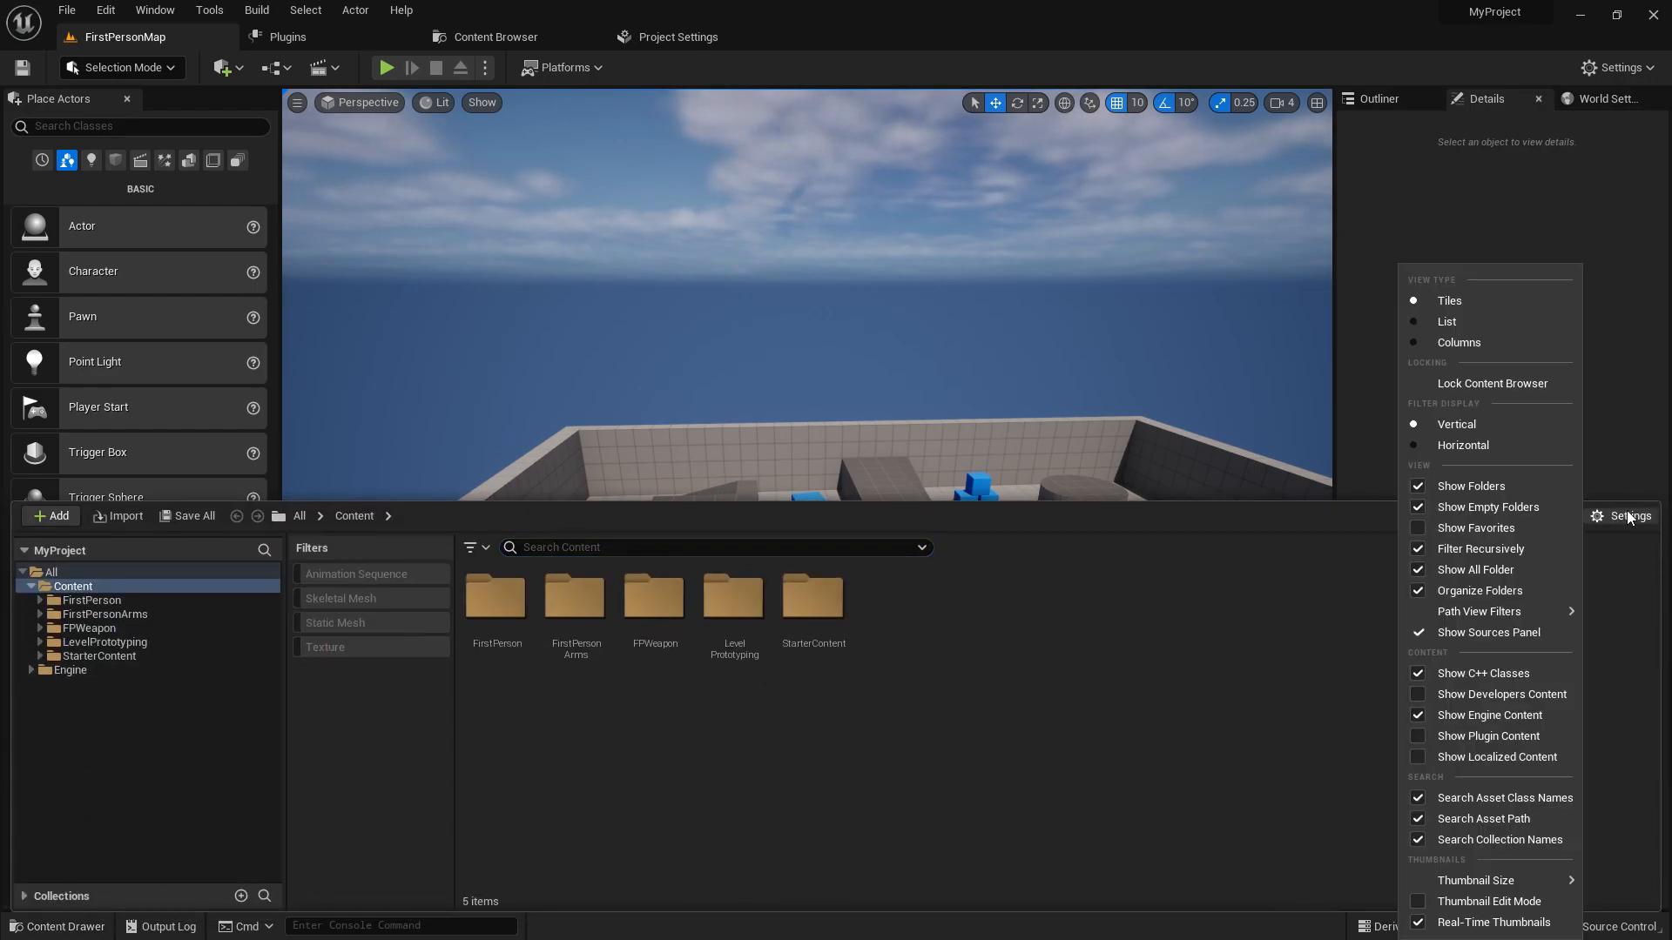
{"action": "mouse_move", "coordinate": [1504, 756]}
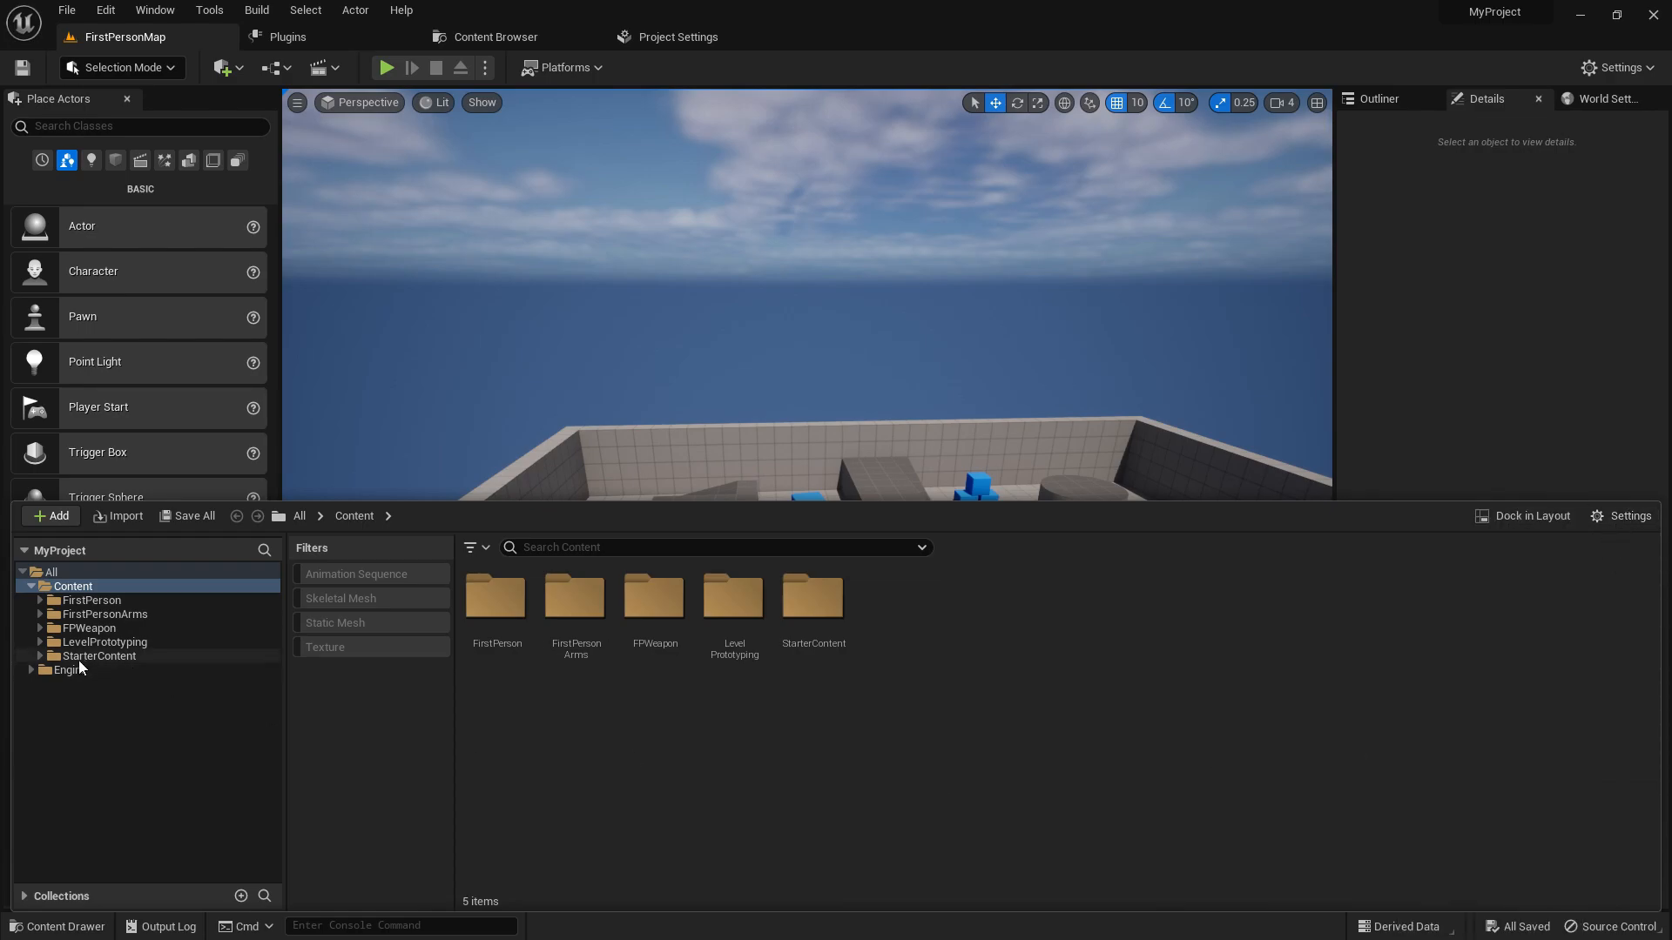
{"action": "left_click", "coordinate": [32, 670]}
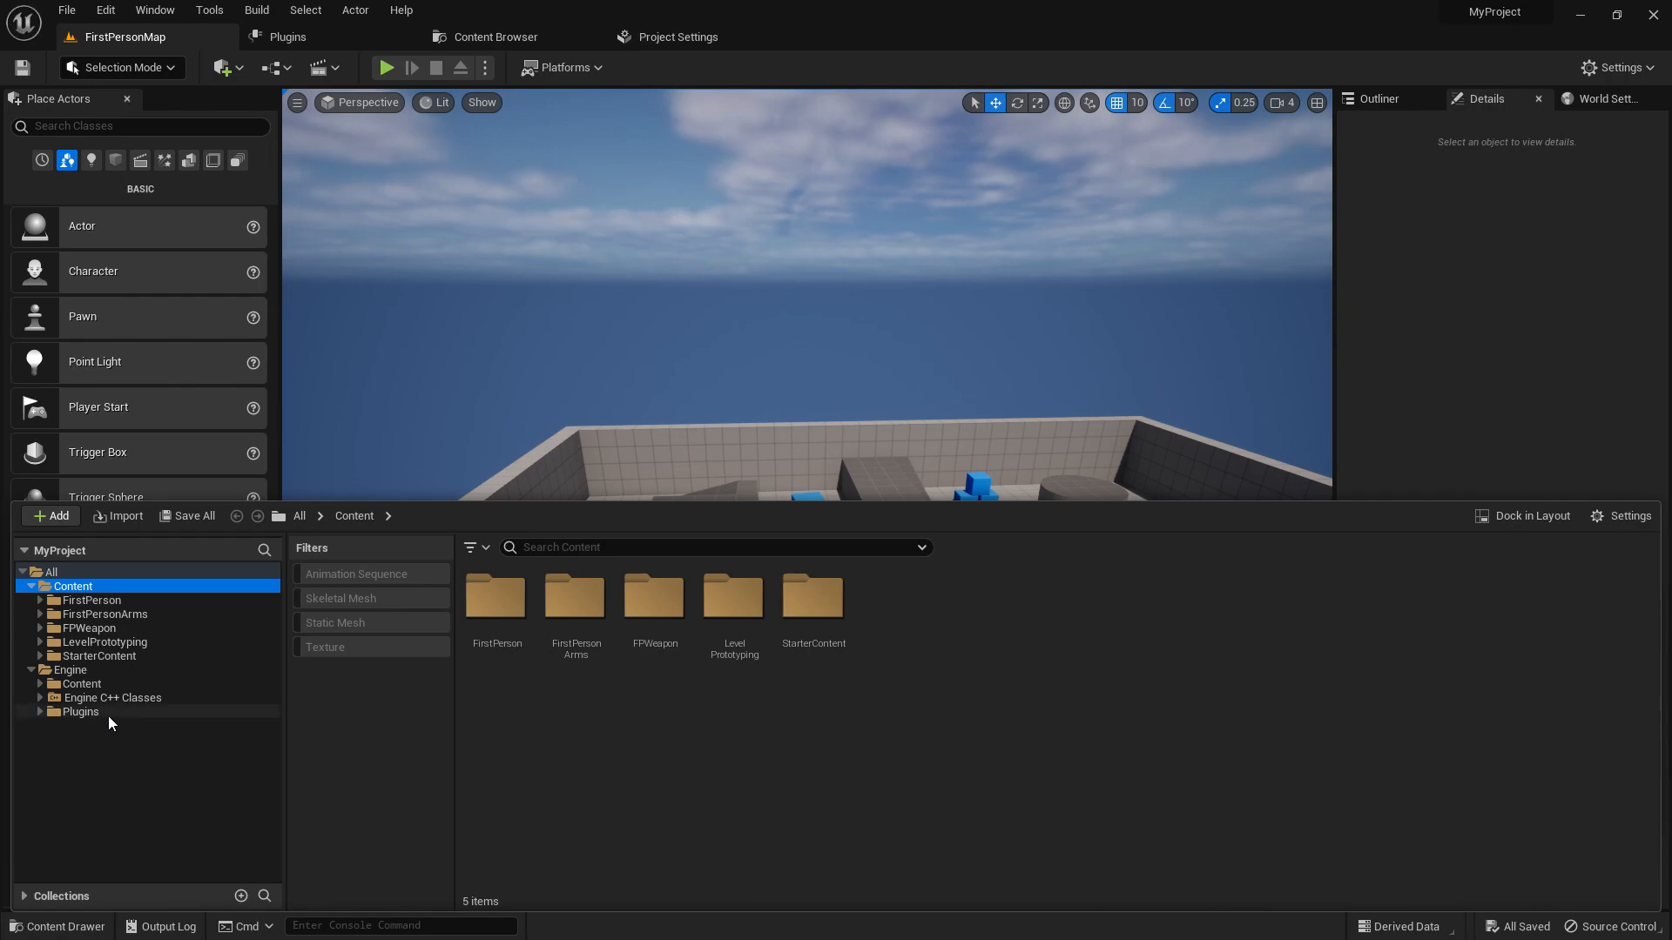
{"action": "left_click", "coordinate": [80, 711]}
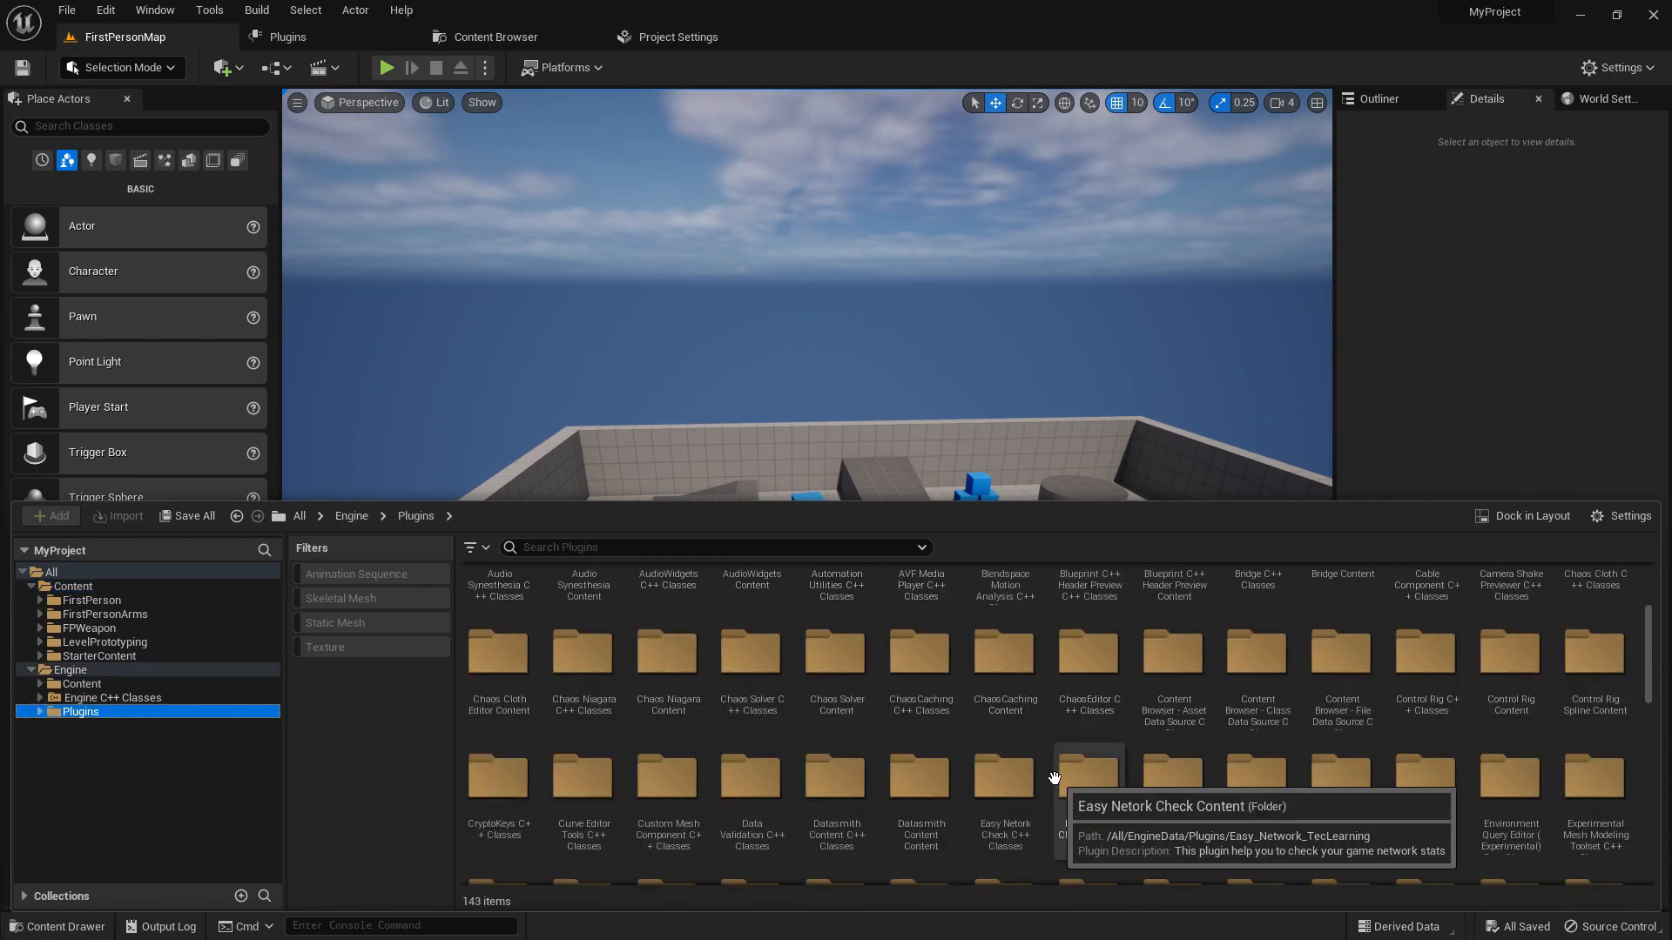
{"action": "scroll", "scroll_direction": "down", "scroll_amount": 3}
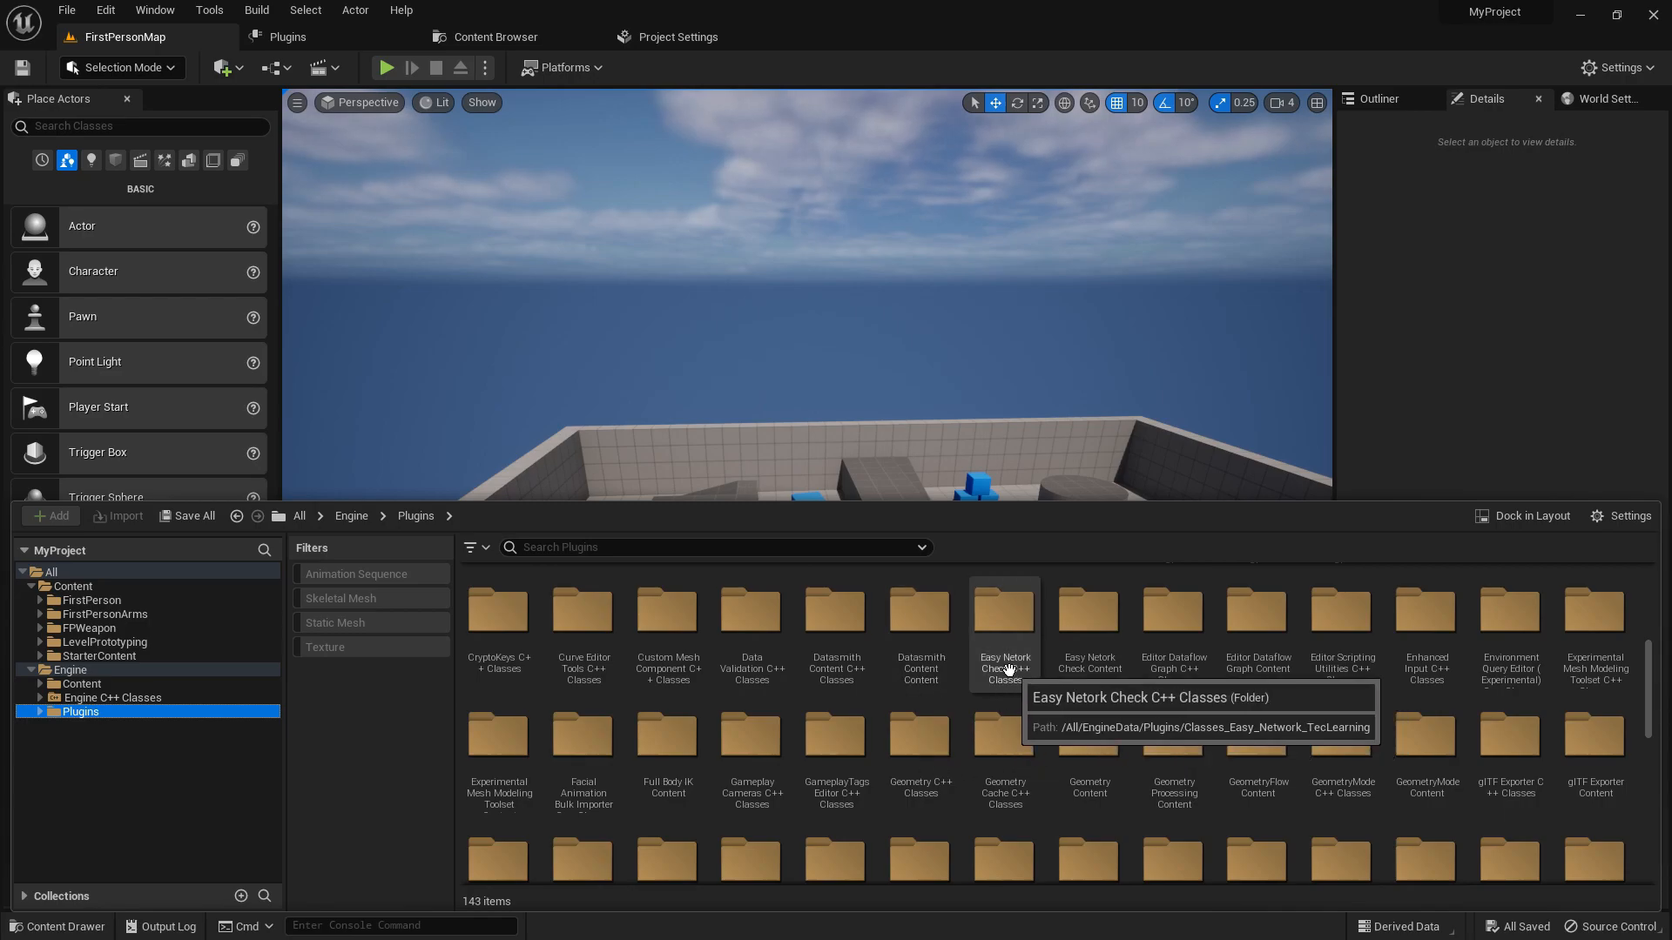
{"action": "left_click", "coordinate": [1088, 620]}
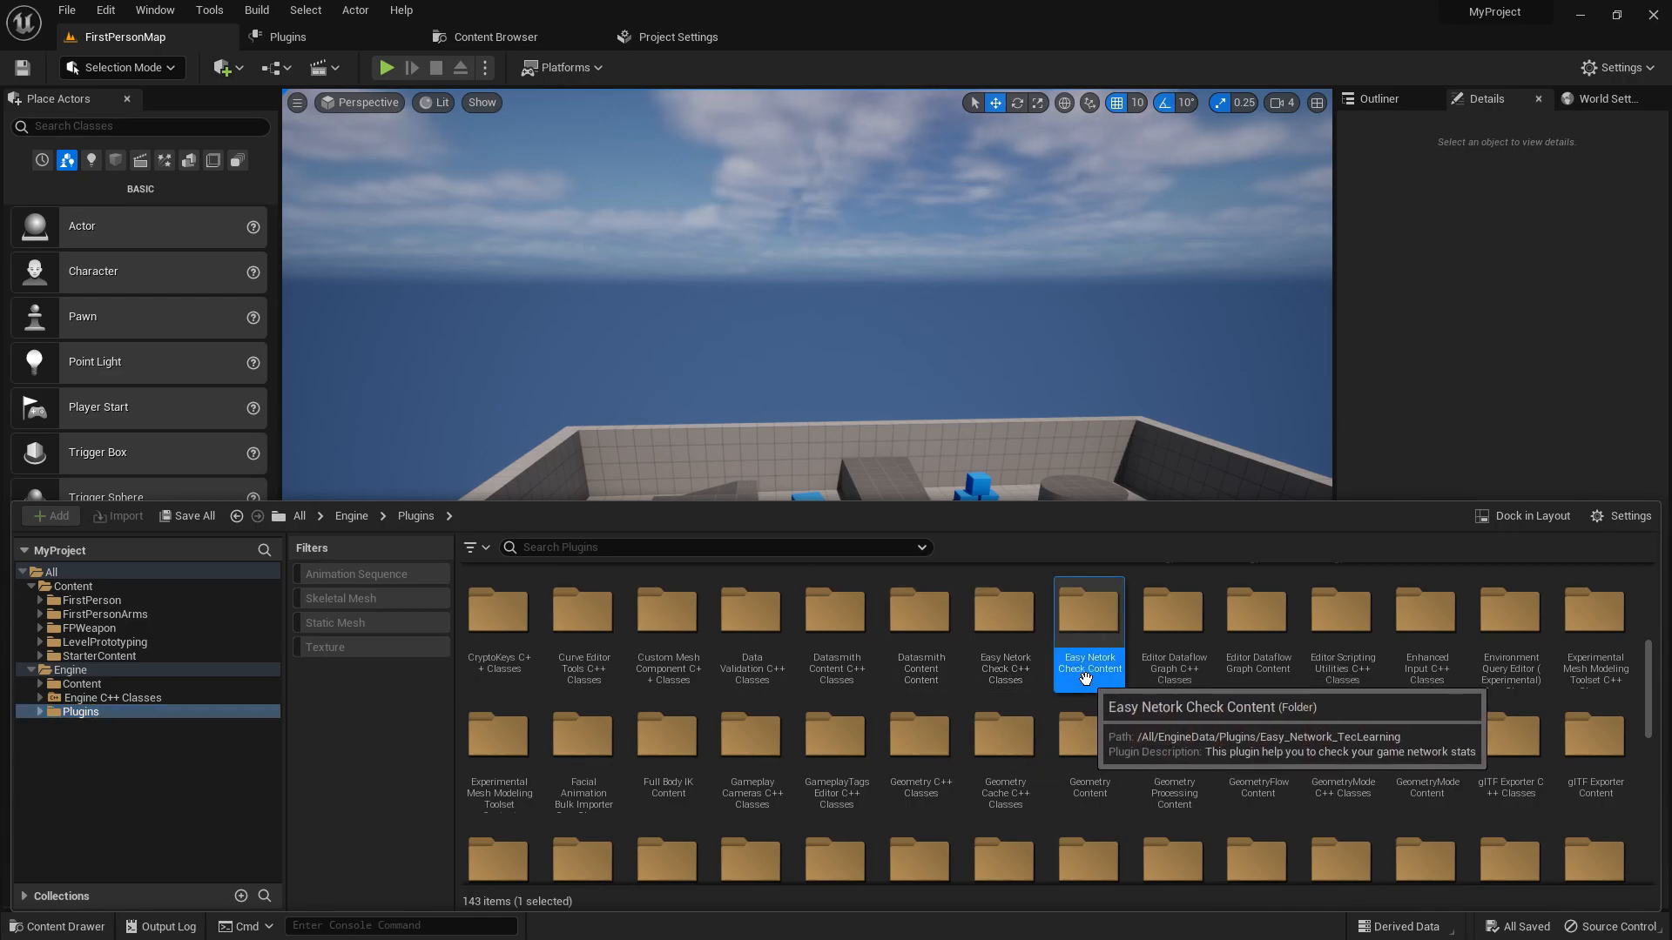
{"action": "double_click", "coordinate": [1088, 611]}
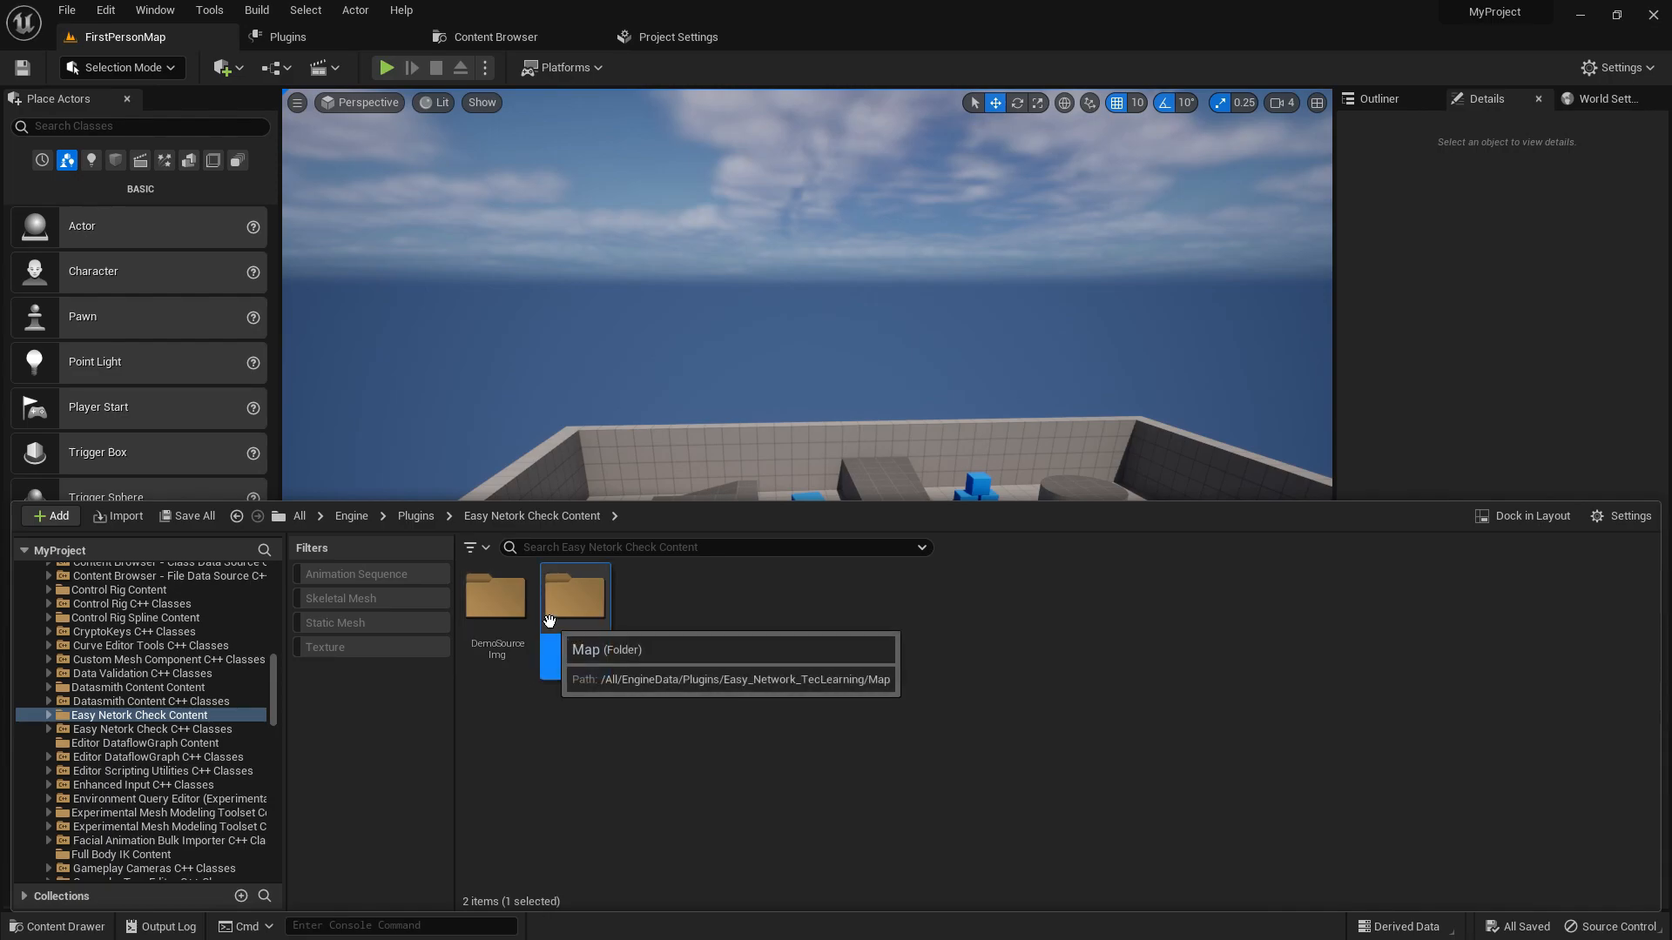
{"action": "double_click", "coordinate": [573, 595]}
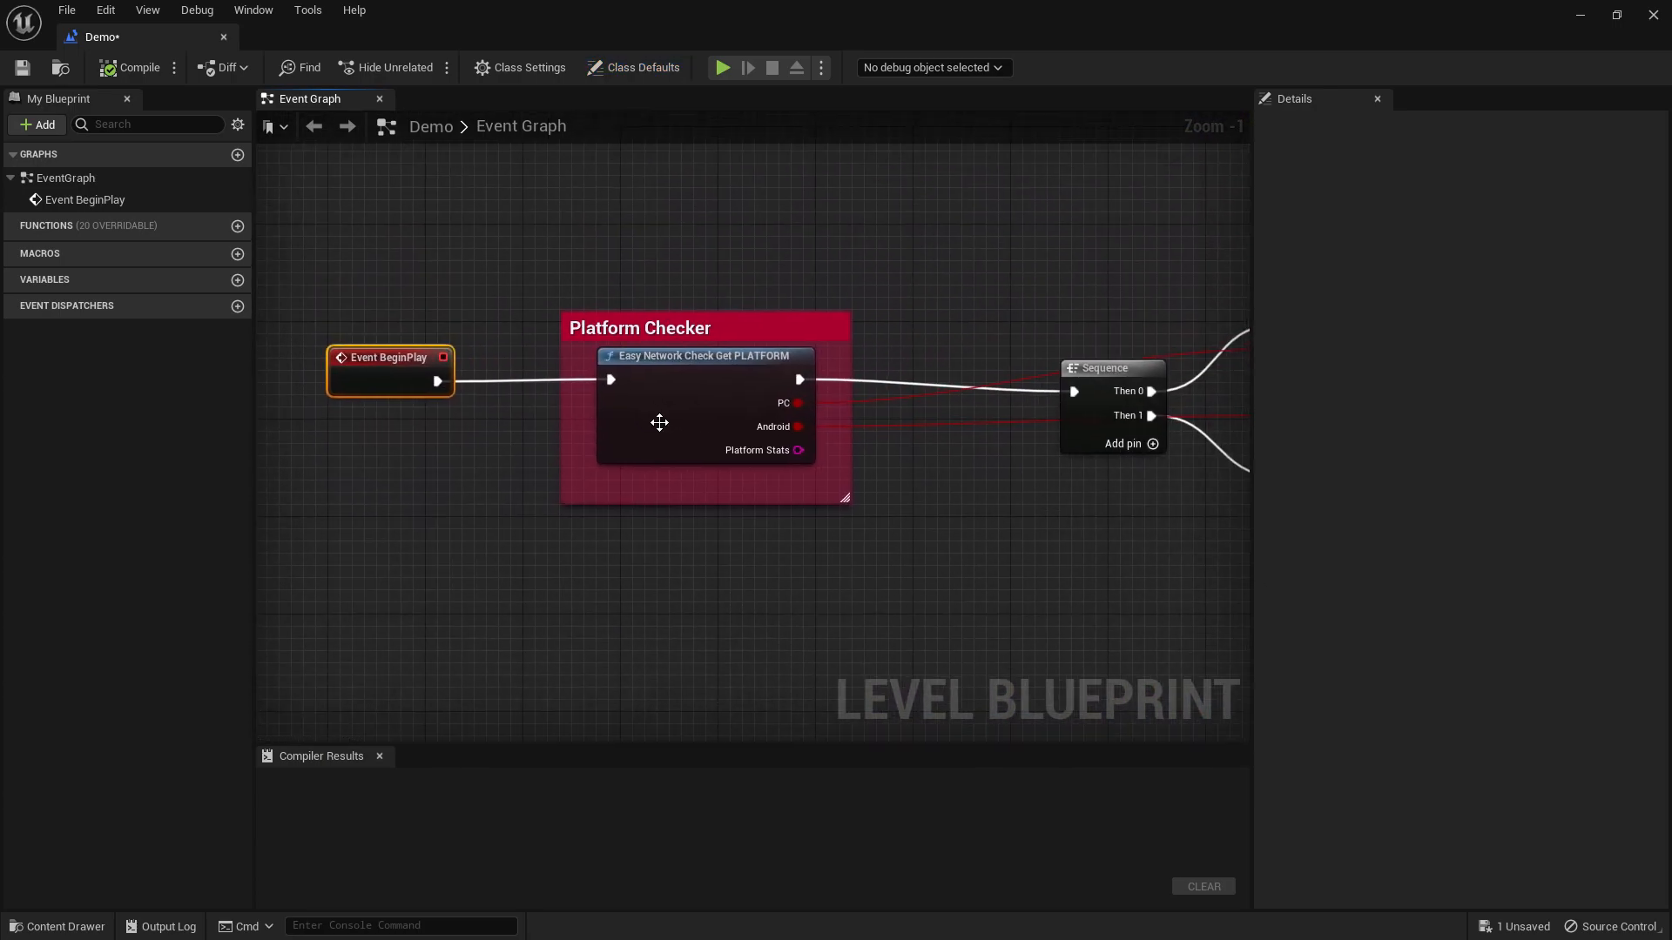
{"action": "mouse_move", "coordinate": [694, 375]}
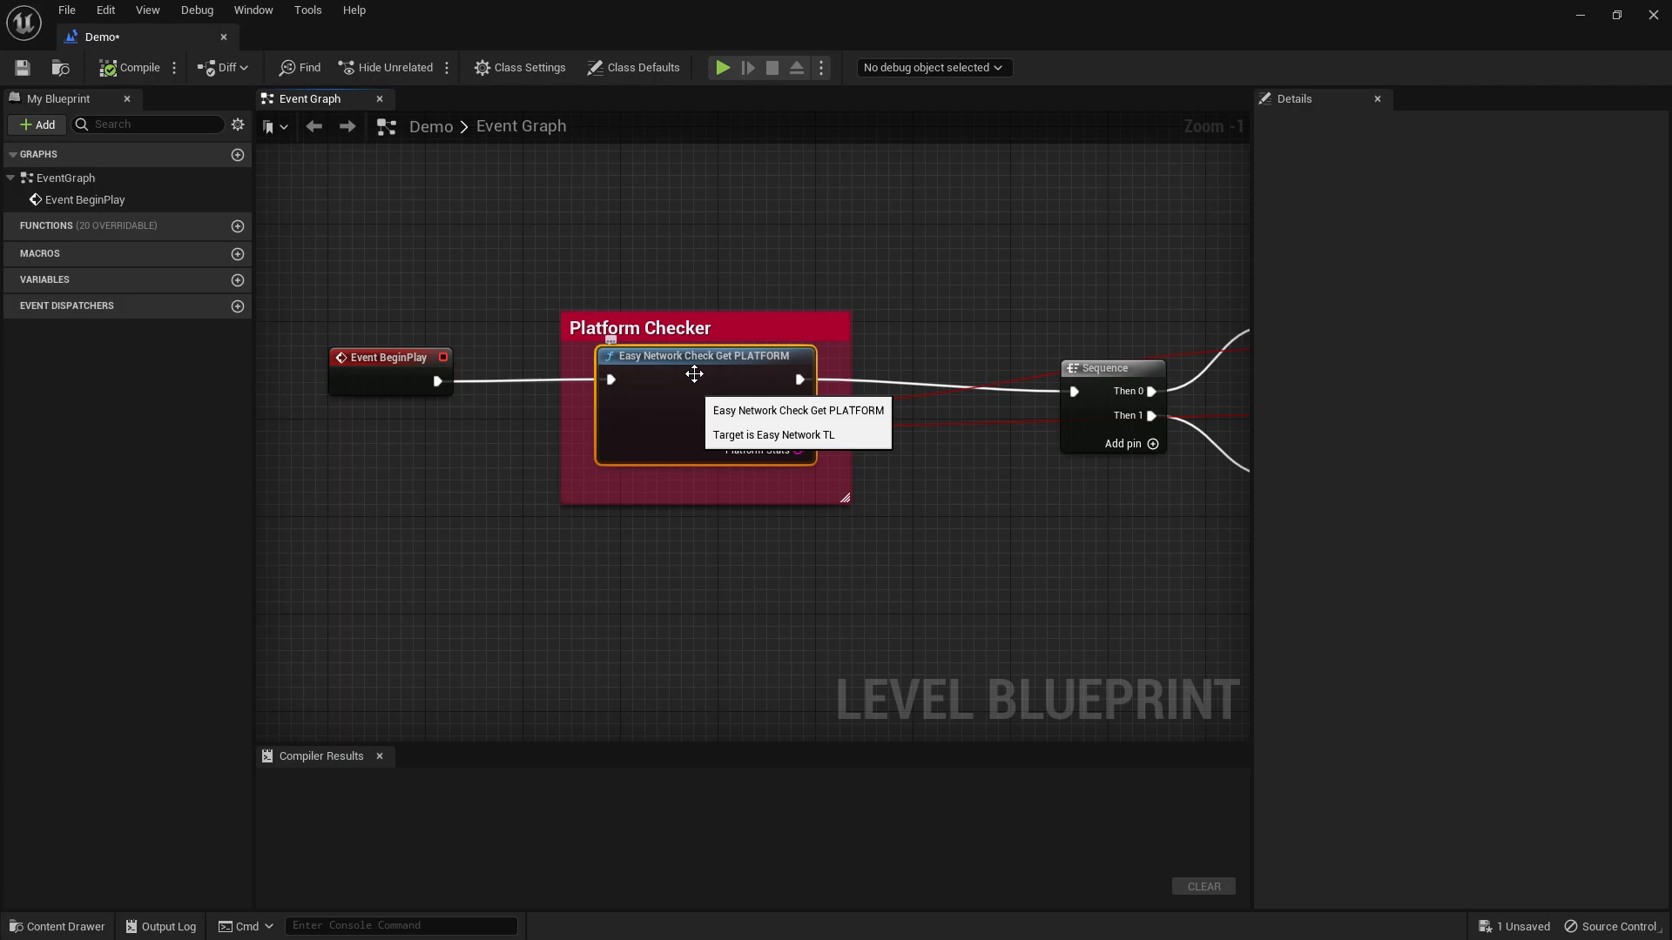
{"action": "mouse_move", "coordinate": [869, 403]}
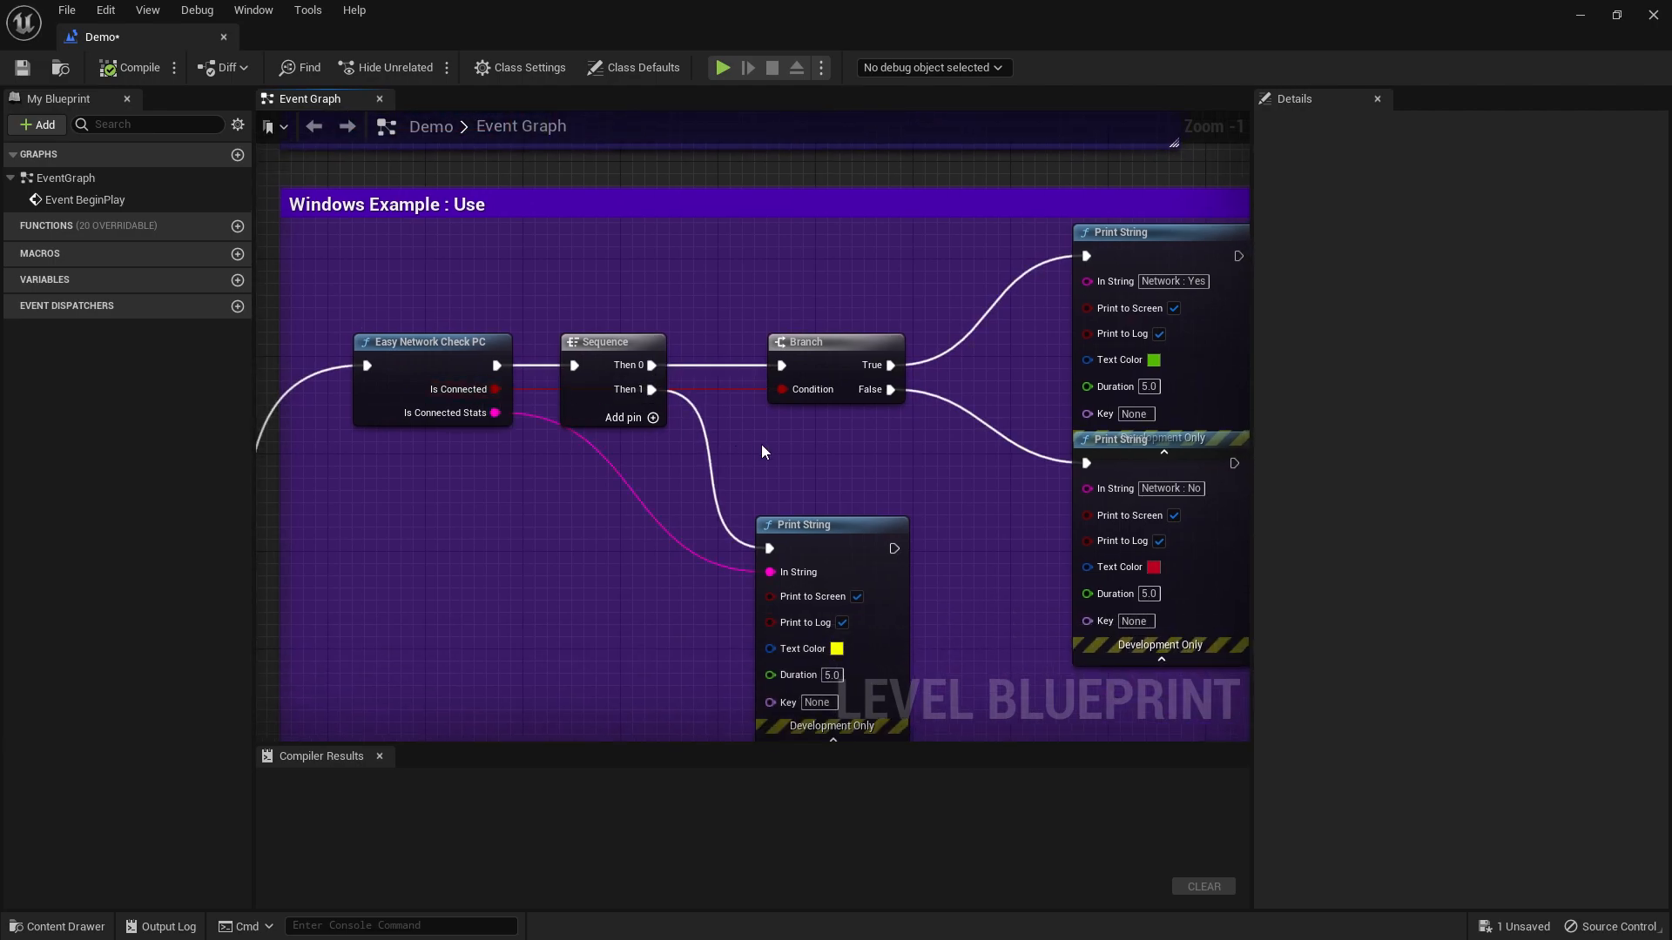
Step: Pan the level blueprint graph across the Windows, Android and Platform Checker example nodes
{"action": "left_click_drag", "start_coordinate": [763, 452], "coordinate": [822, 475]}
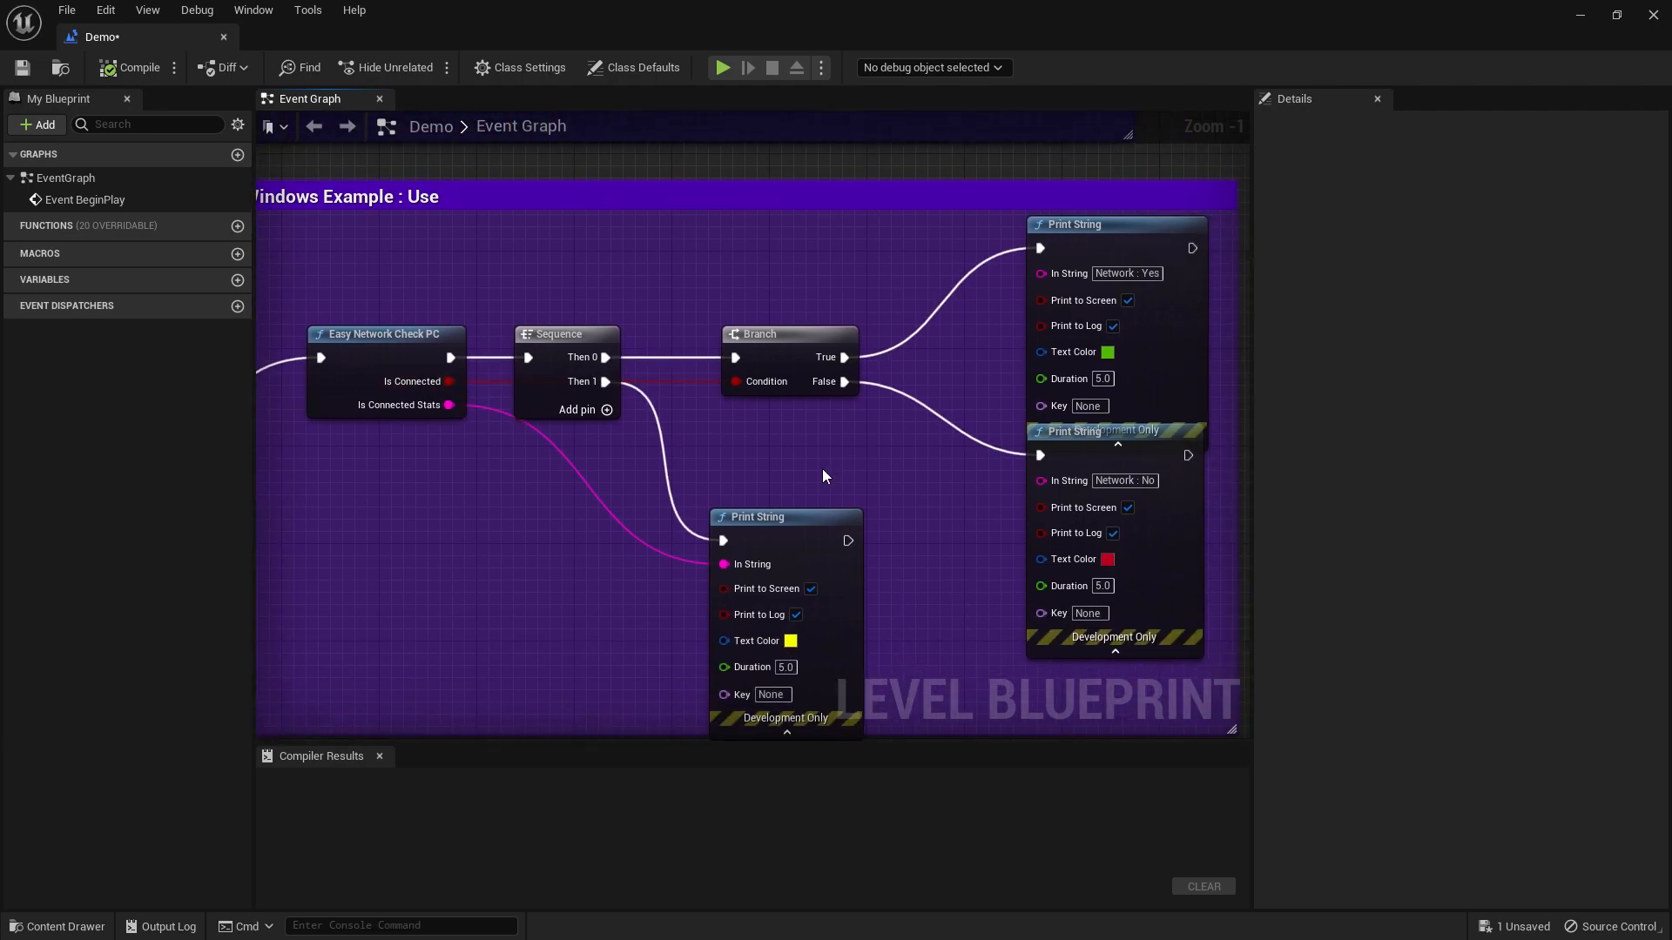
{"action": "mouse_move", "coordinate": [861, 293]}
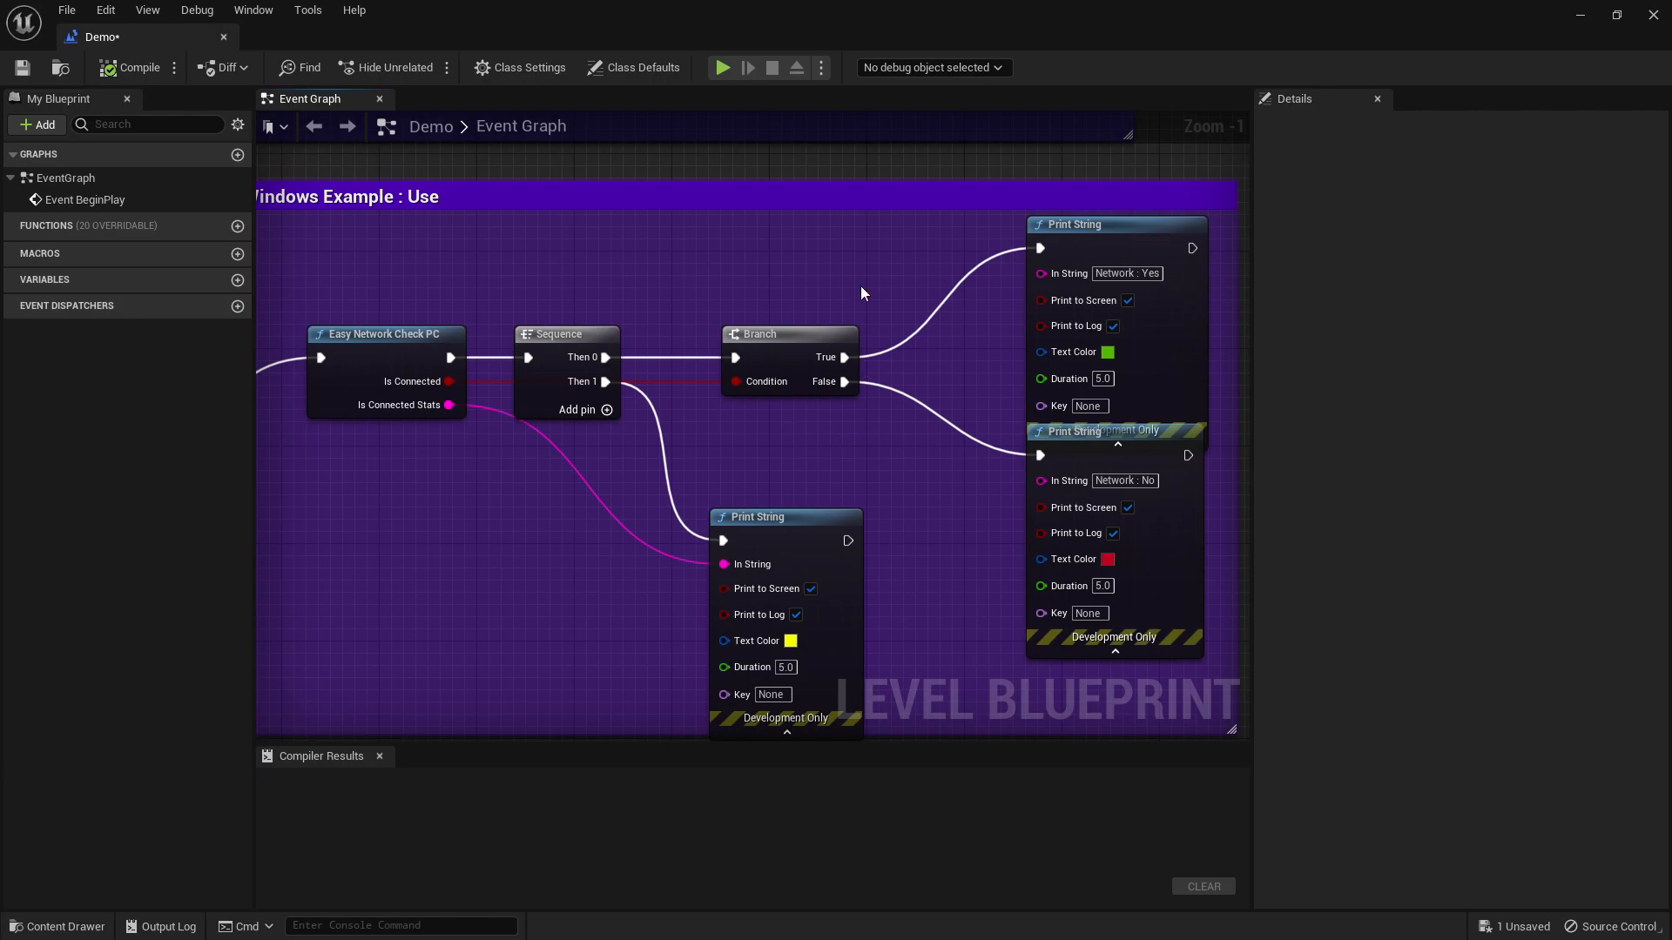
{"action": "mouse_move", "coordinate": [984, 170]}
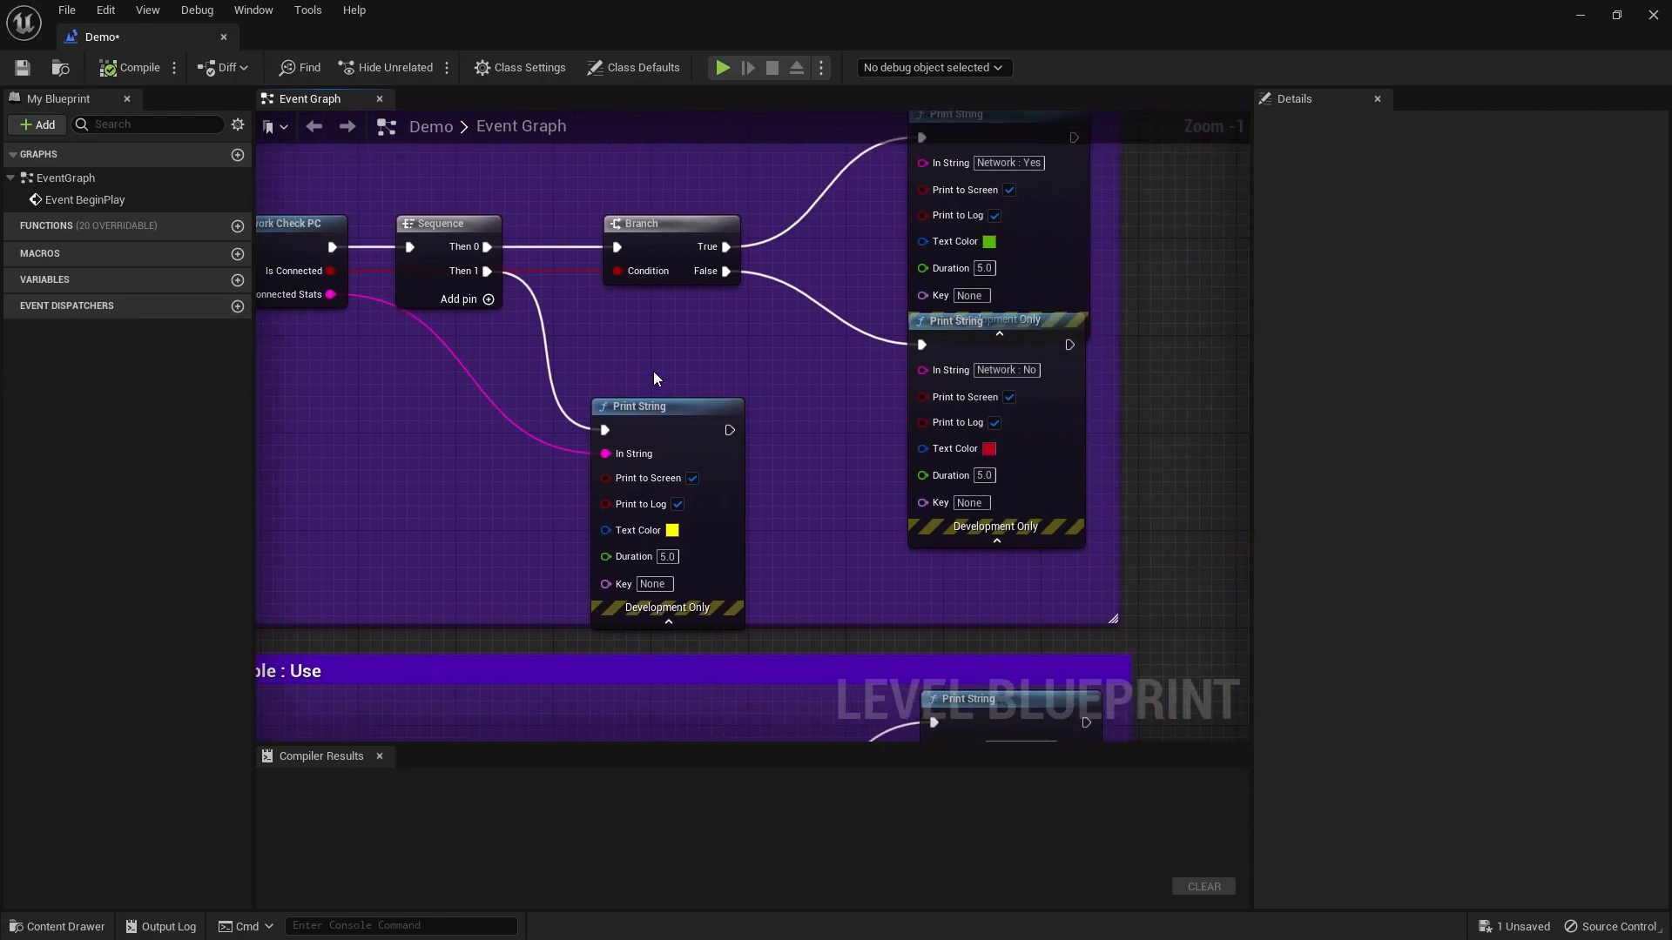
{"action": "mouse_move", "coordinate": [645, 362]}
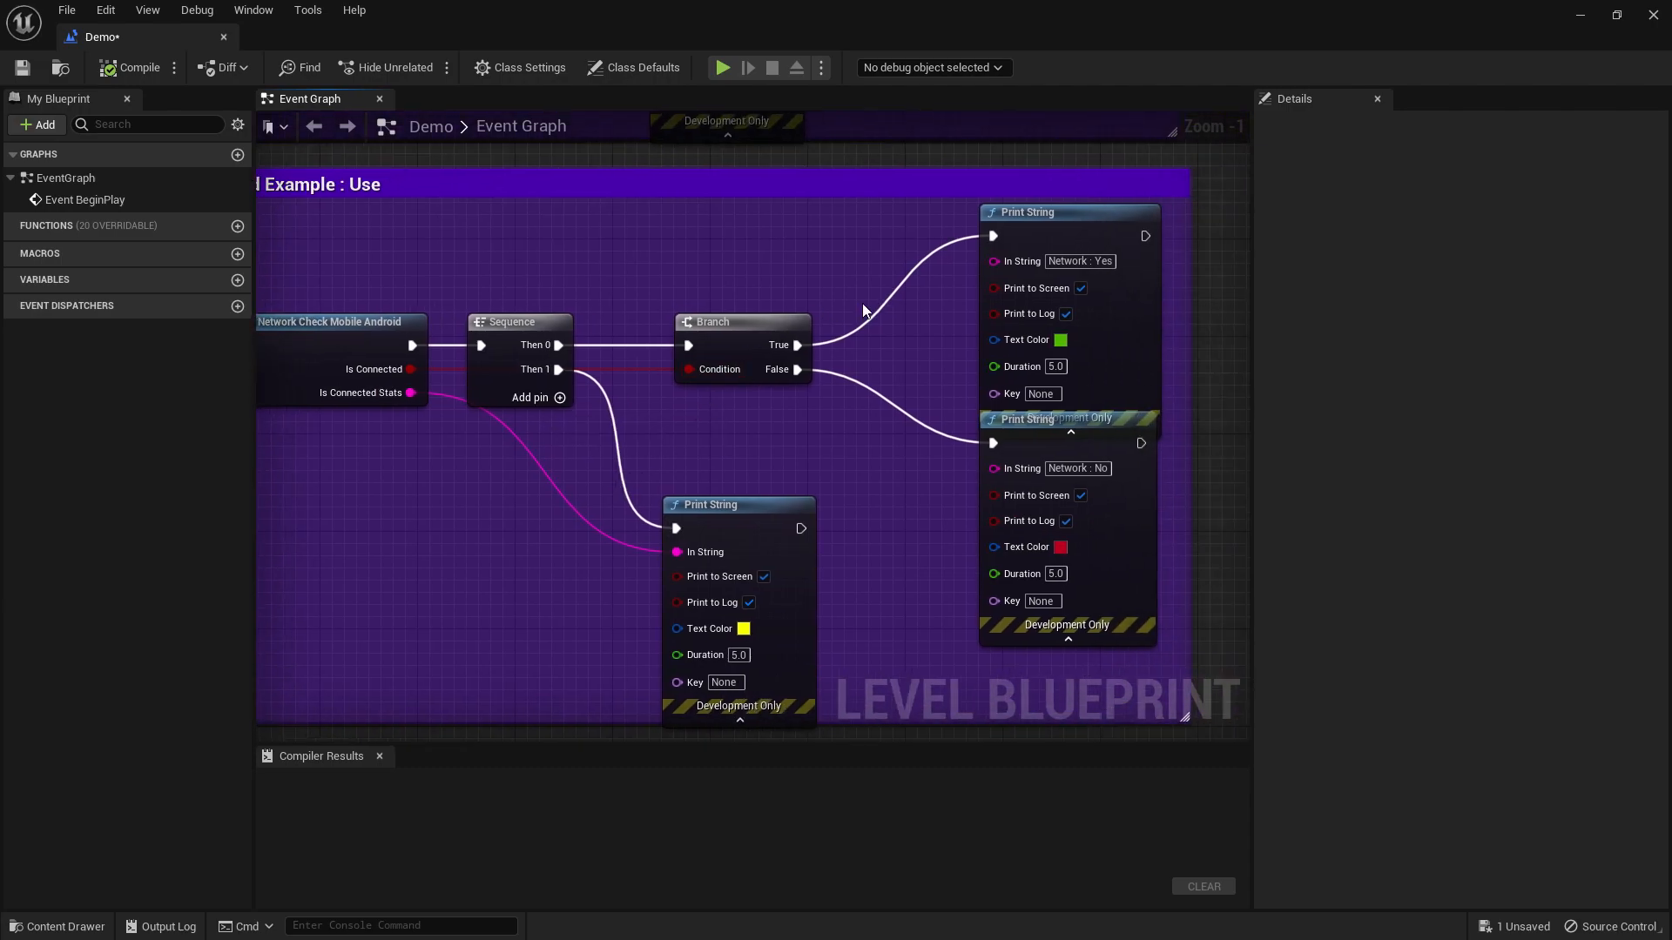
{"action": "left_click_drag", "start_coordinate": [864, 310], "coordinate": [1078, 360]}
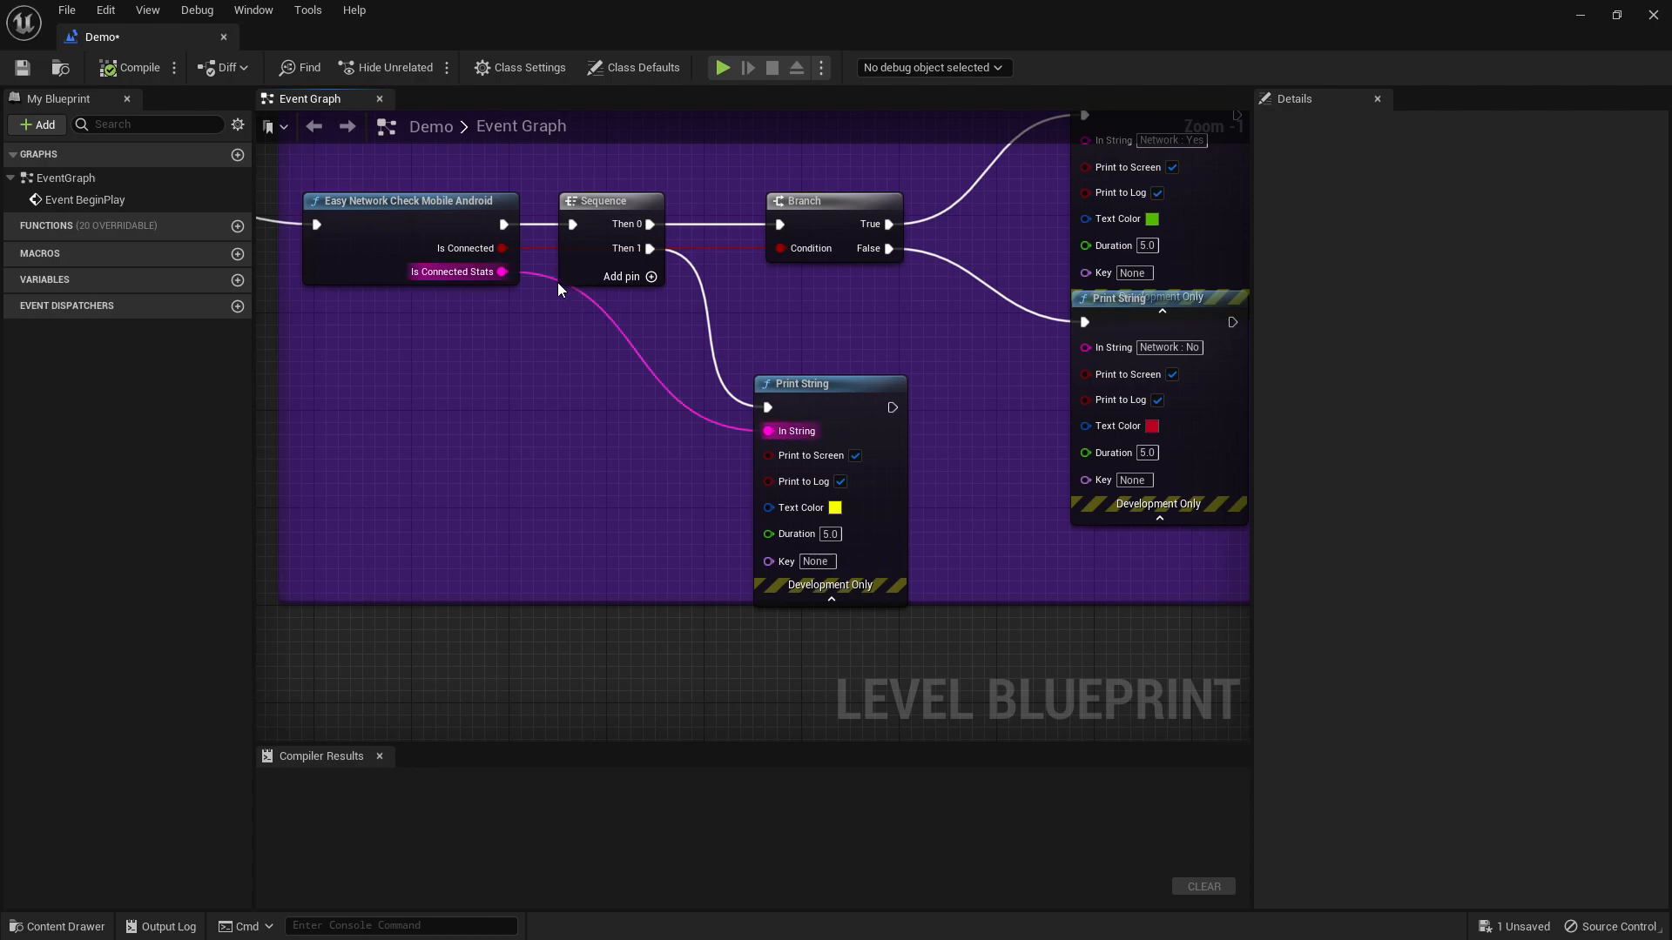
{"action": "mouse_move", "coordinate": [473, 295]}
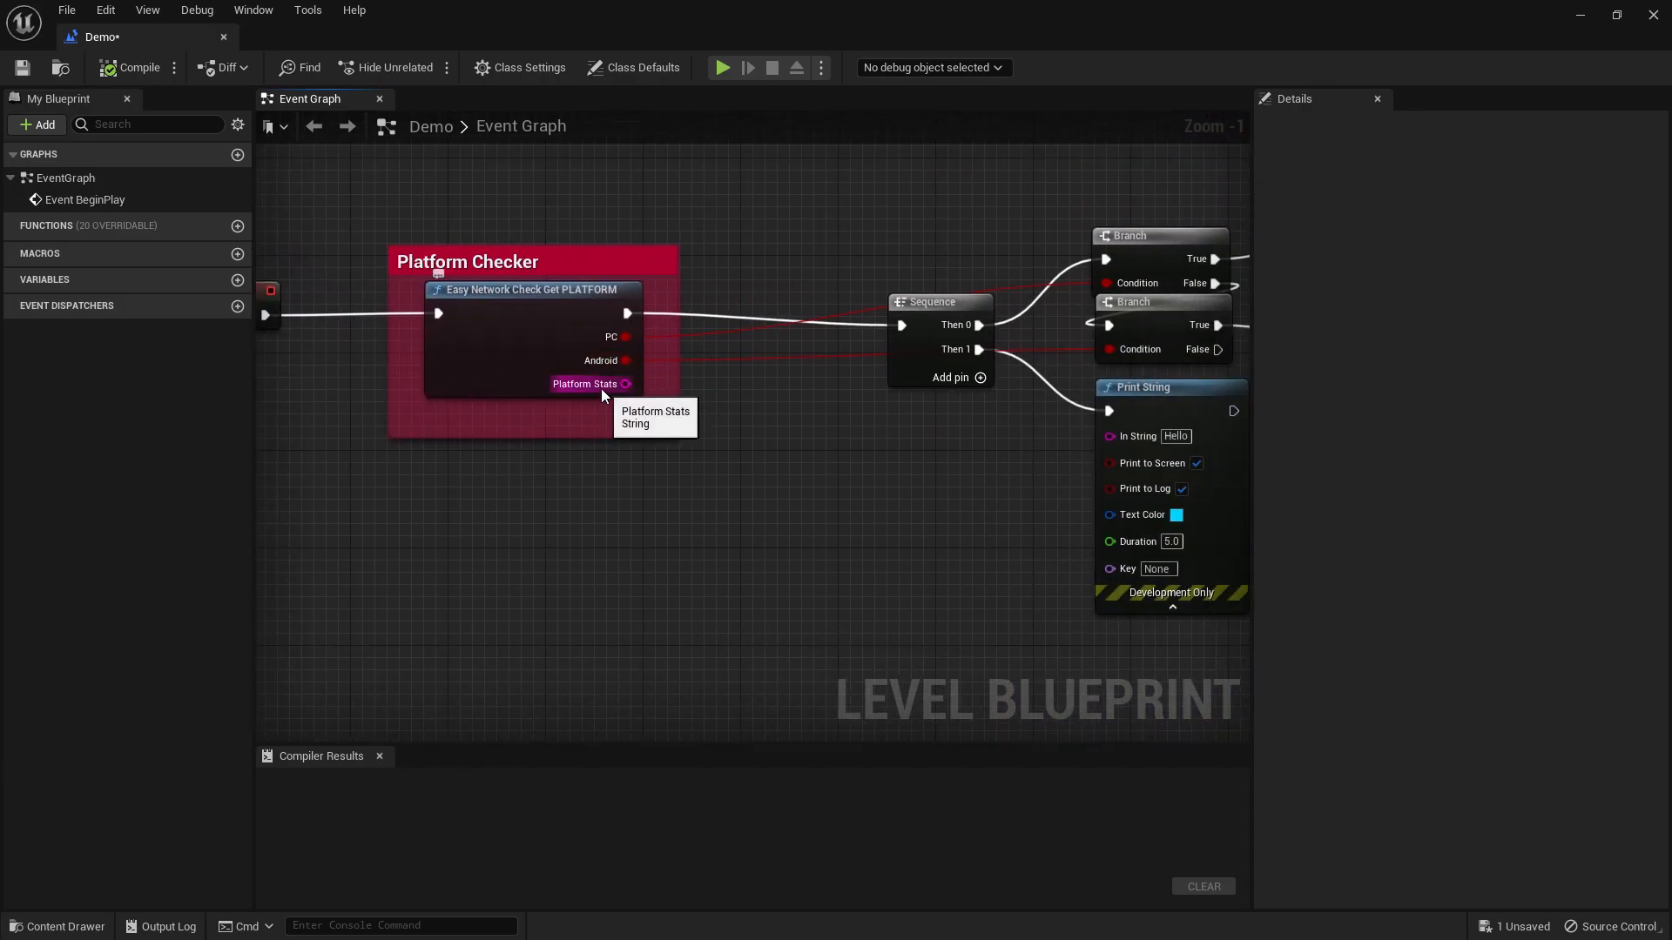
{"action": "left_click_drag", "start_coordinate": [627, 384], "coordinate": [736, 472]}
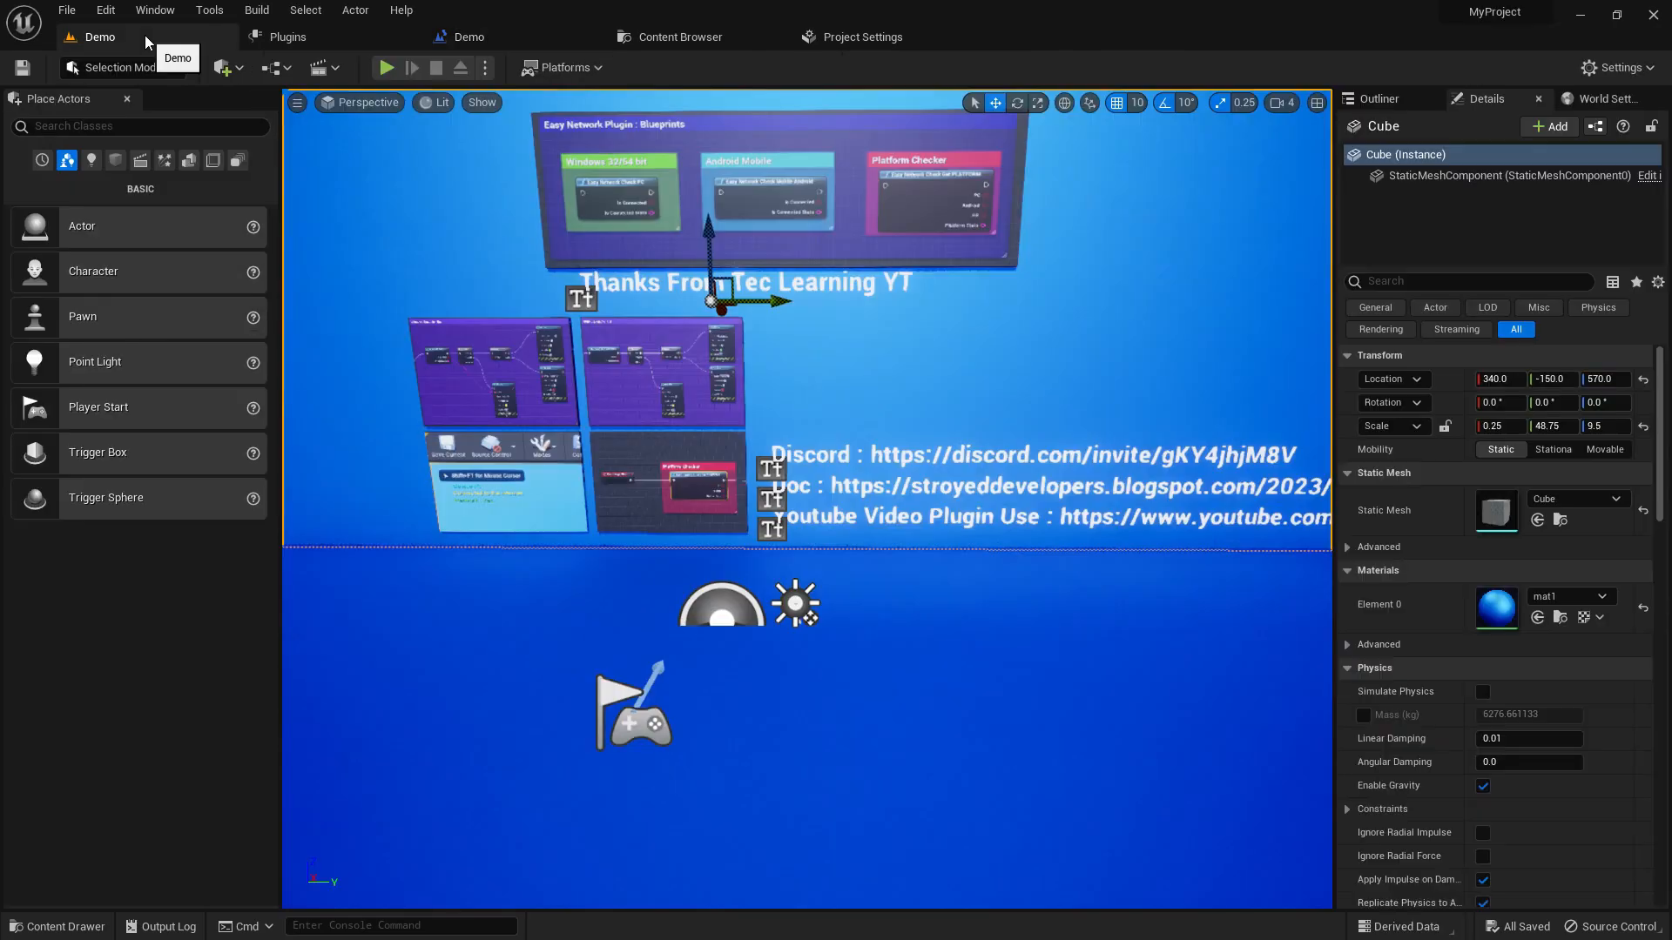
Step: Return to the Demo level viewport and bring up the Windows Start menu
{"action": "left_click", "coordinate": [385, 67]}
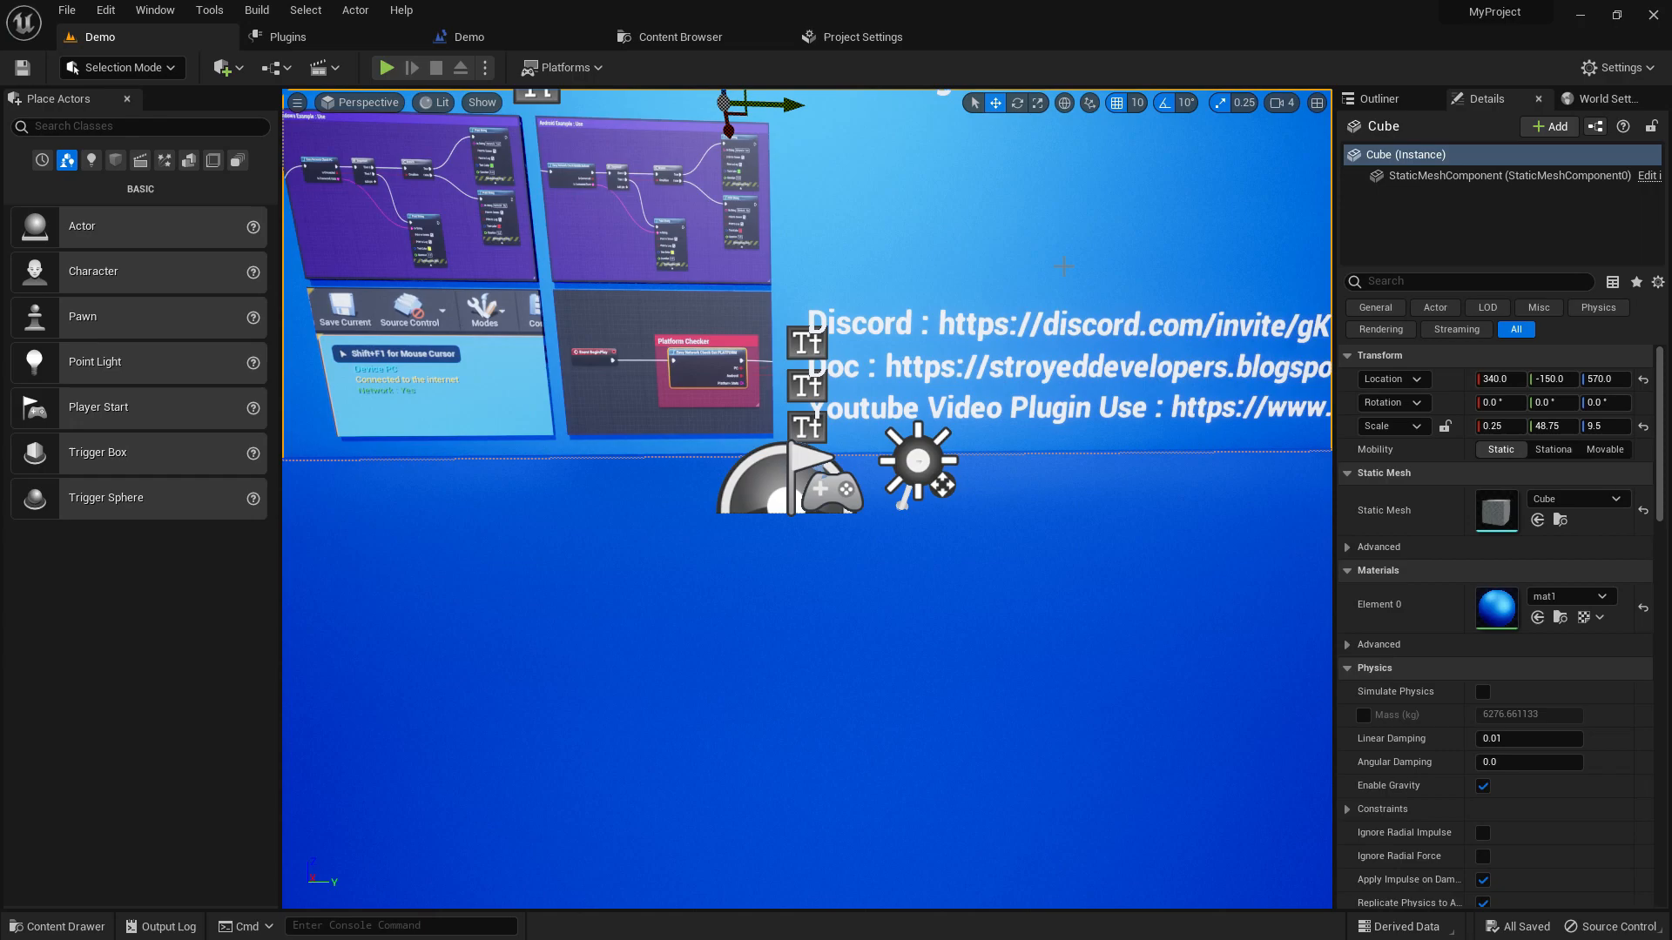
{"action": "mouse_move", "coordinate": [1344, 332]}
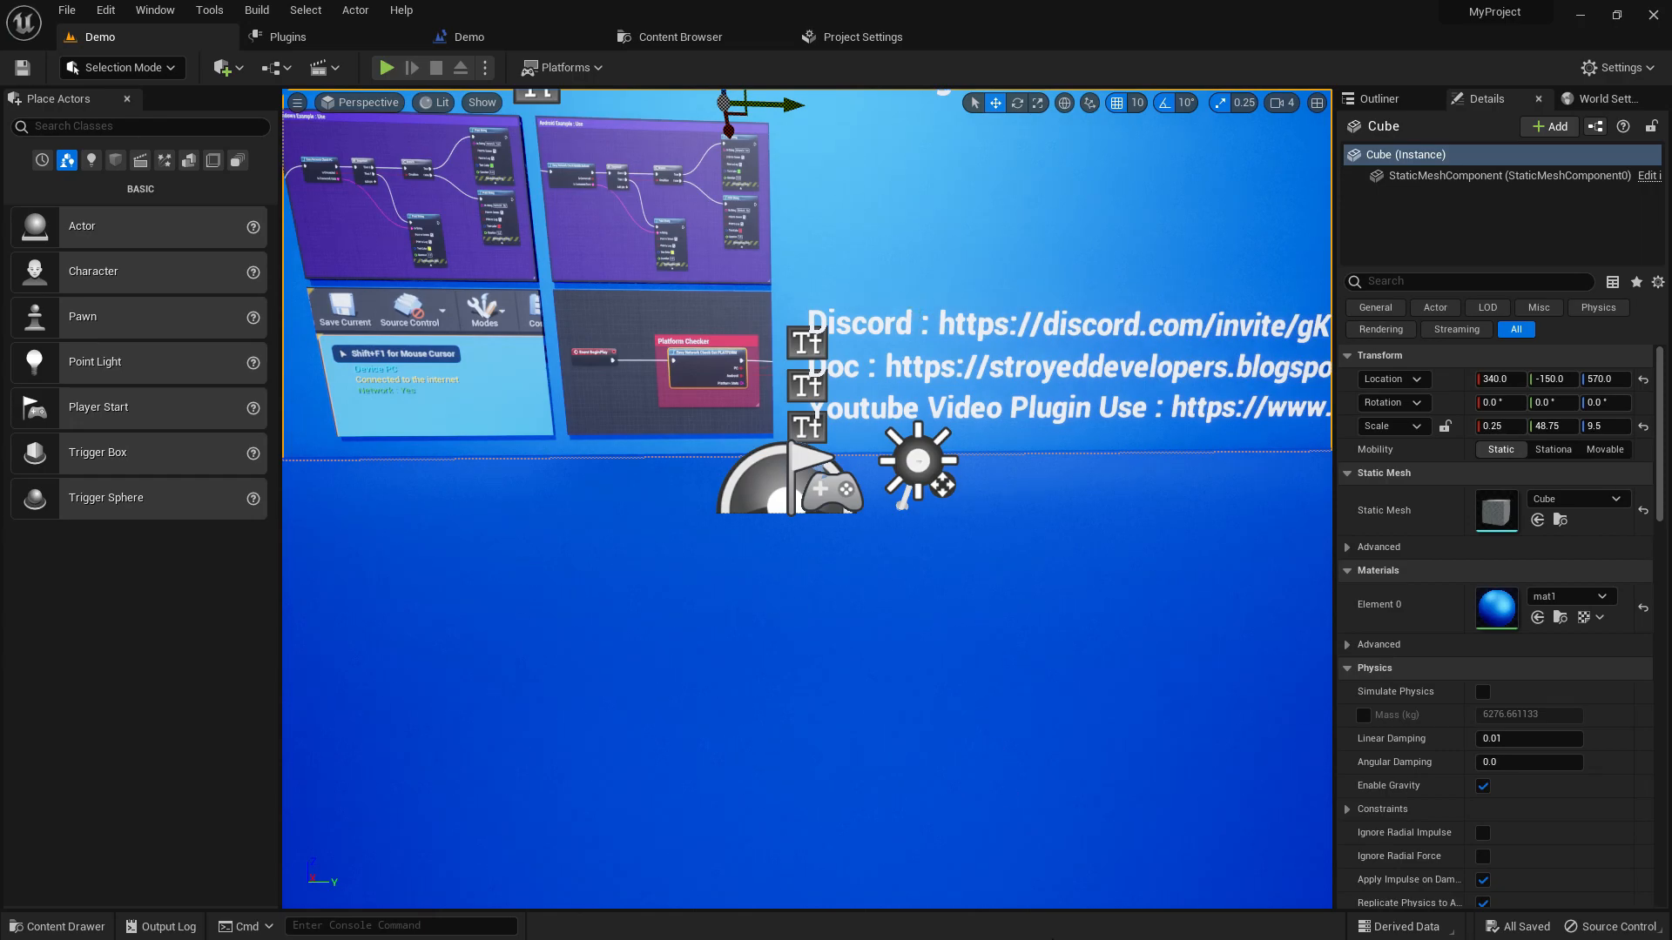
{"action": "left_click", "coordinate": [559, 920]}
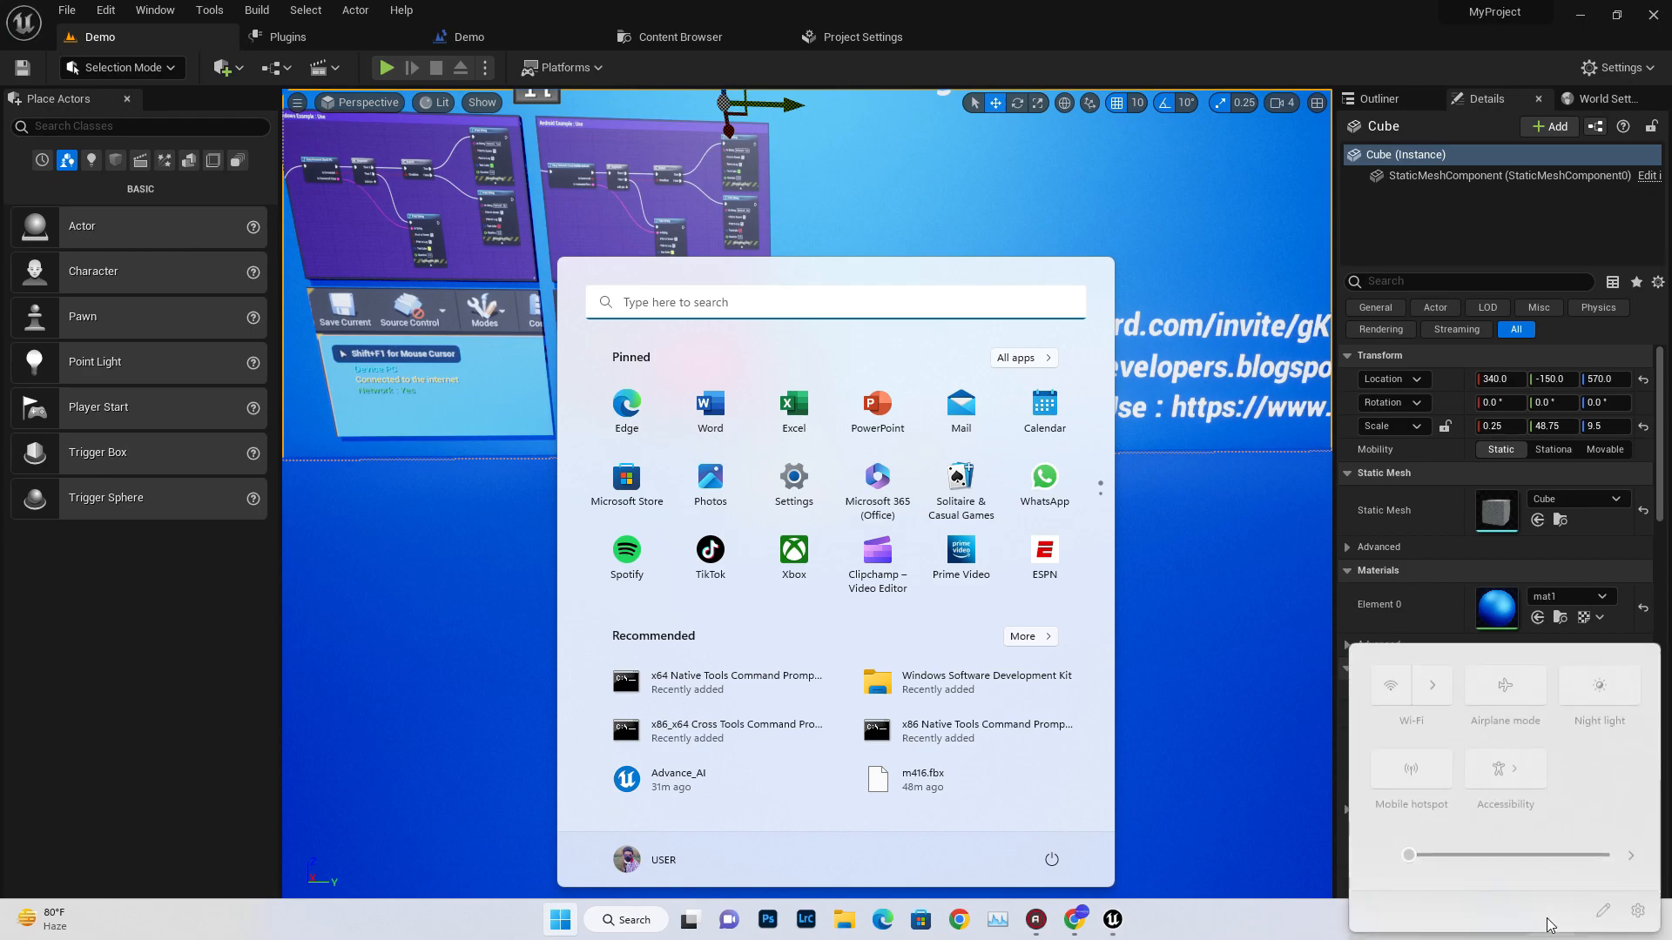
Step: Disable the Ethernet adapter in Advanced network settings, then switch to Chrome
{"action": "left_click", "coordinate": [1432, 685]}
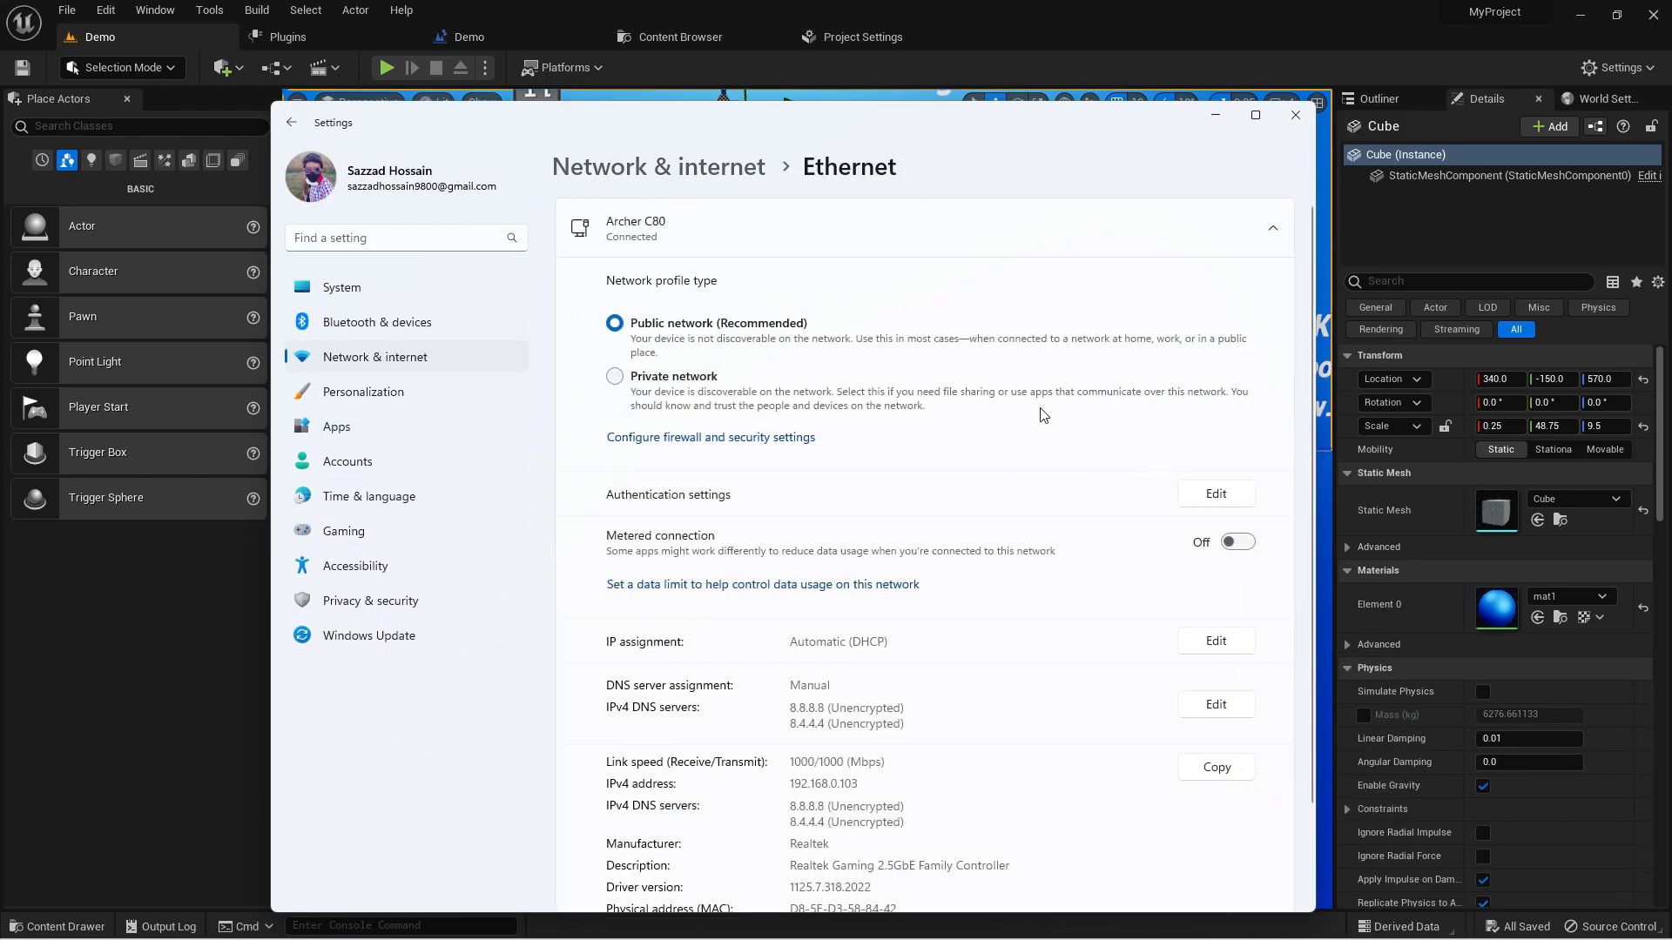
{"action": "scroll", "scroll_direction": "down", "scroll_amount": 3}
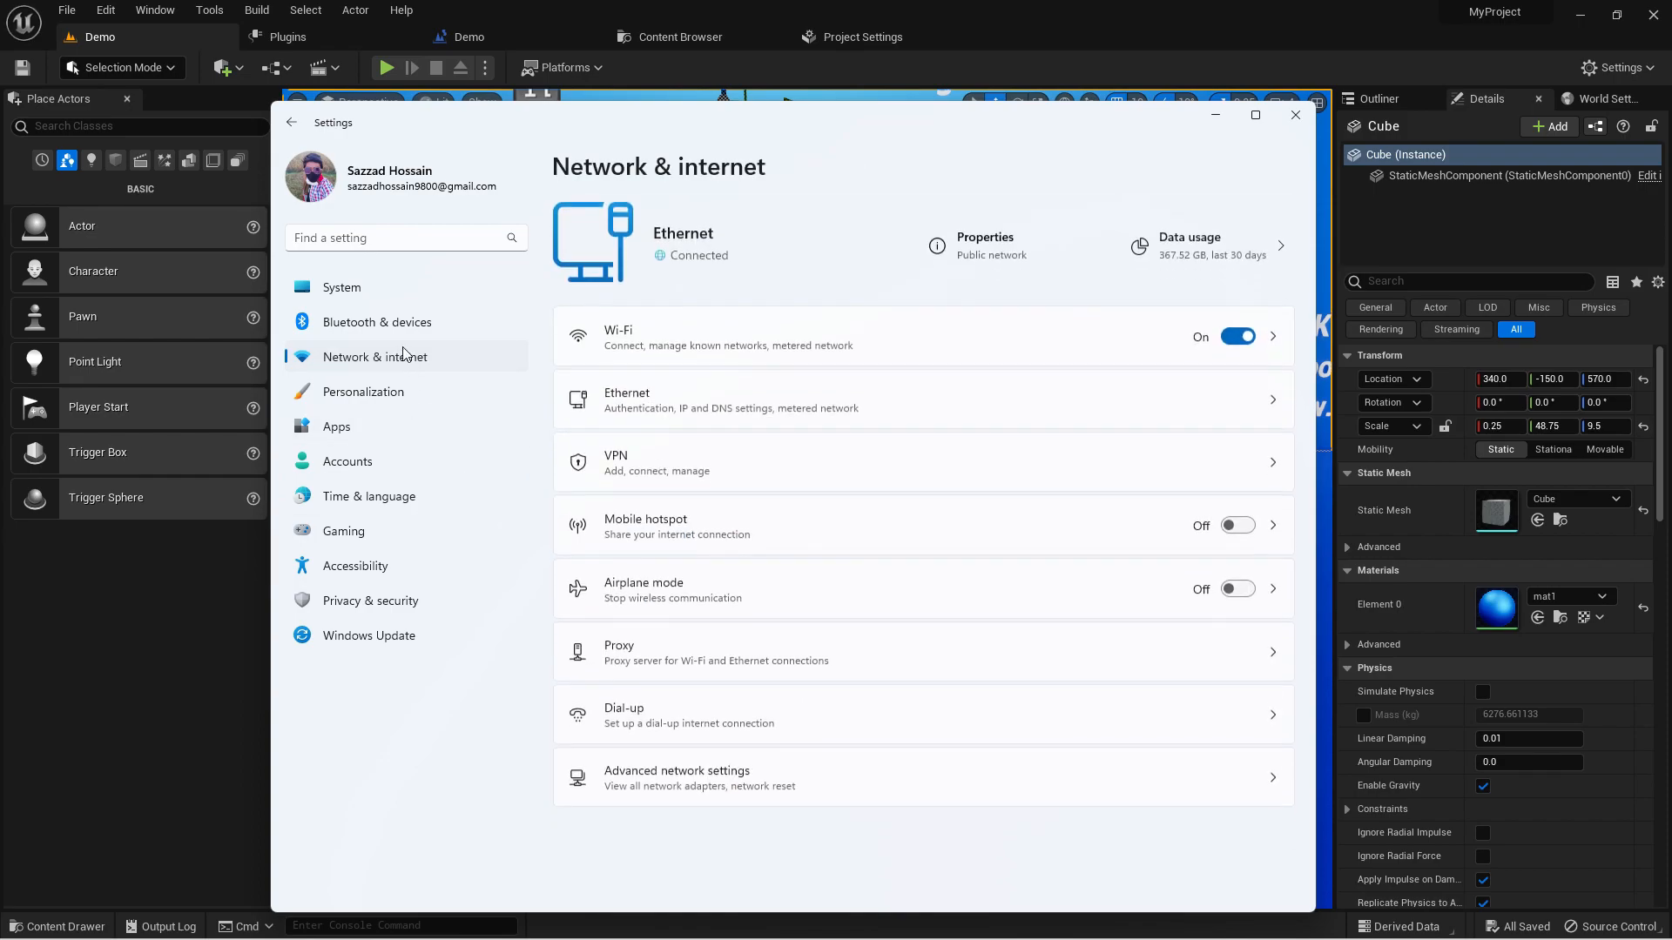
{"action": "left_click", "coordinate": [676, 770]}
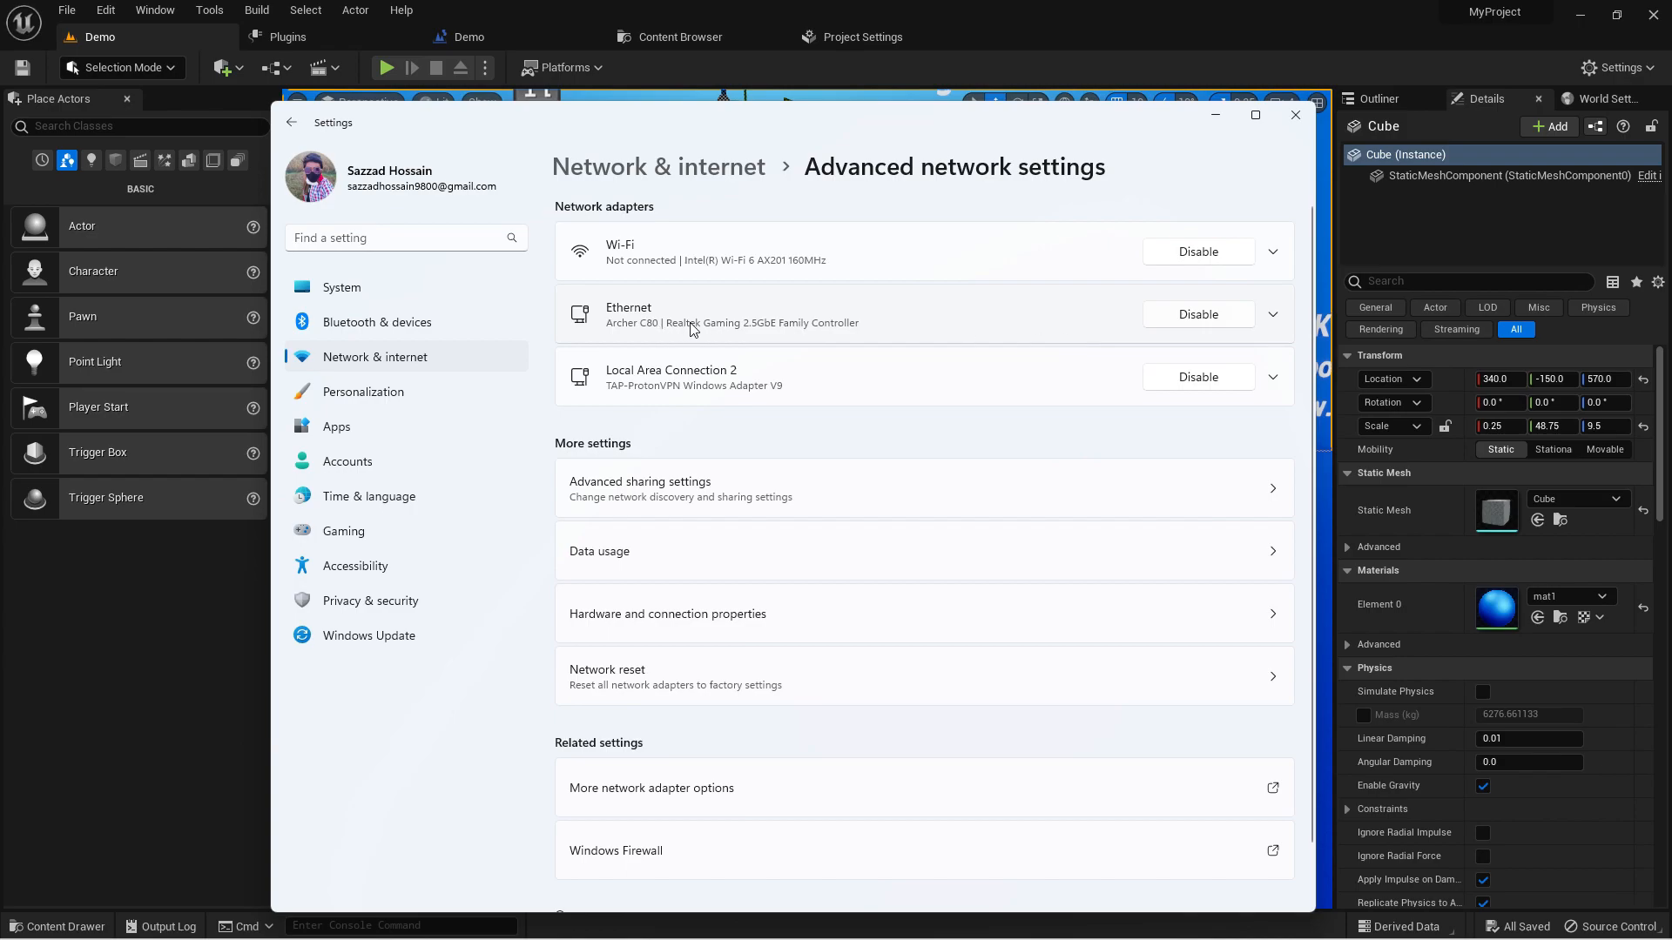
{"action": "mouse_move", "coordinate": [740, 284]}
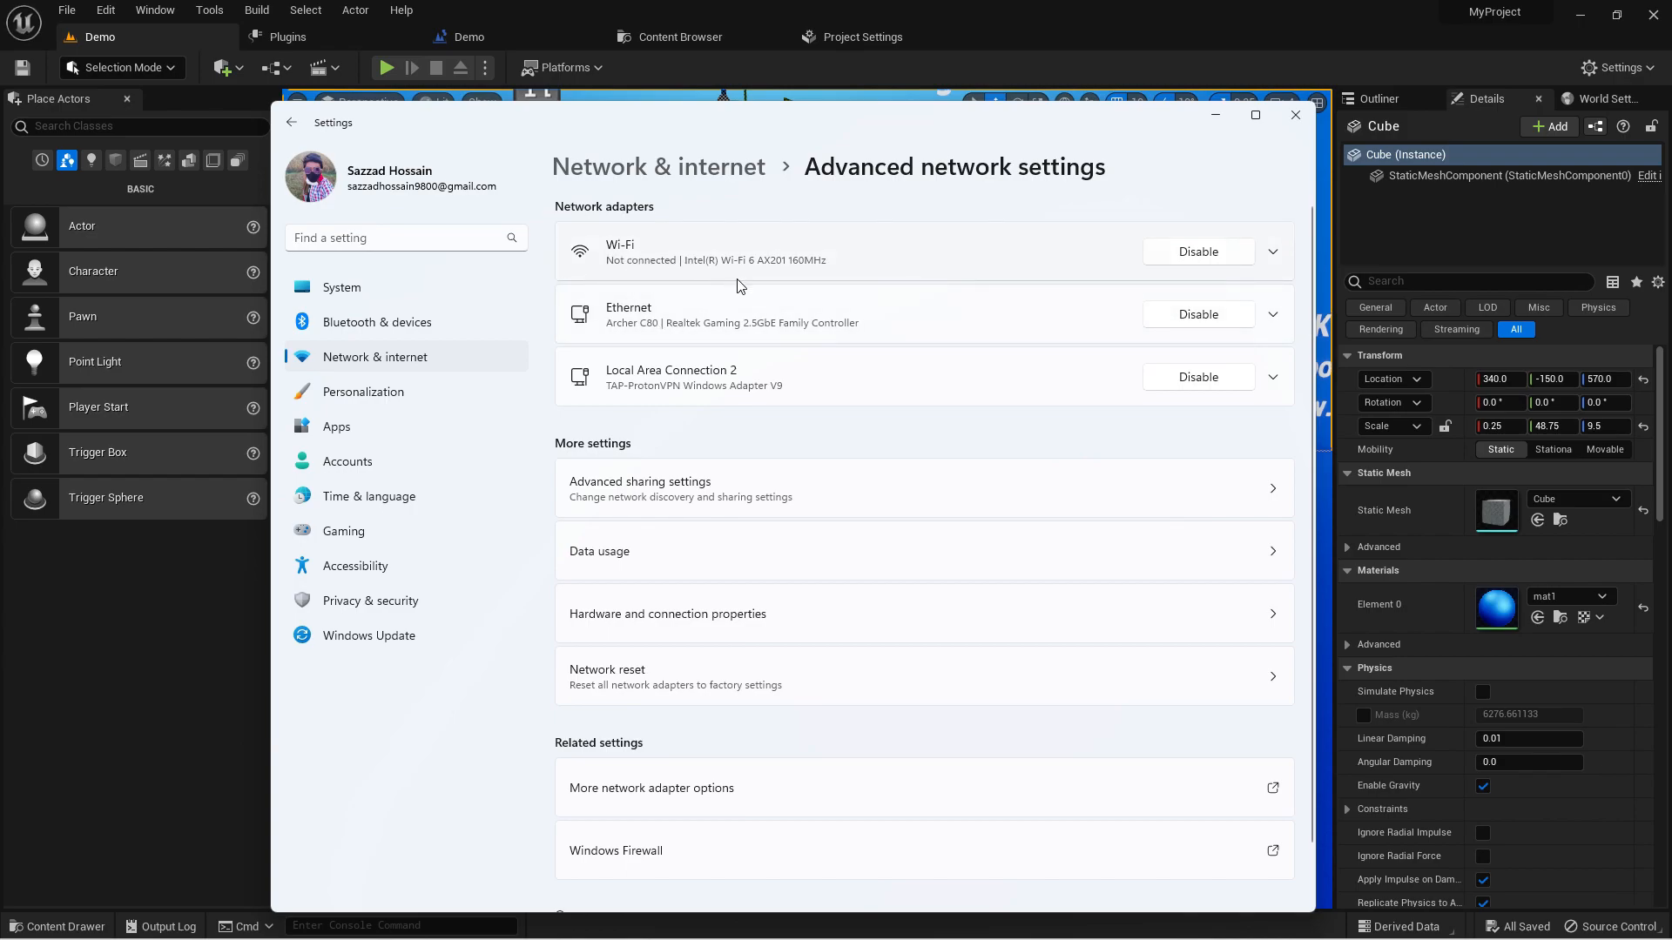
{"action": "mouse_move", "coordinate": [683, 361]}
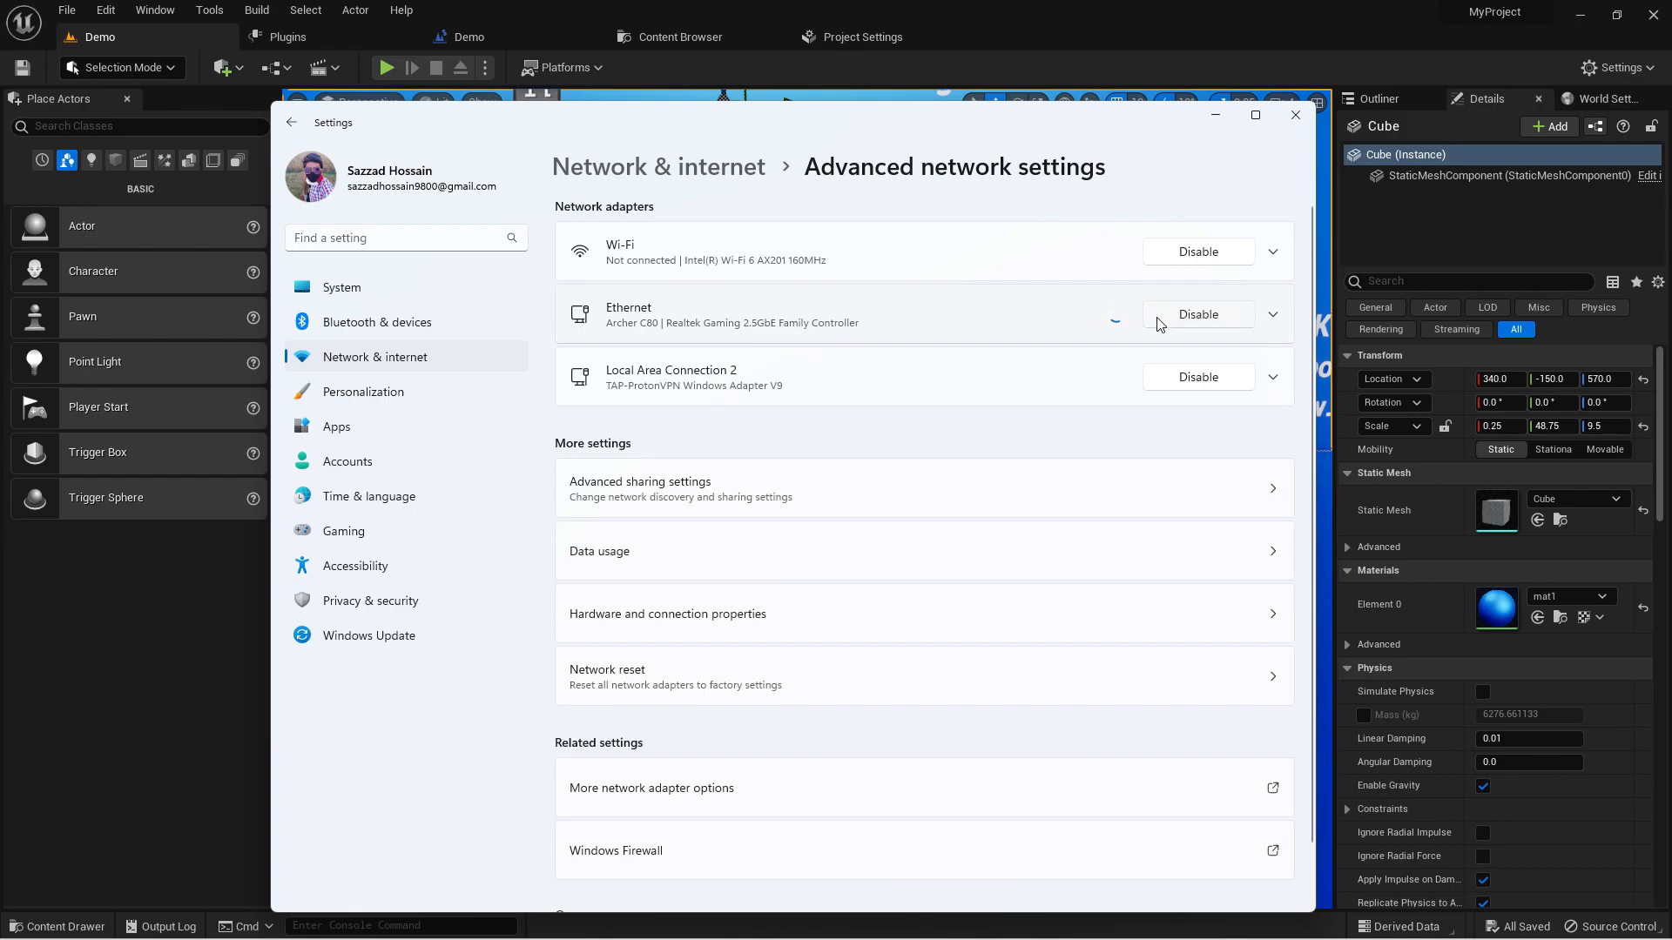
{"action": "left_click", "coordinate": [1198, 314]}
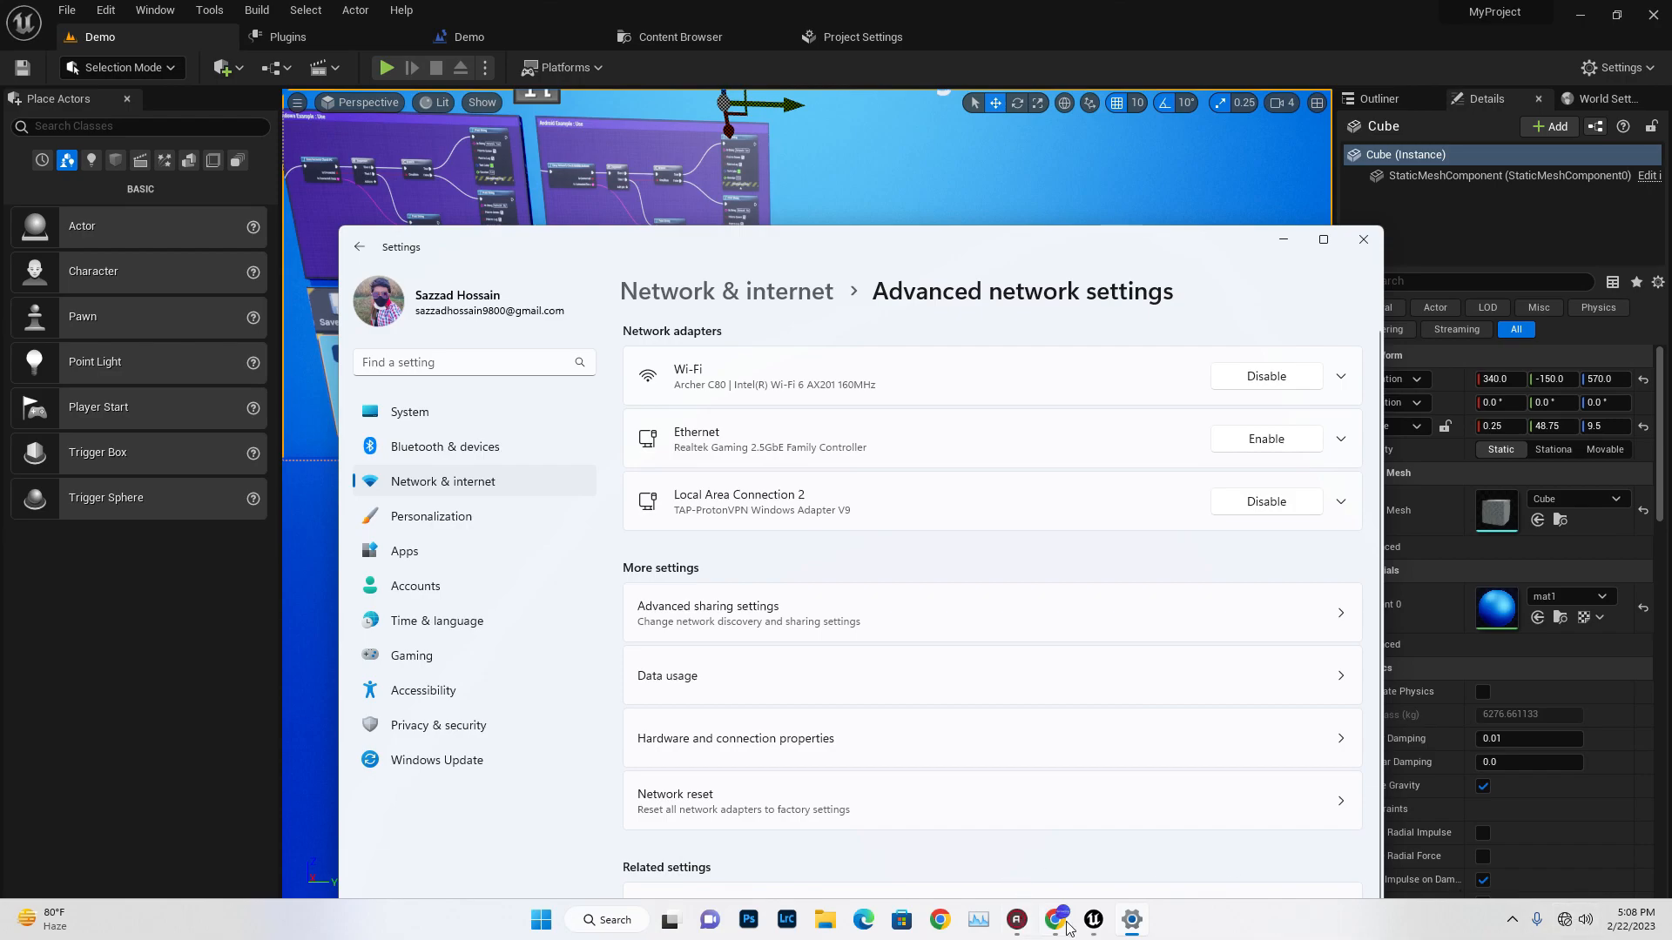
{"action": "left_click", "coordinate": [1058, 920]}
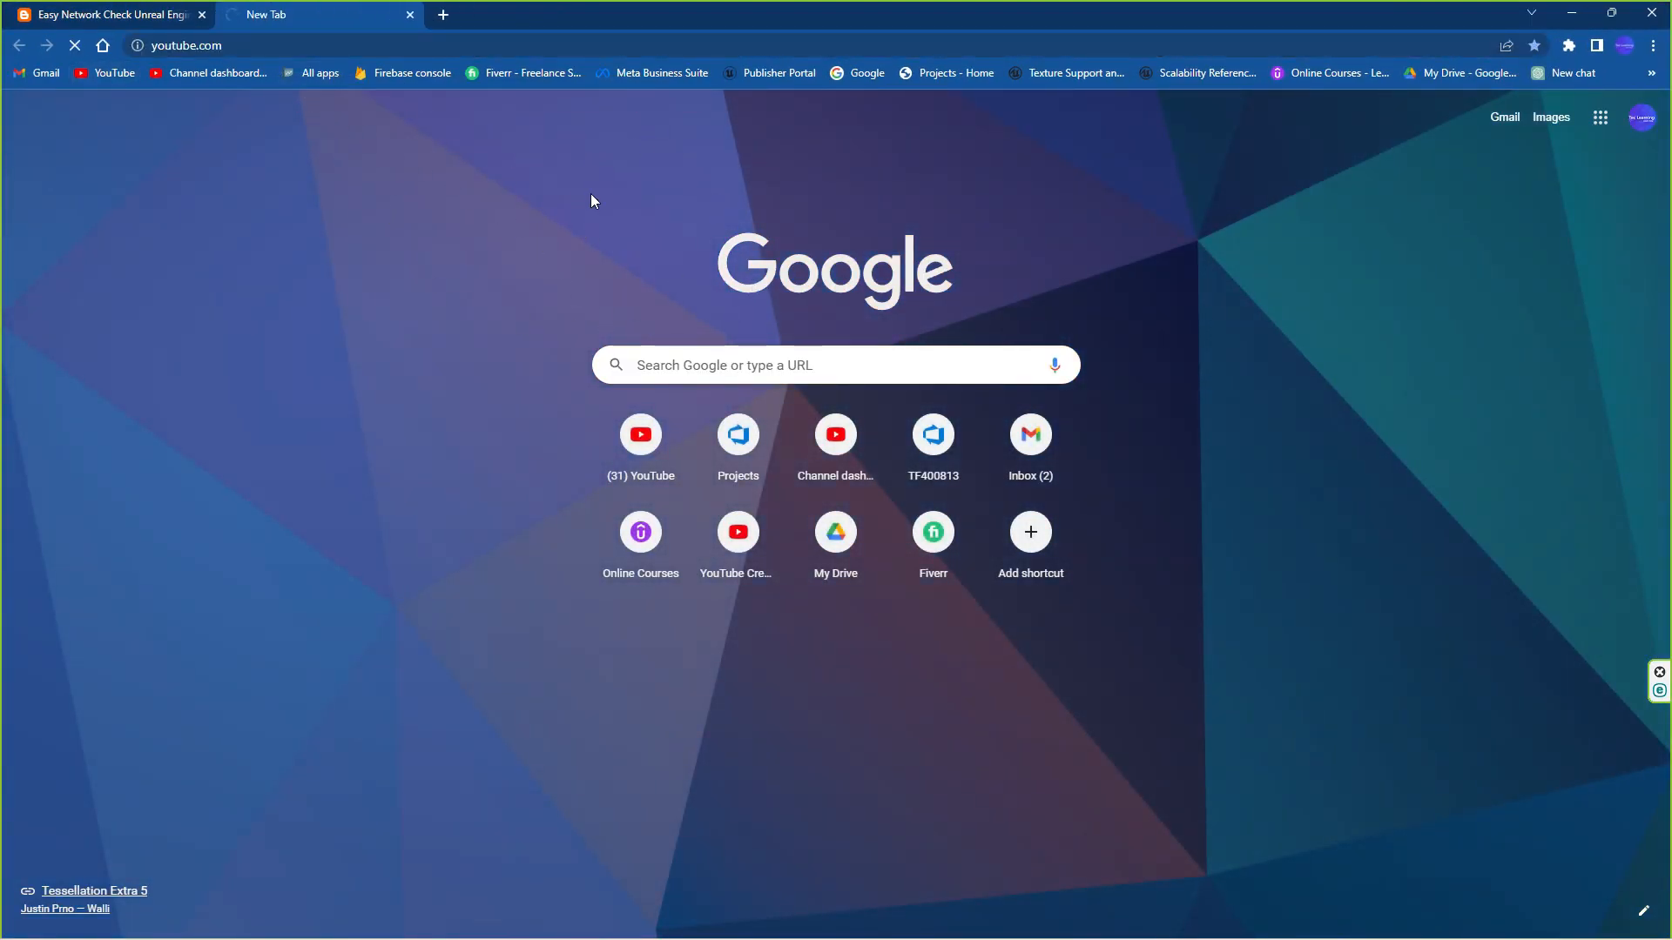
Step: Load YouTube, then disable the Local Area Connection 2 and Wi-Fi adapters and return to YouTube
{"action": "left_click", "coordinate": [640, 433]}
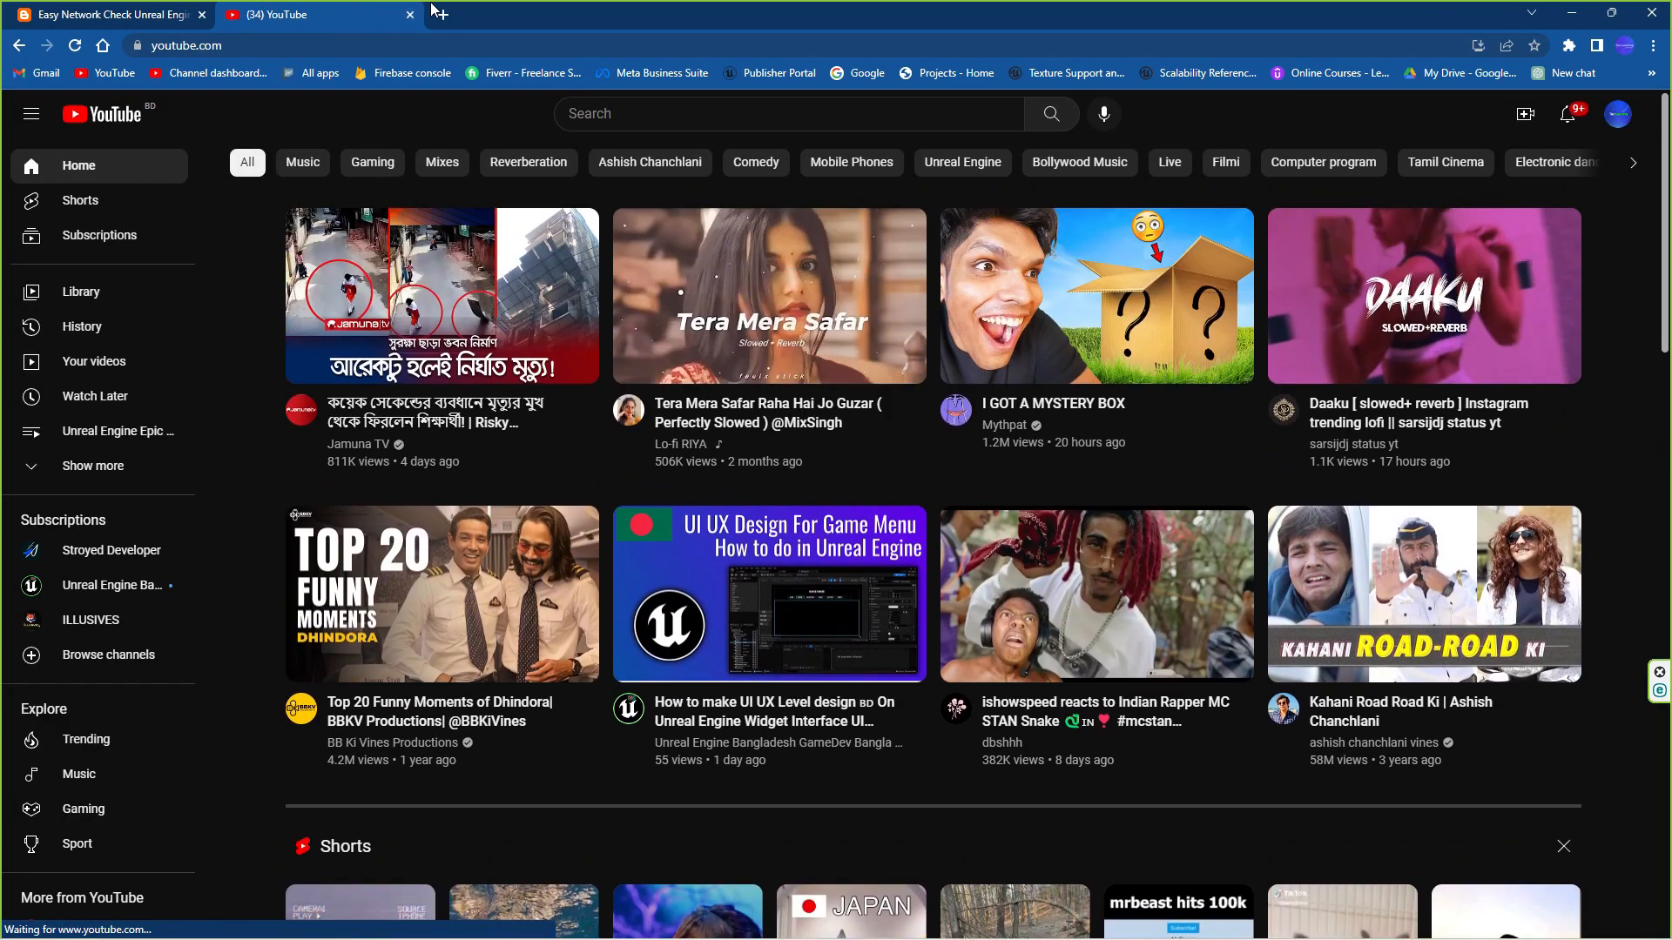
{"action": "left_click", "coordinate": [650, 14]}
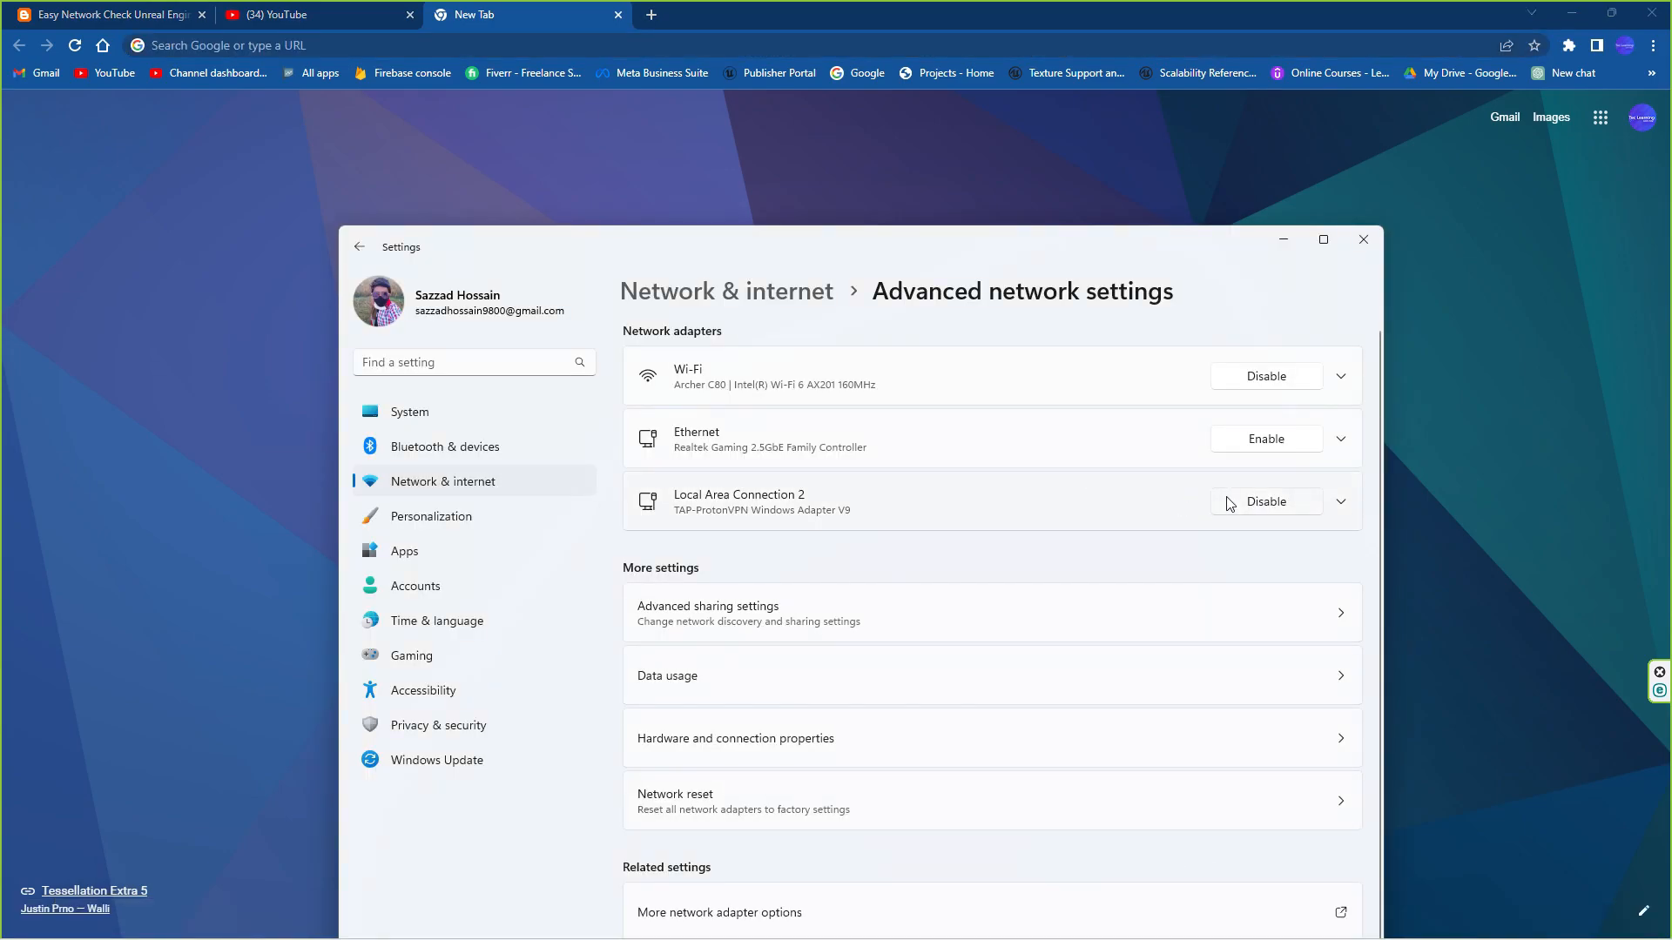
{"action": "left_click", "coordinate": [1265, 501]}
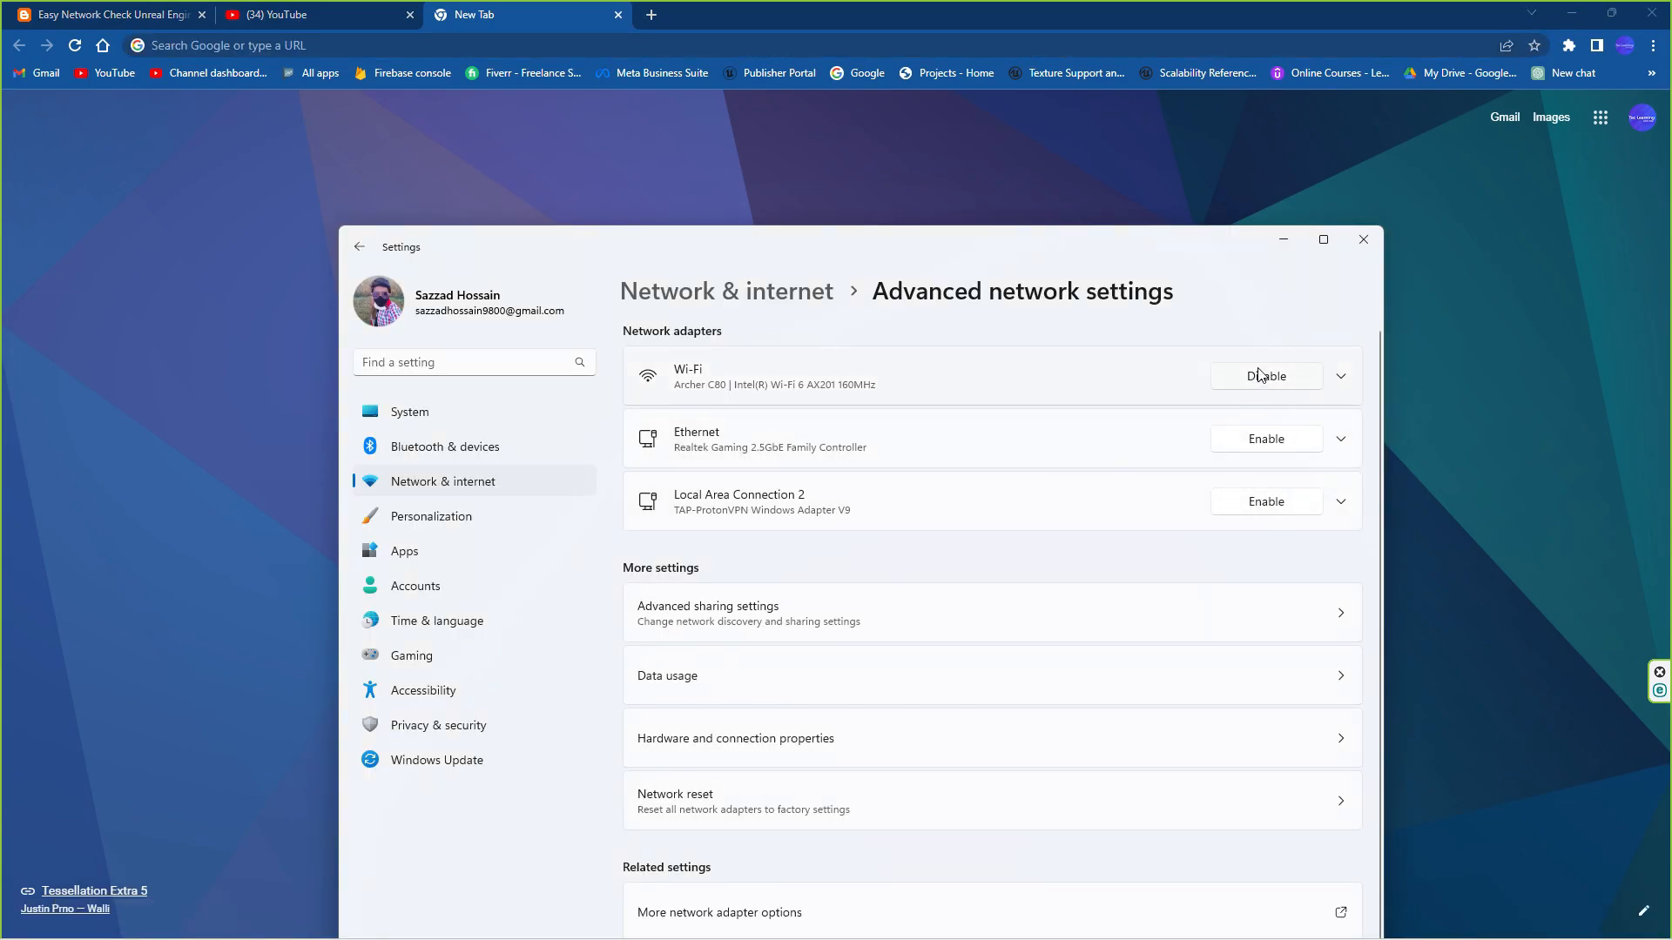
{"action": "left_click", "coordinate": [1265, 375]}
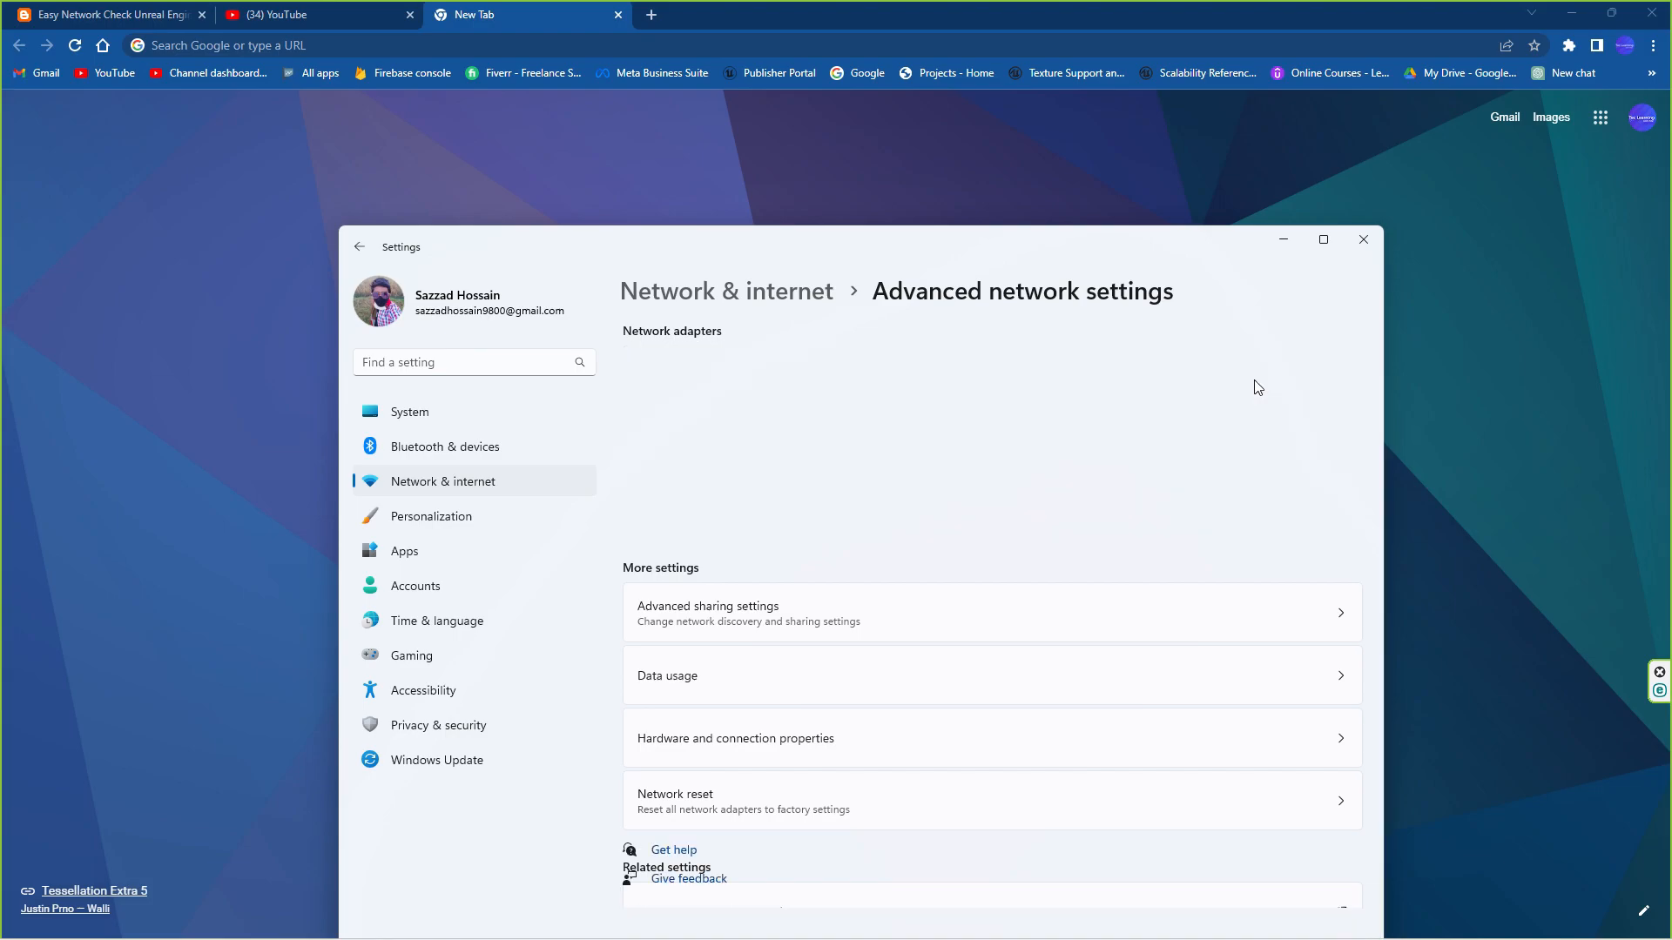
{"action": "scroll", "scroll_direction": "down", "scroll_amount": 3}
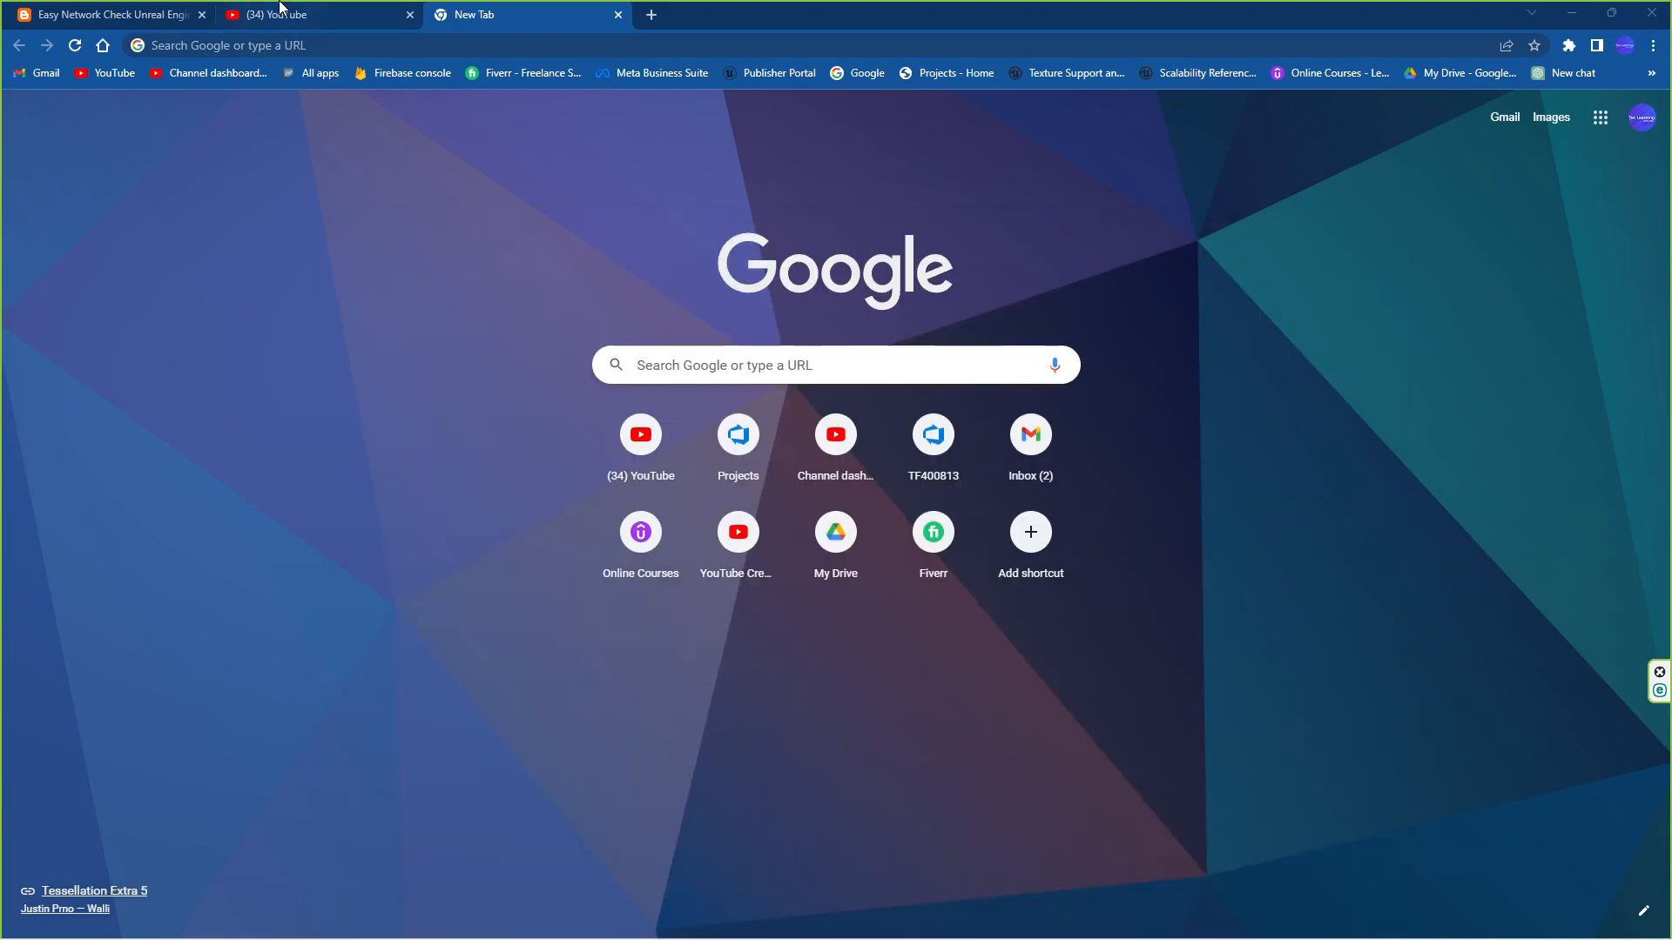
{"action": "left_click", "coordinate": [309, 15]}
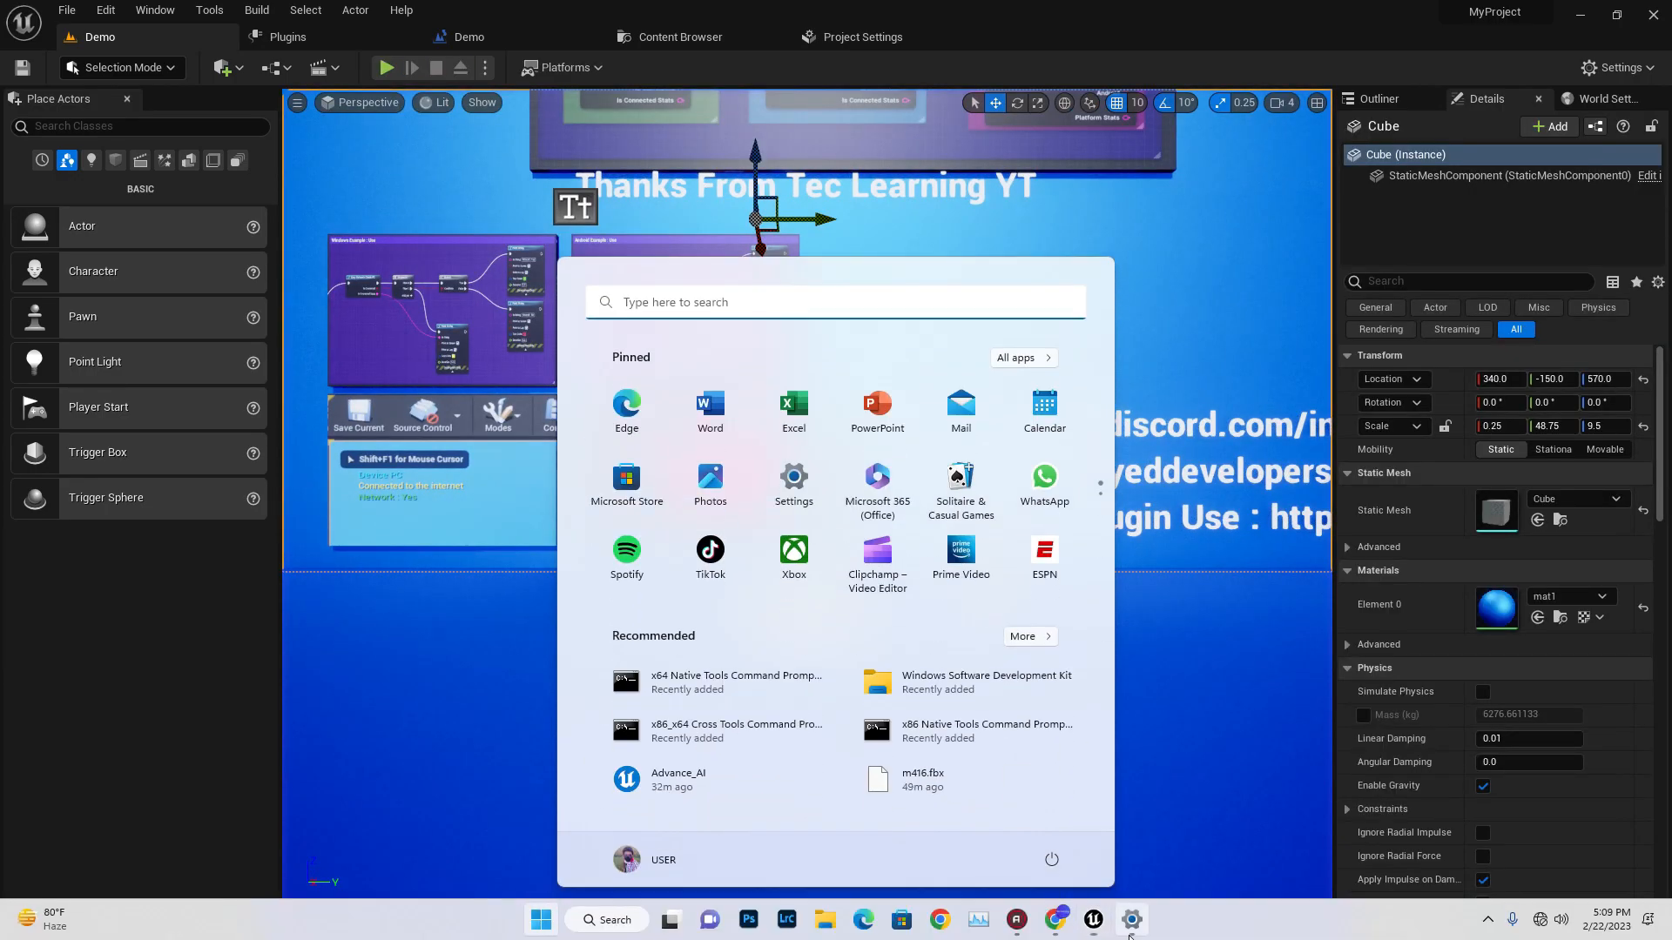
Step: Return to Windows Advanced network settings and re-enable the Ethernet adapter
{"action": "left_click", "coordinate": [1132, 920]}
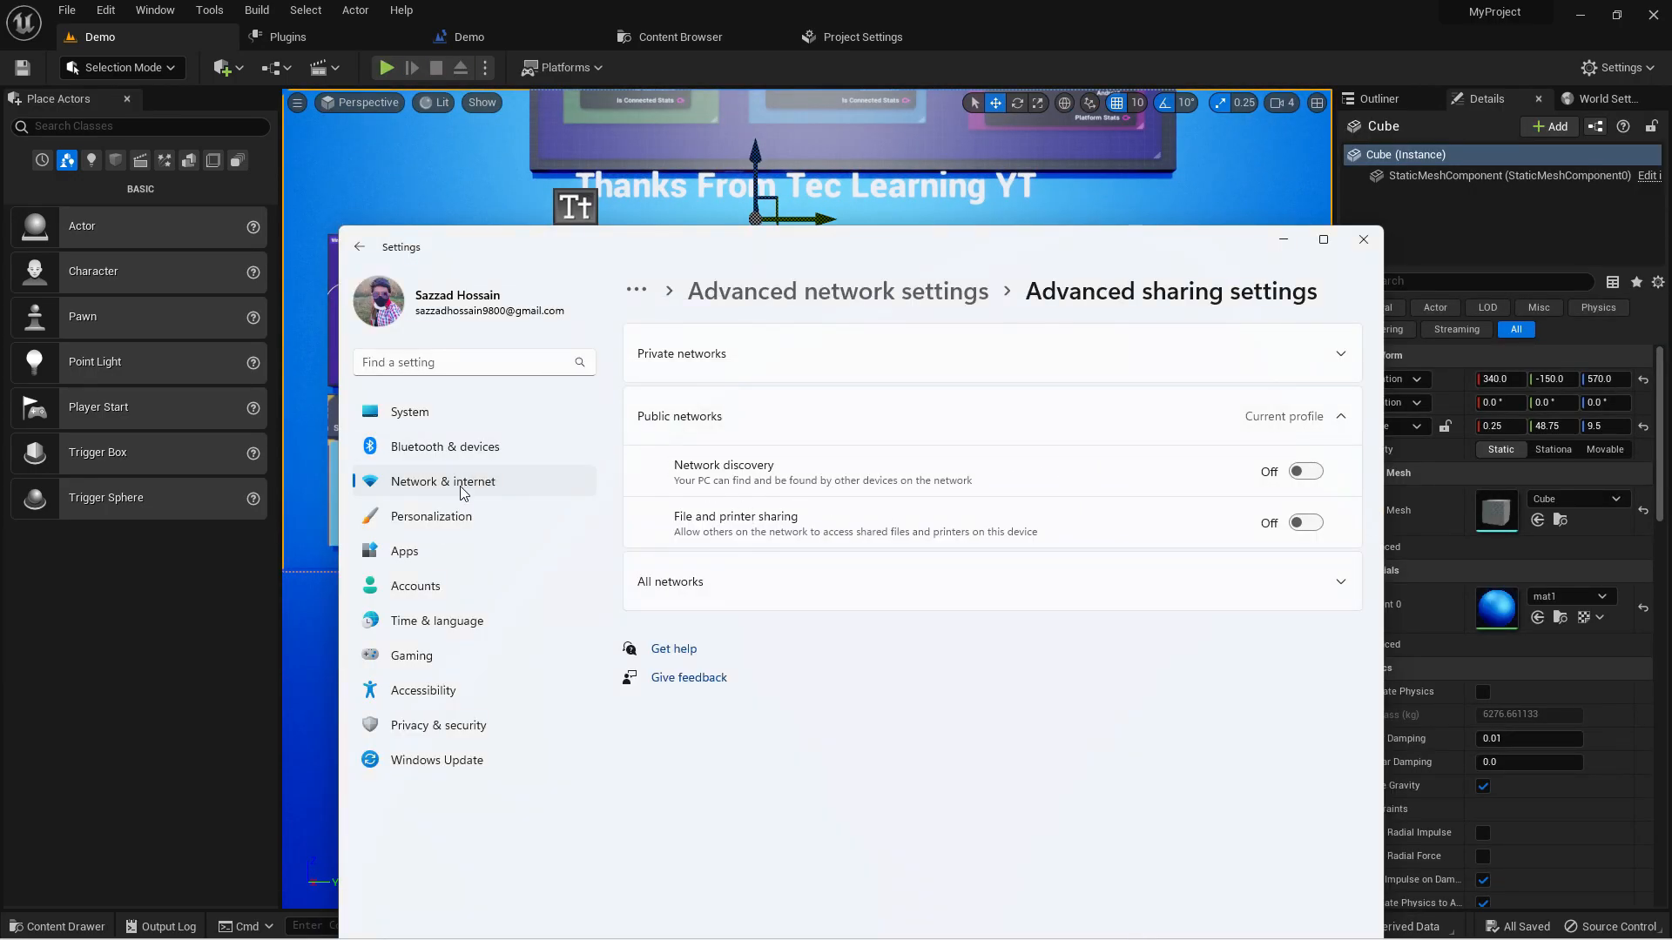
{"action": "left_click", "coordinate": [360, 246]}
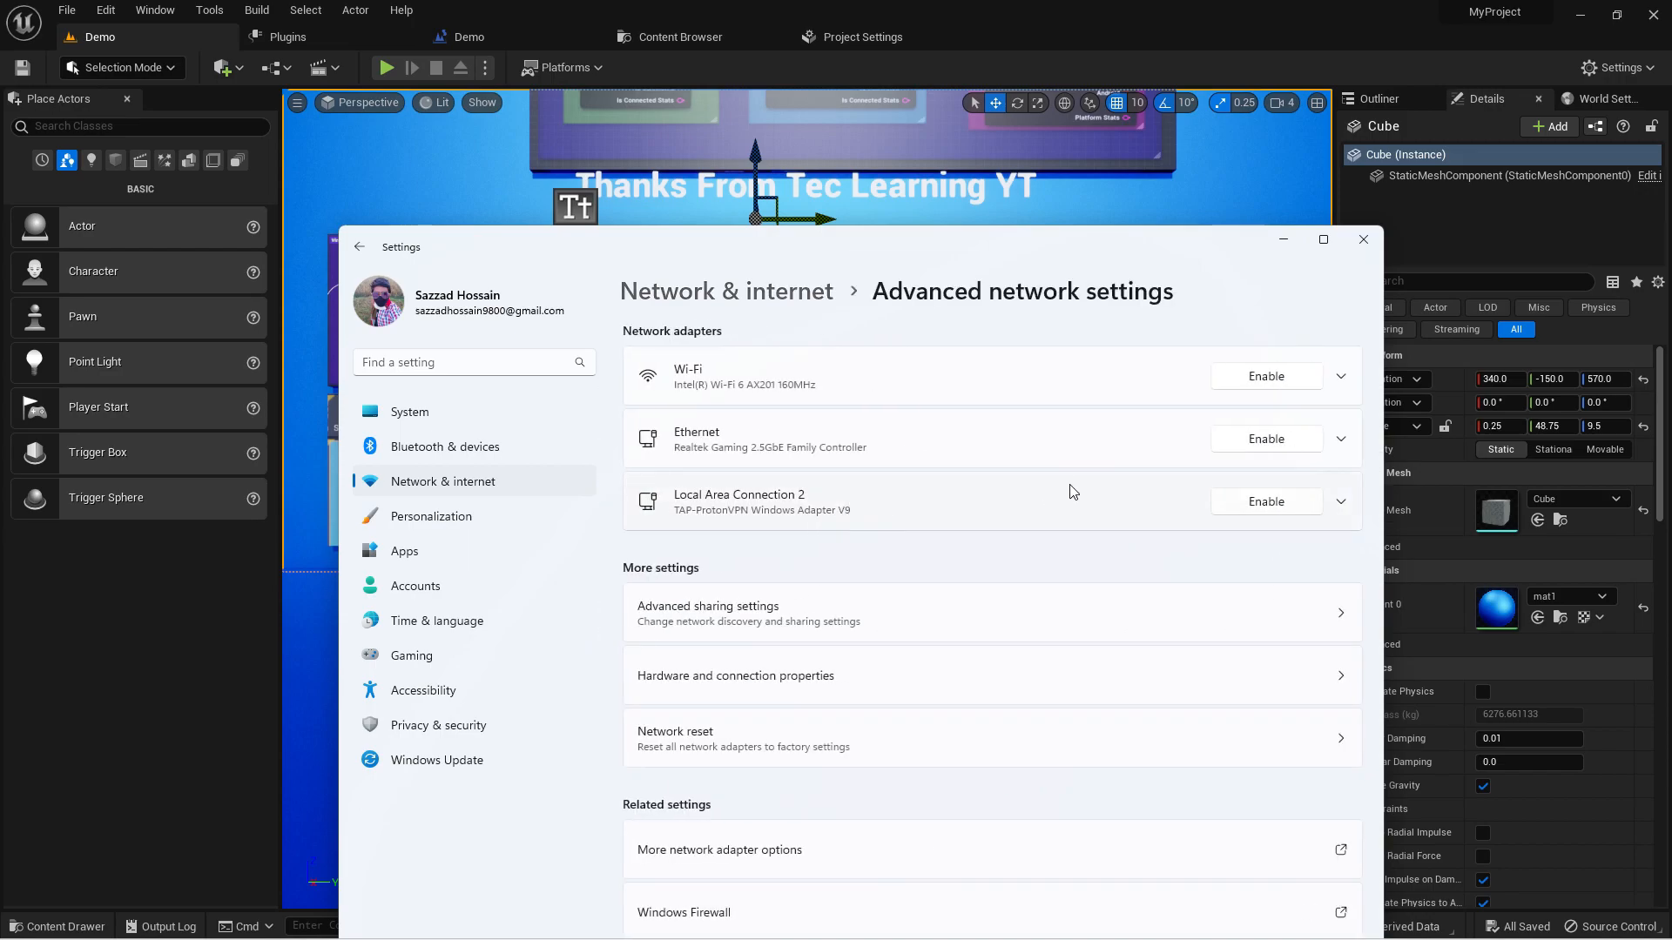
{"action": "left_click", "coordinate": [1265, 376]}
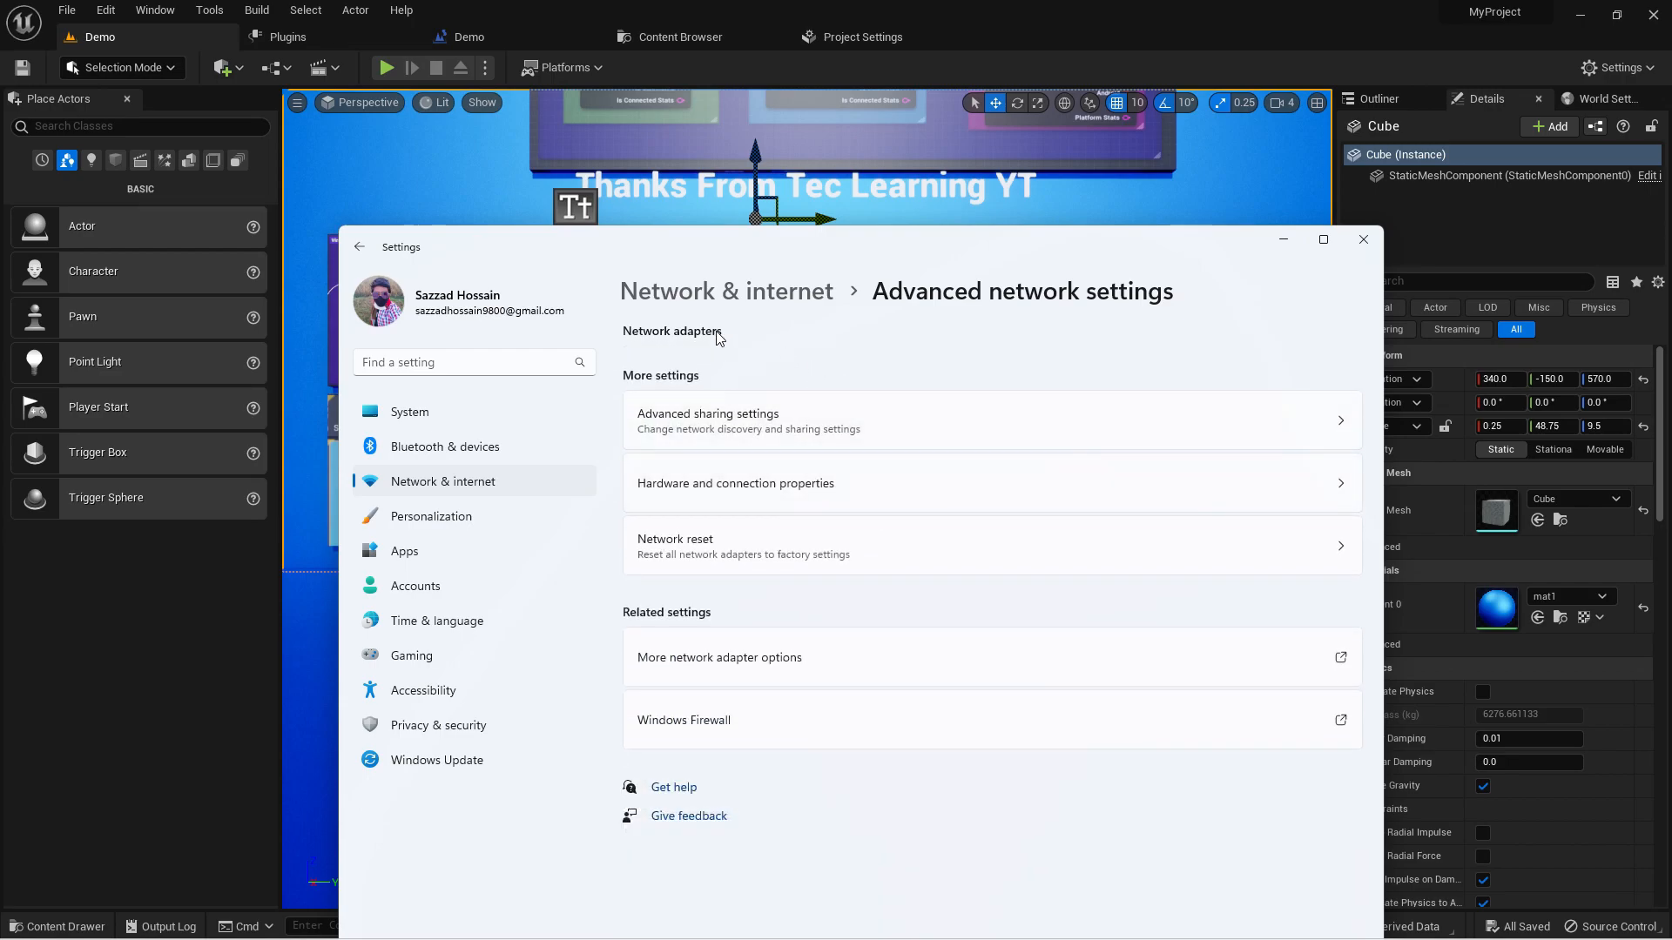
{"action": "left_click", "coordinate": [359, 246]}
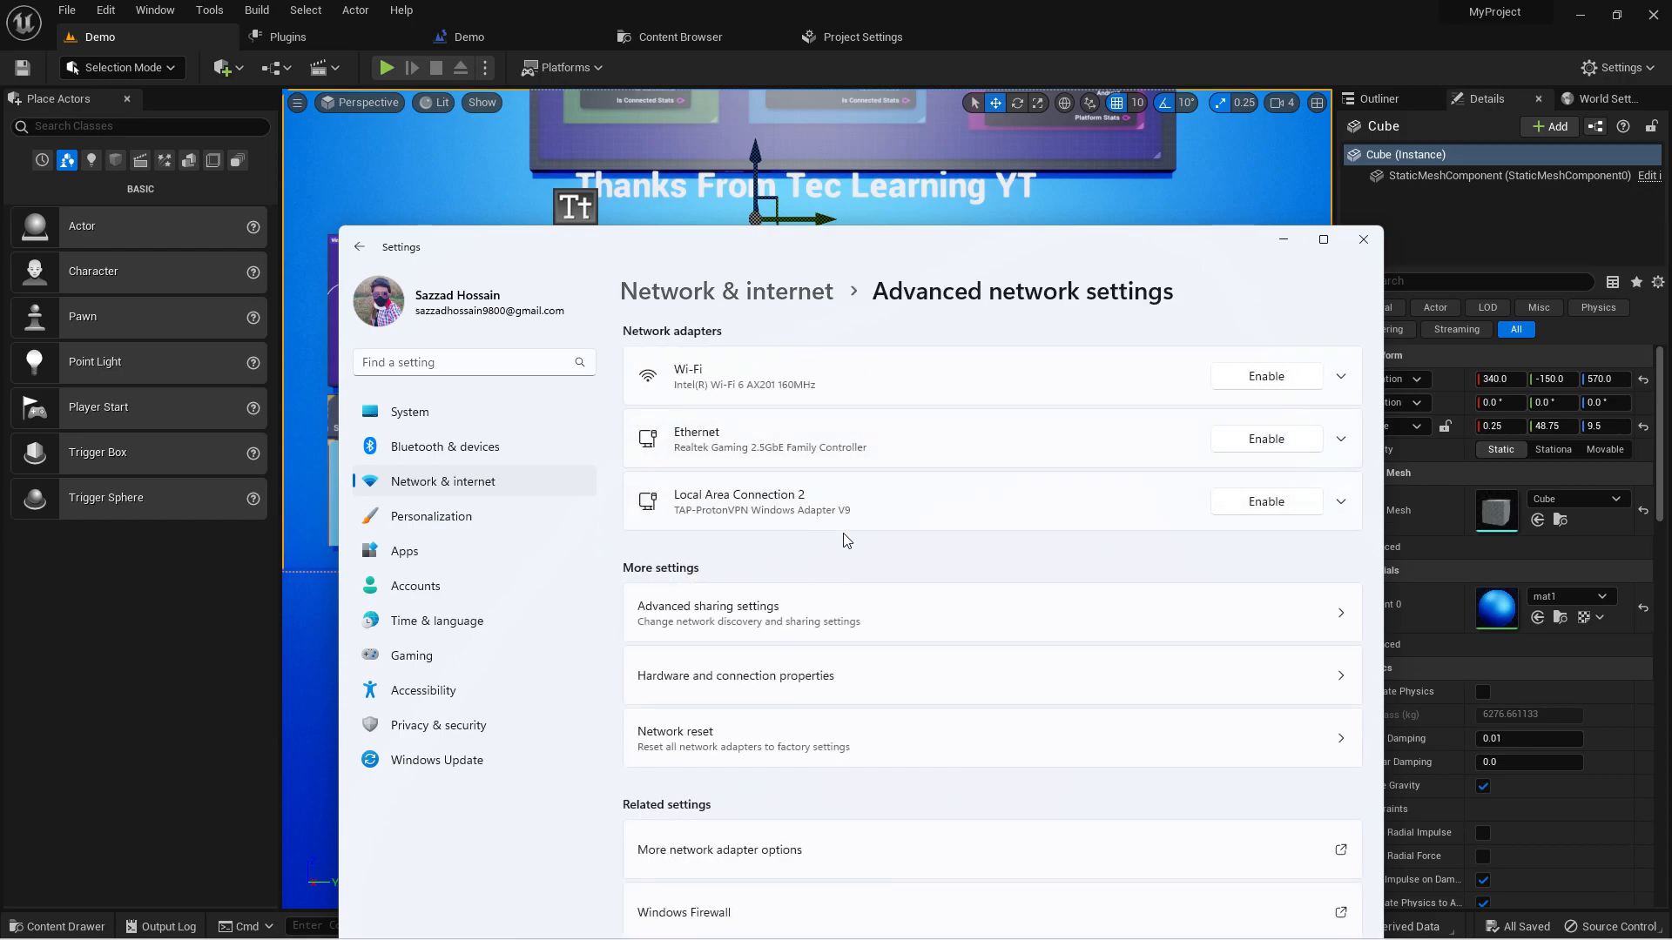
{"action": "mouse_move", "coordinate": [1198, 538]}
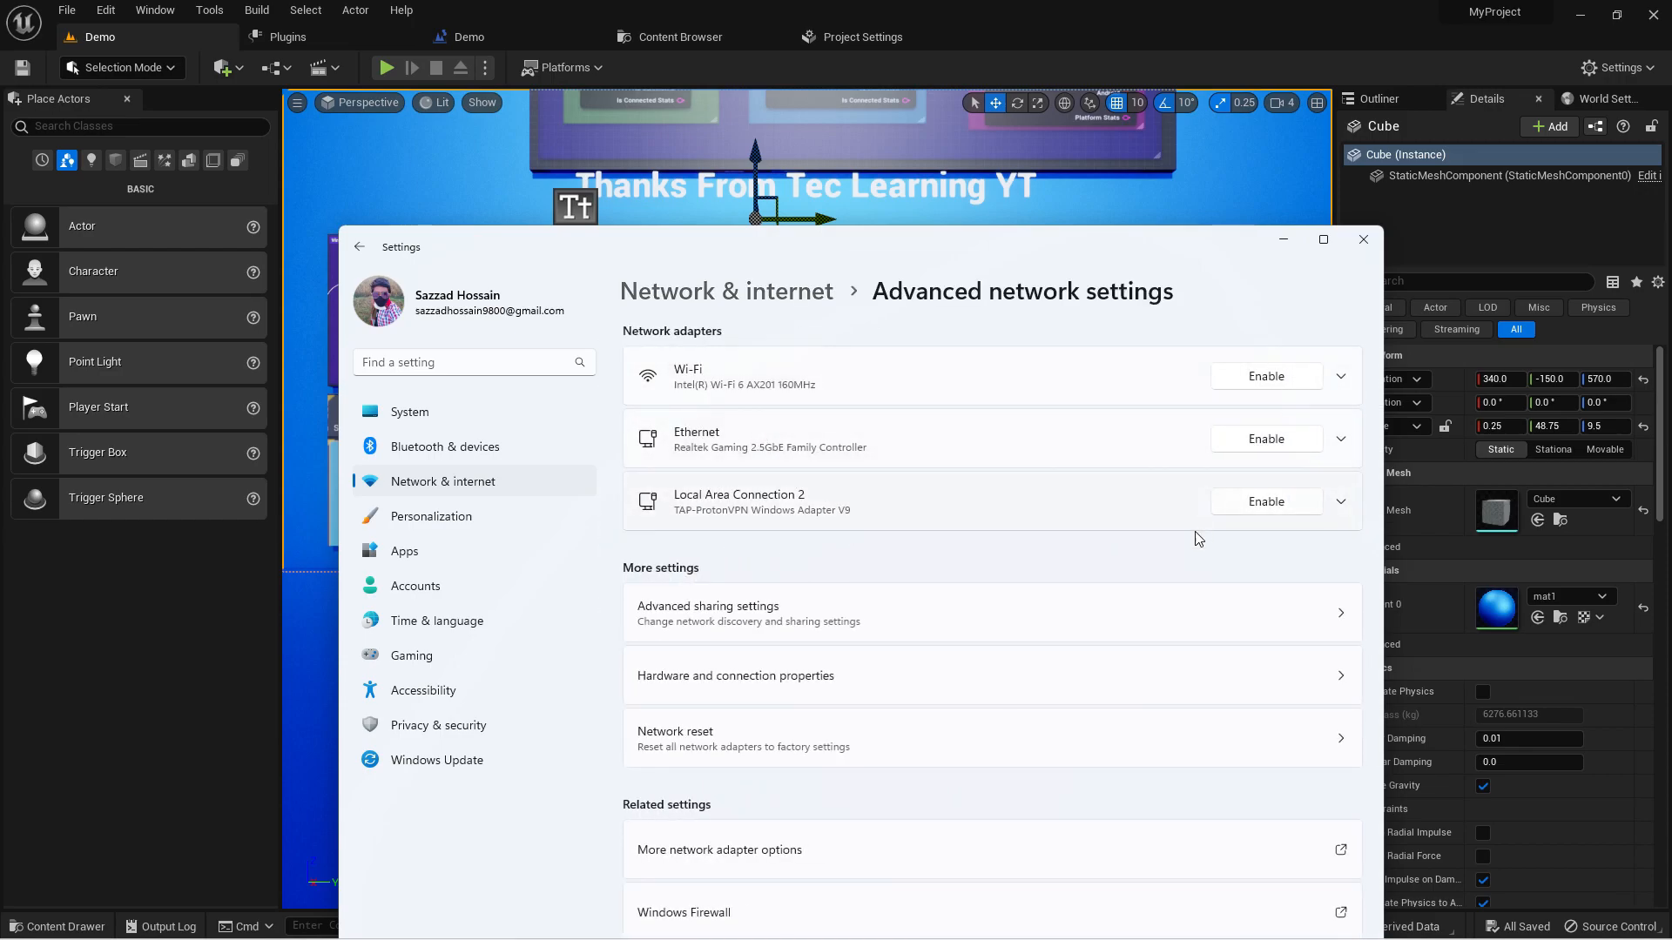
{"action": "mouse_move", "coordinate": [1265, 438]}
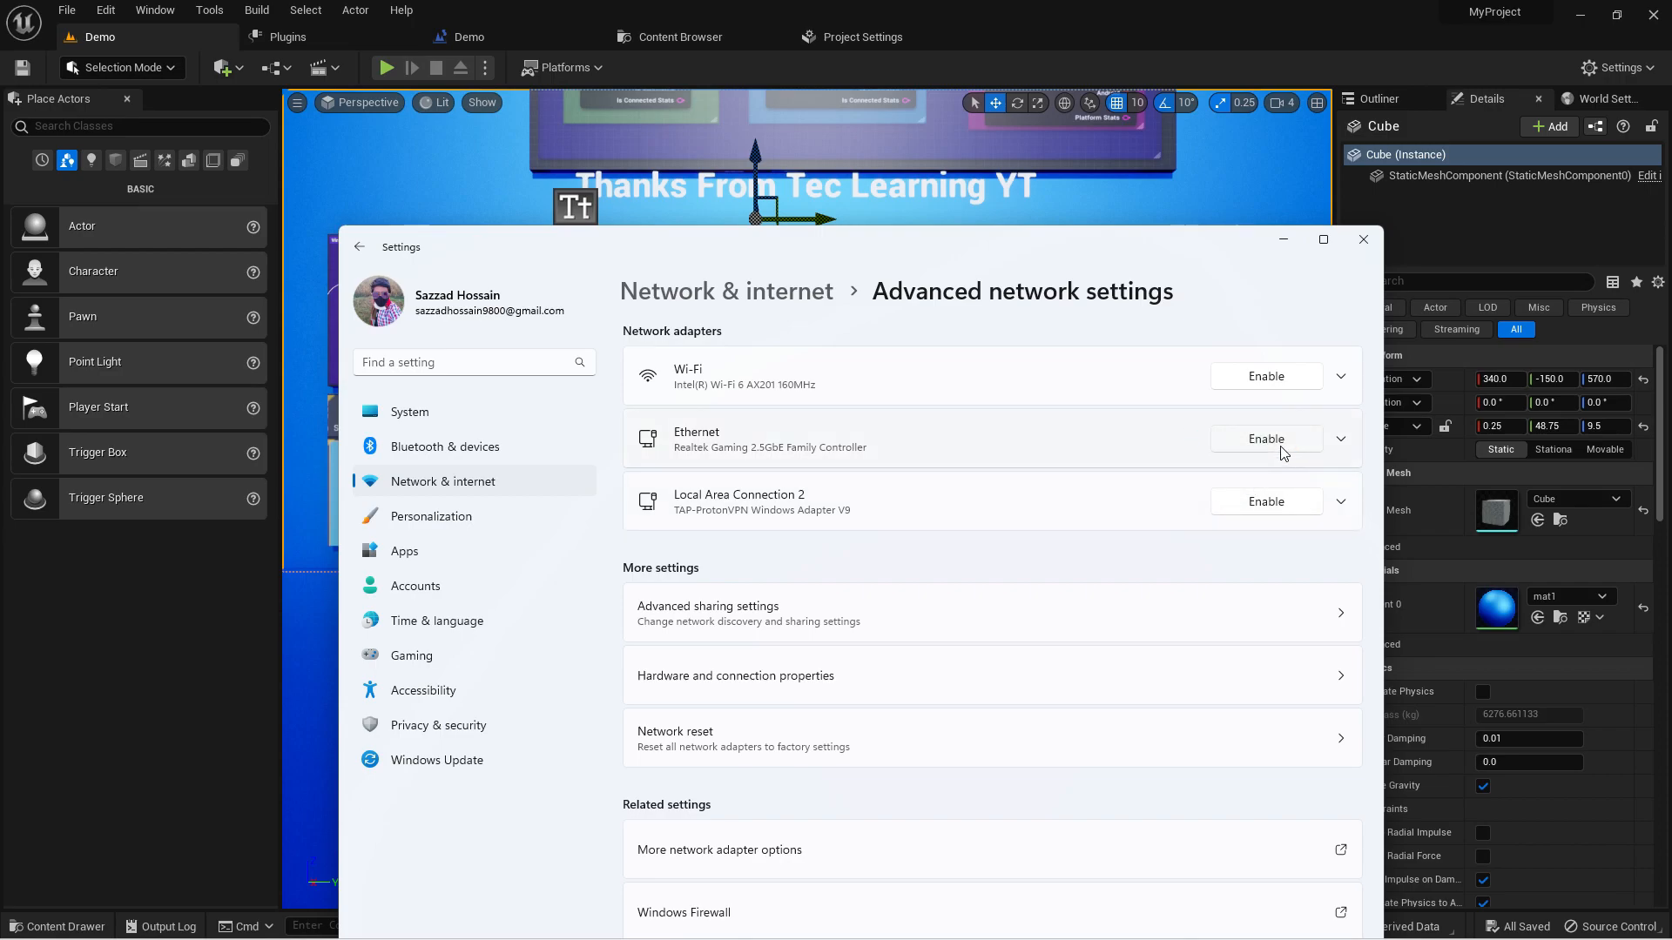
{"action": "left_click", "coordinate": [1265, 438]}
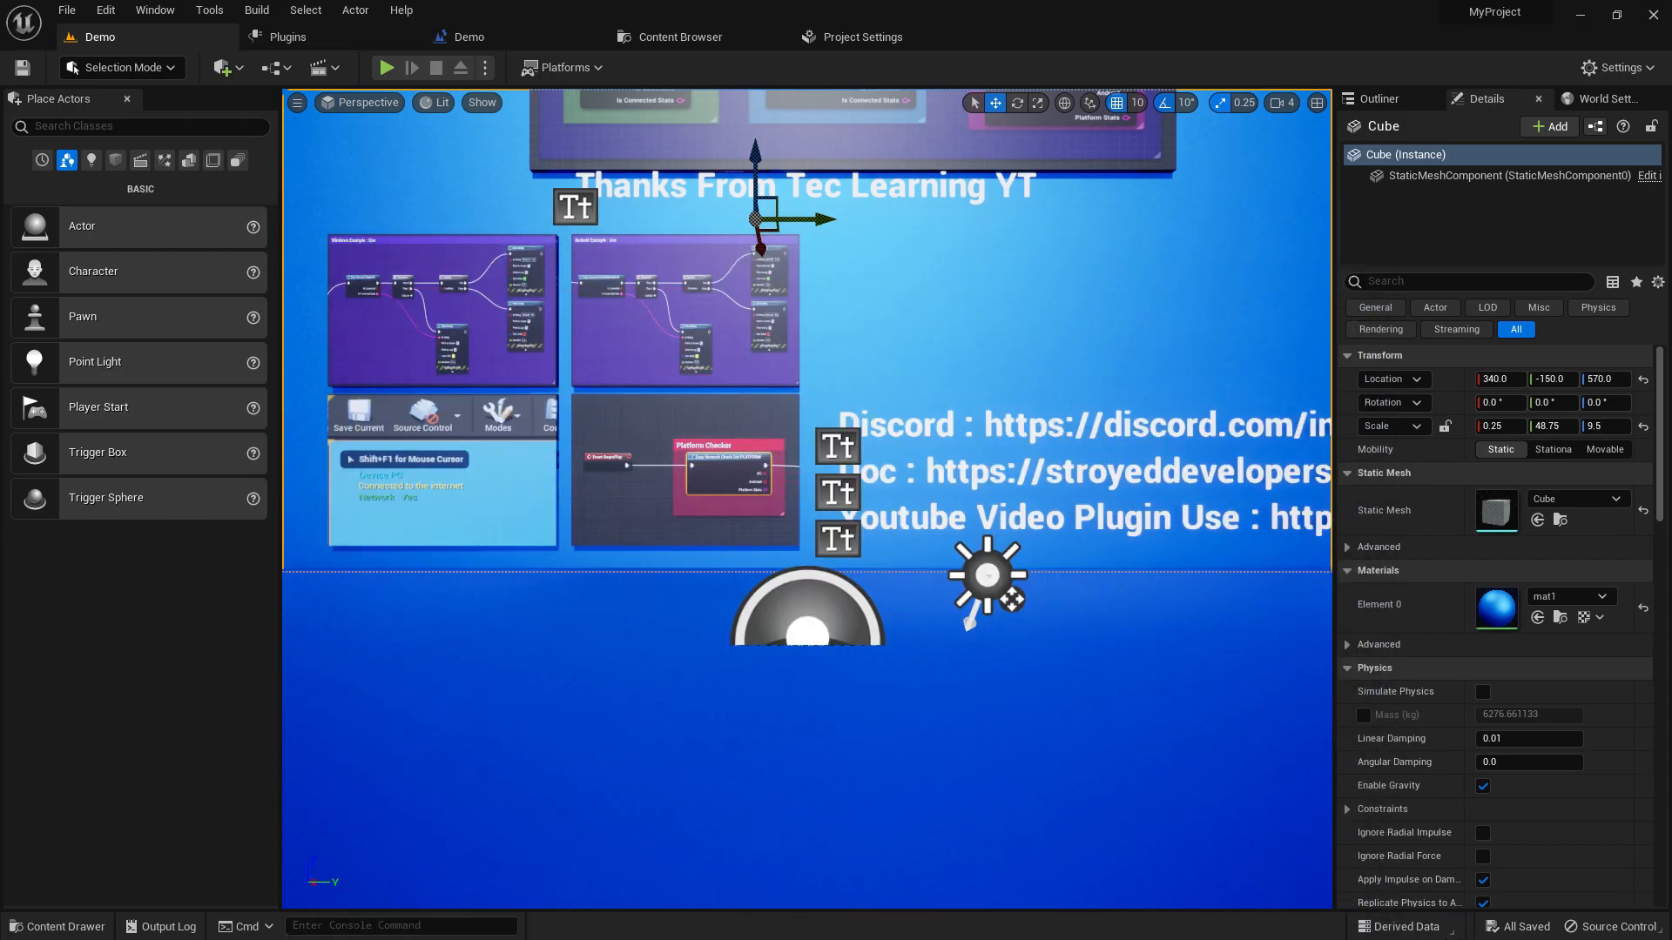
{"action": "left_click", "coordinate": [539, 919]}
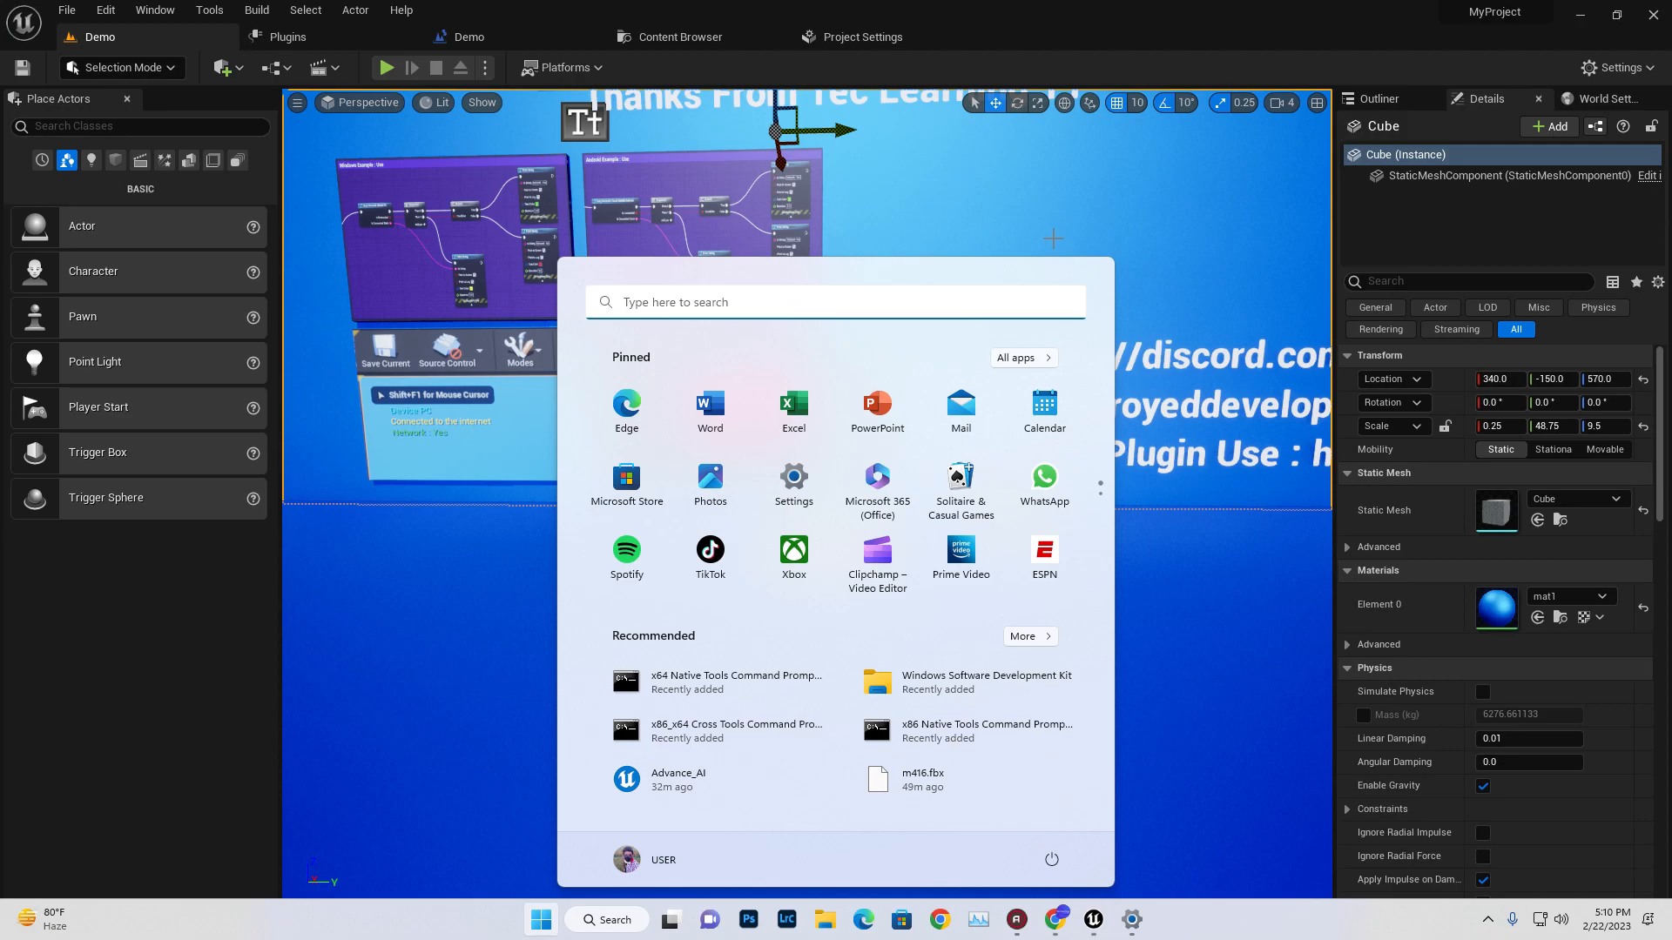
{"action": "left_click", "coordinate": [502, 37]}
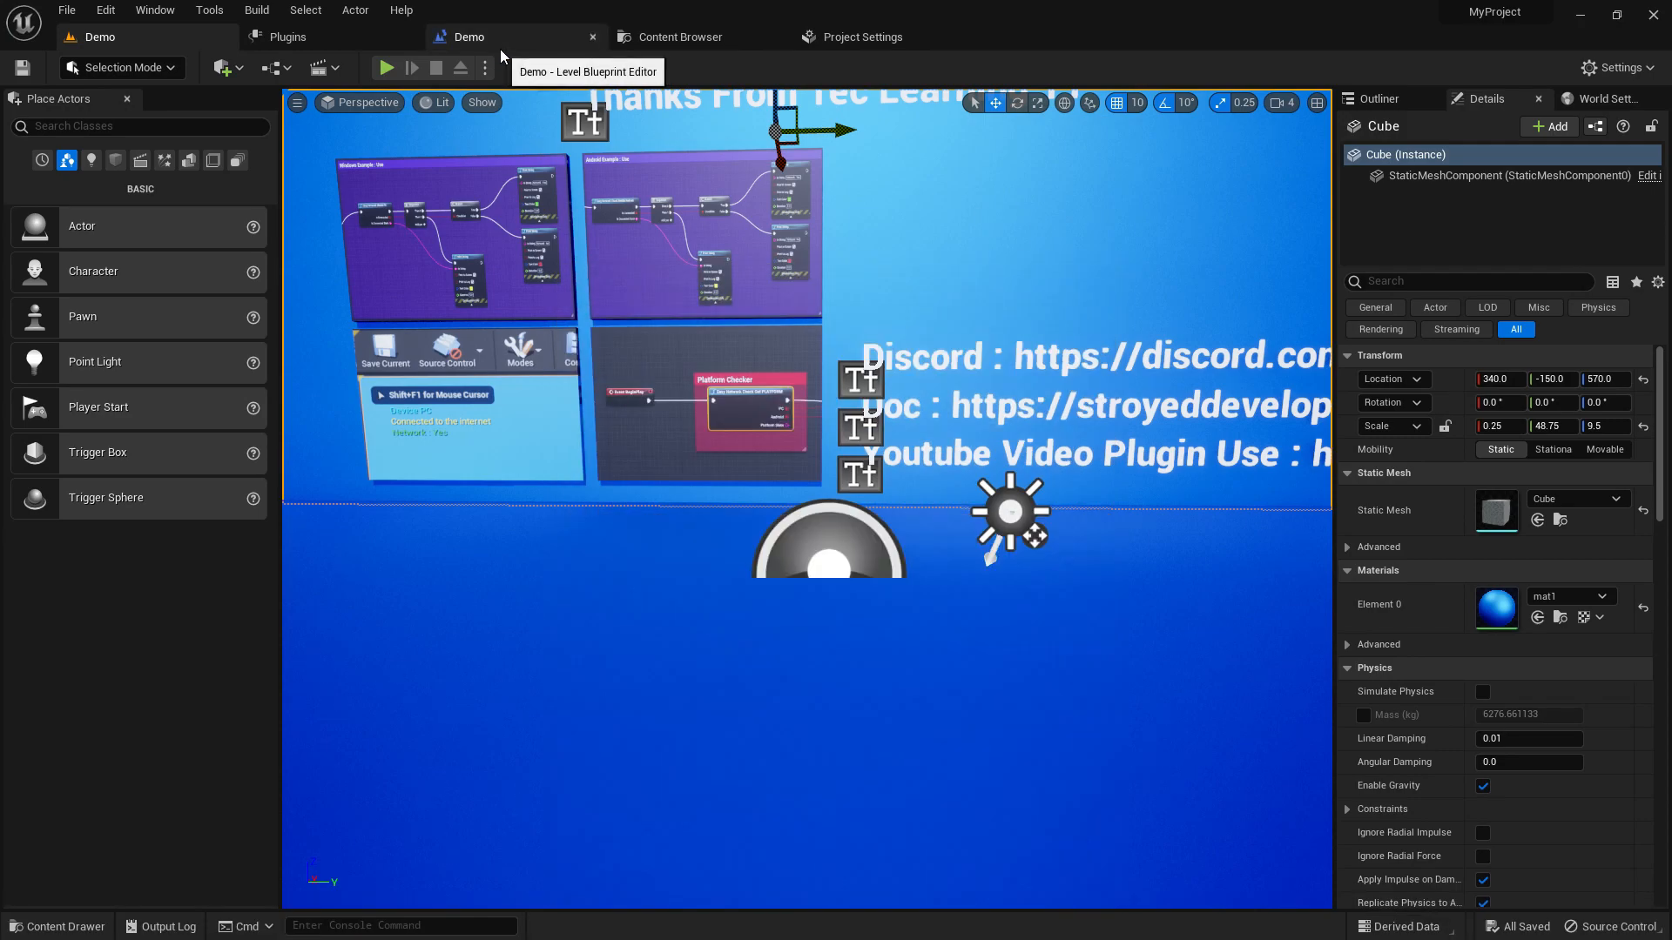